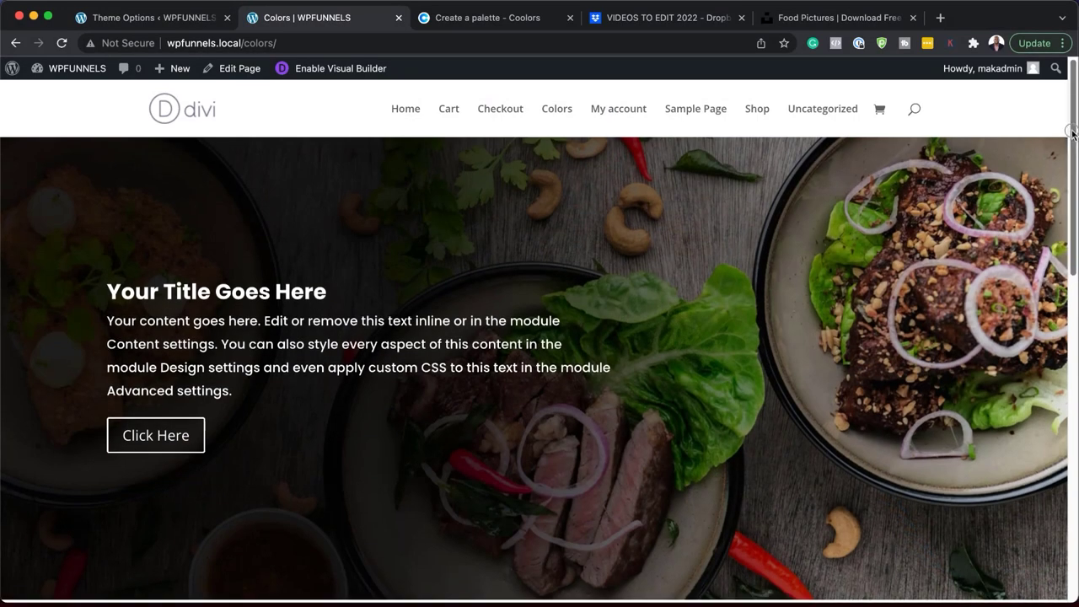
Insert a new Fullwidth section below and place a Fullwidth Header module inside it
{"action": "scroll", "scroll_direction": "down", "scroll_amount": 3}
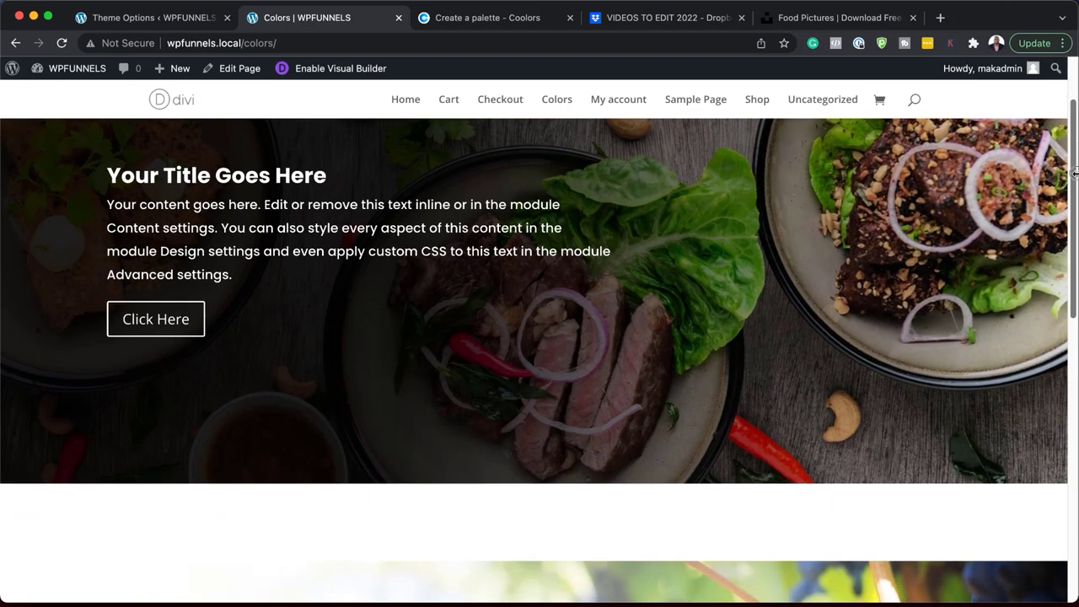
{"action": "scroll", "scroll_direction": "down", "scroll_amount": 3}
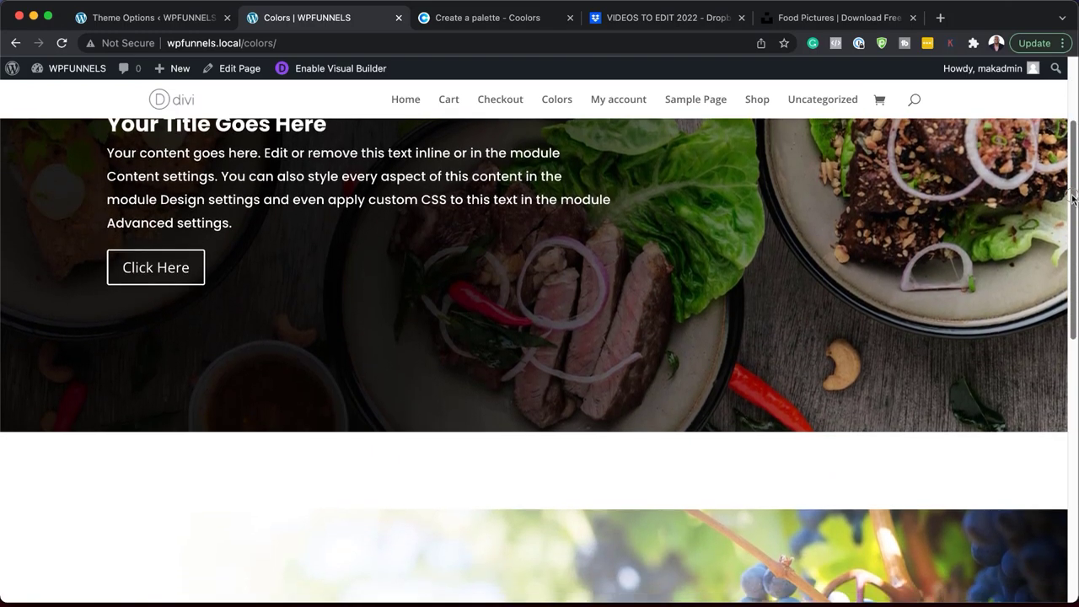
{"action": "scroll", "scroll_direction": "down", "scroll_amount": 3}
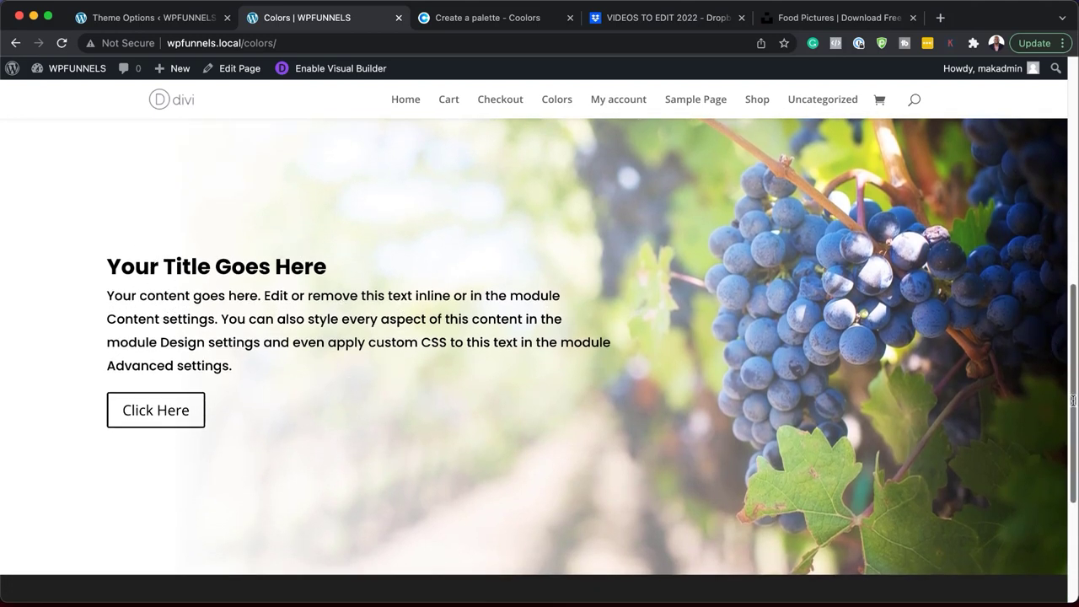
{"action": "scroll", "scroll_direction": "down", "scroll_amount": 3}
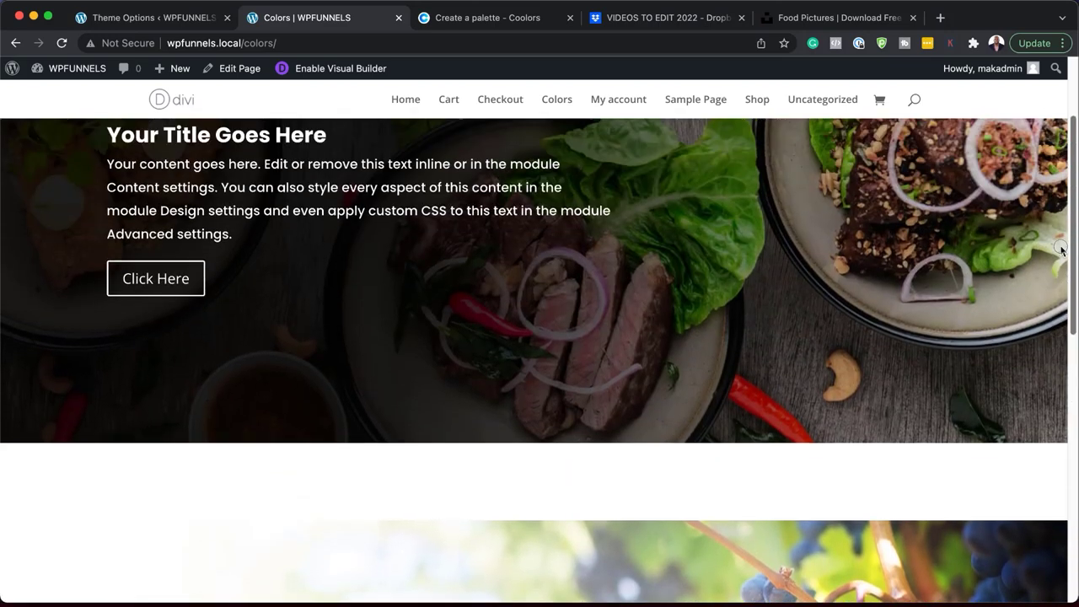
{"action": "scroll", "scroll_direction": "up", "scroll_amount": 3}
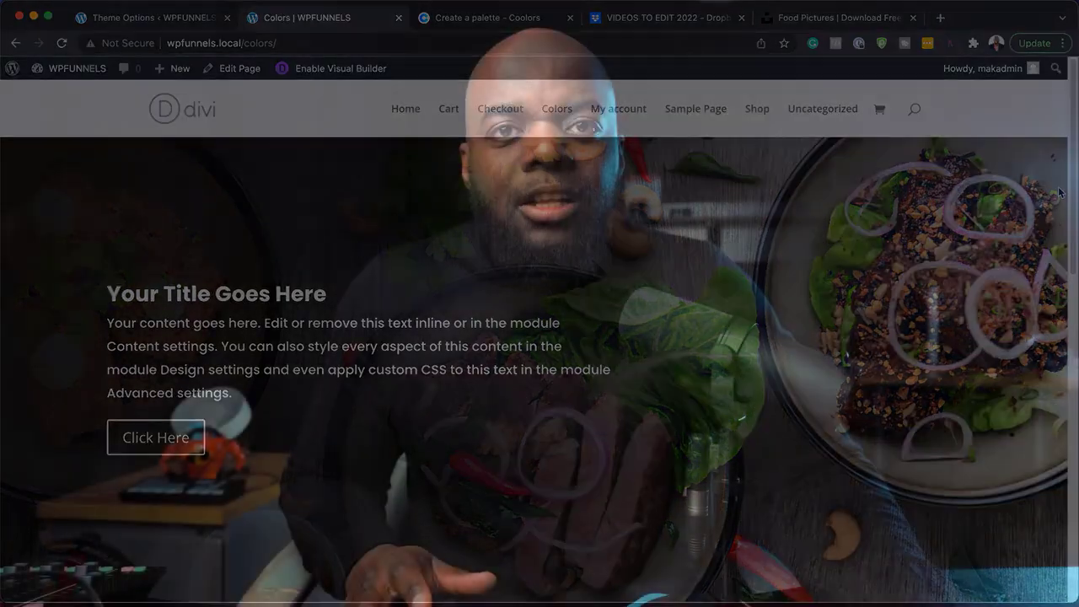
{"action": "left_click", "coordinate": [341, 67]}
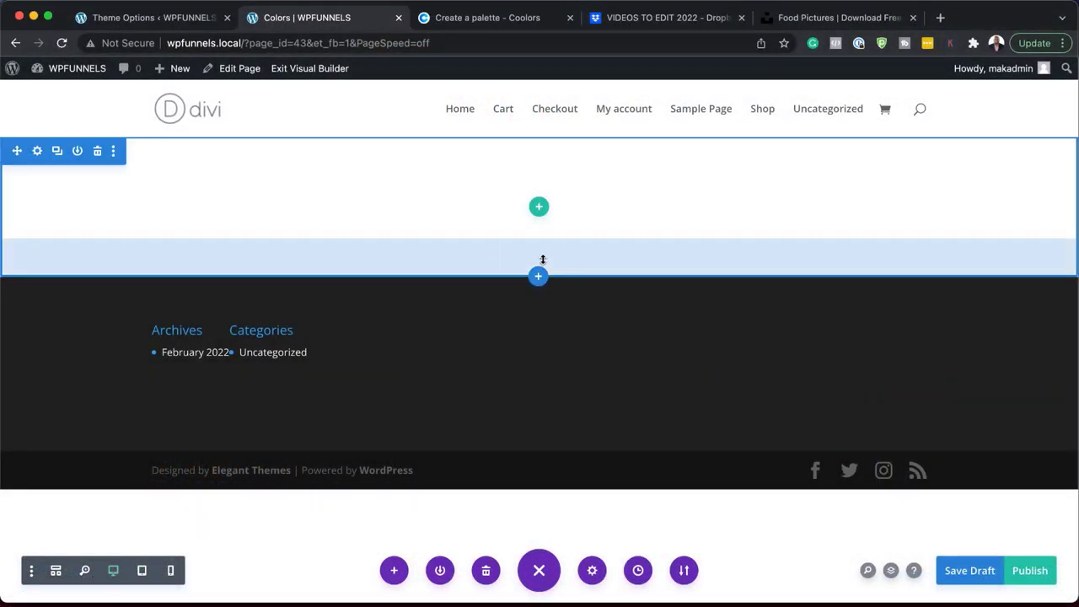
{"action": "left_click", "coordinate": [538, 277]}
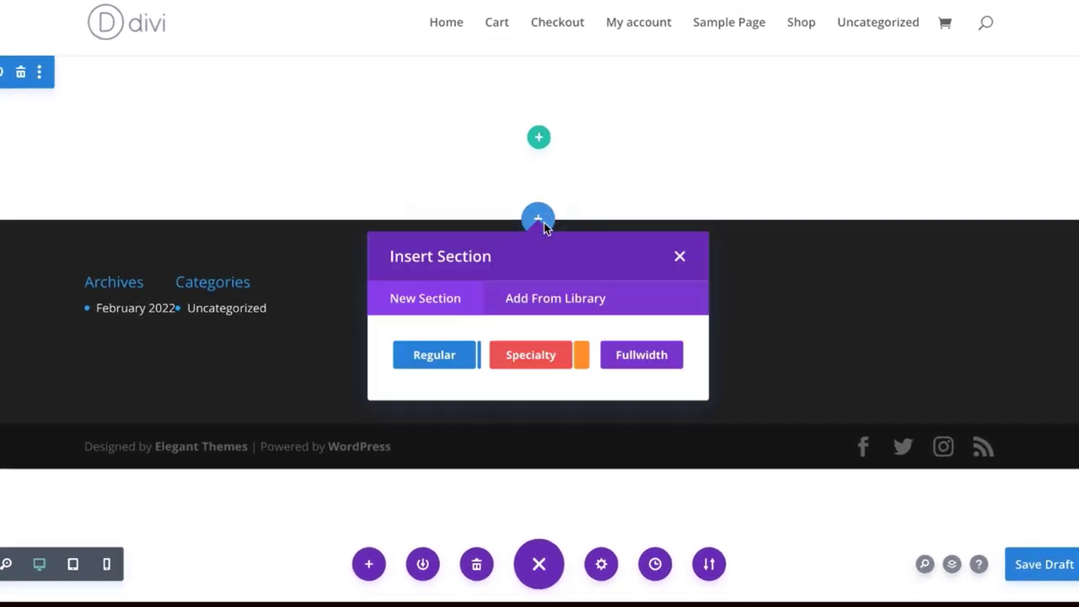
{"action": "left_click", "coordinate": [641, 354]}
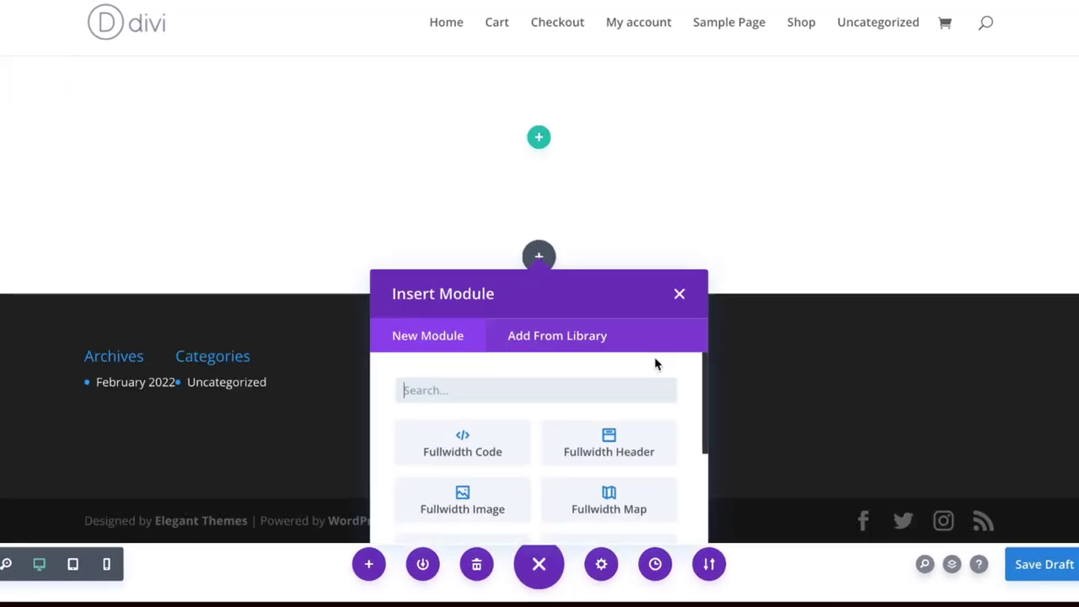
{"action": "scroll", "scroll_direction": "down", "scroll_amount": 3}
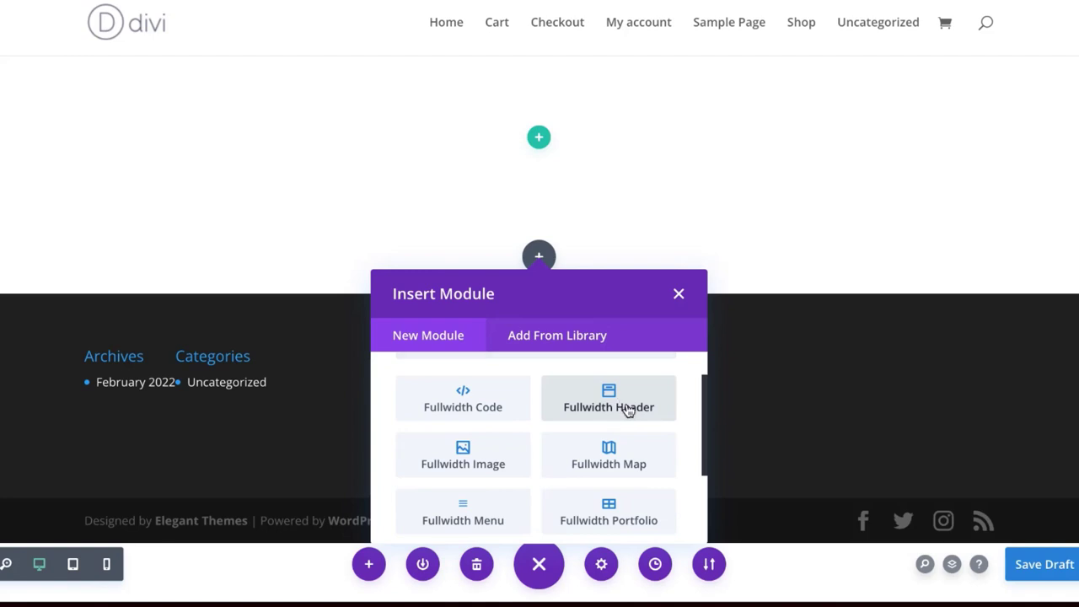
{"action": "left_click", "coordinate": [607, 398]}
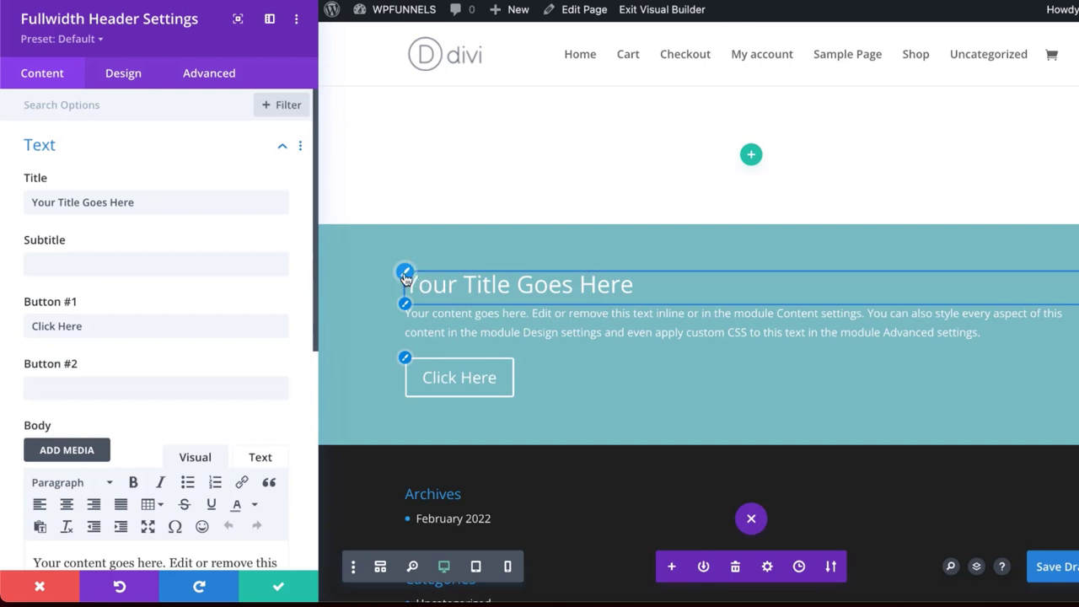
In Design settings, give the header title the Poppins font with Bold weight
{"action": "left_click", "coordinate": [123, 72]}
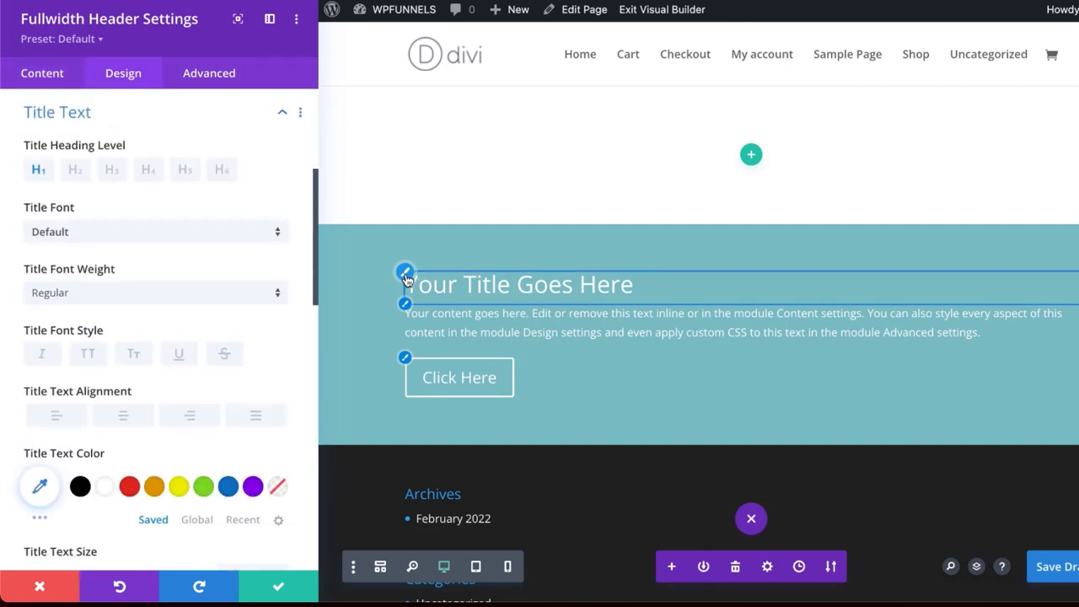
{"action": "mouse_move", "coordinate": [199, 236]}
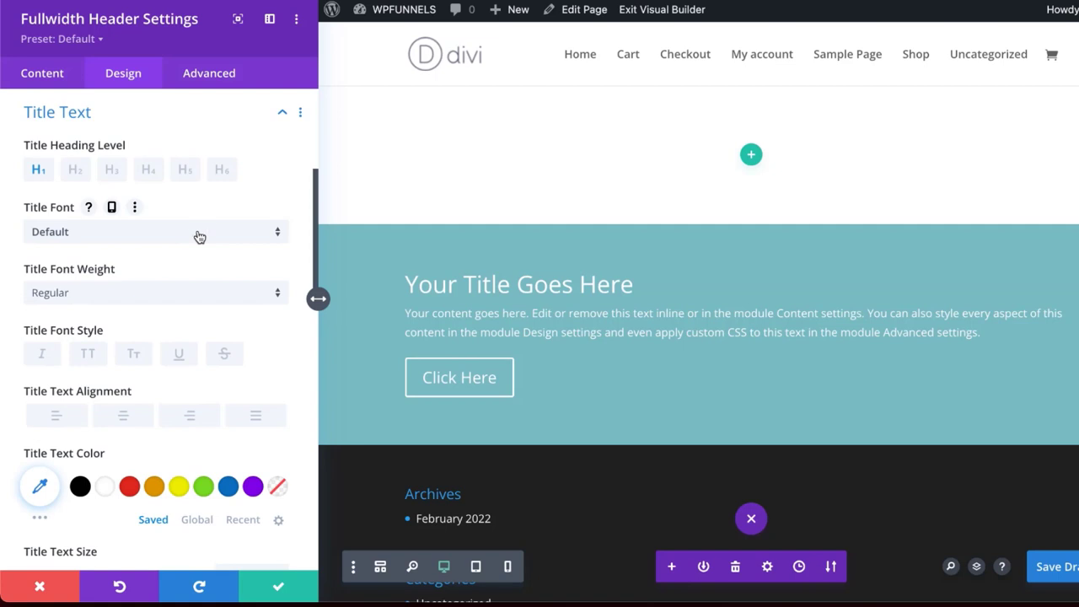
{"action": "left_click", "coordinate": [156, 231]}
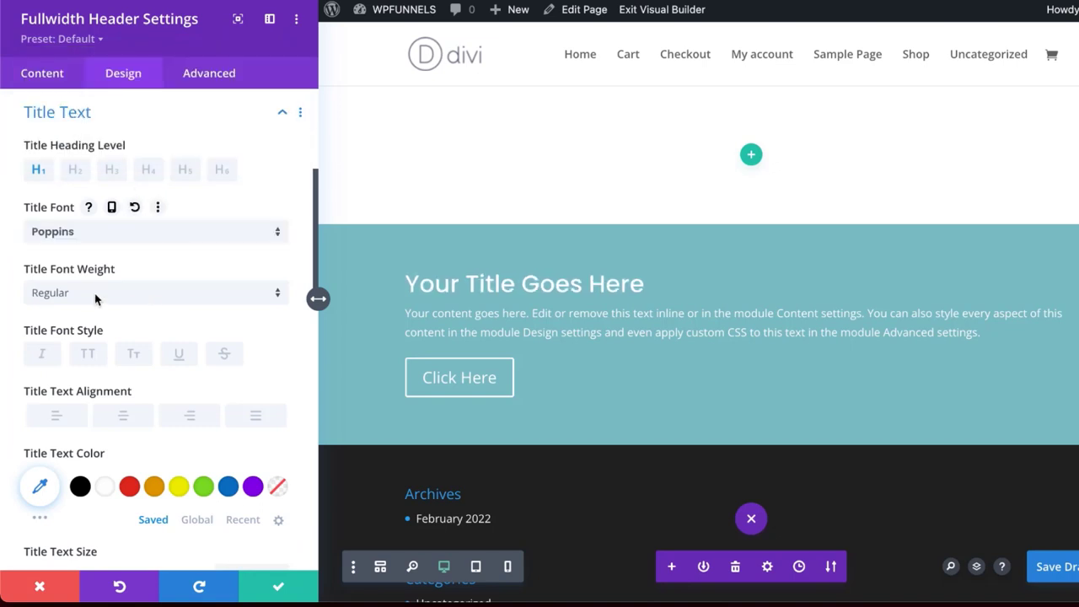
{"action": "left_click", "coordinate": [156, 294]}
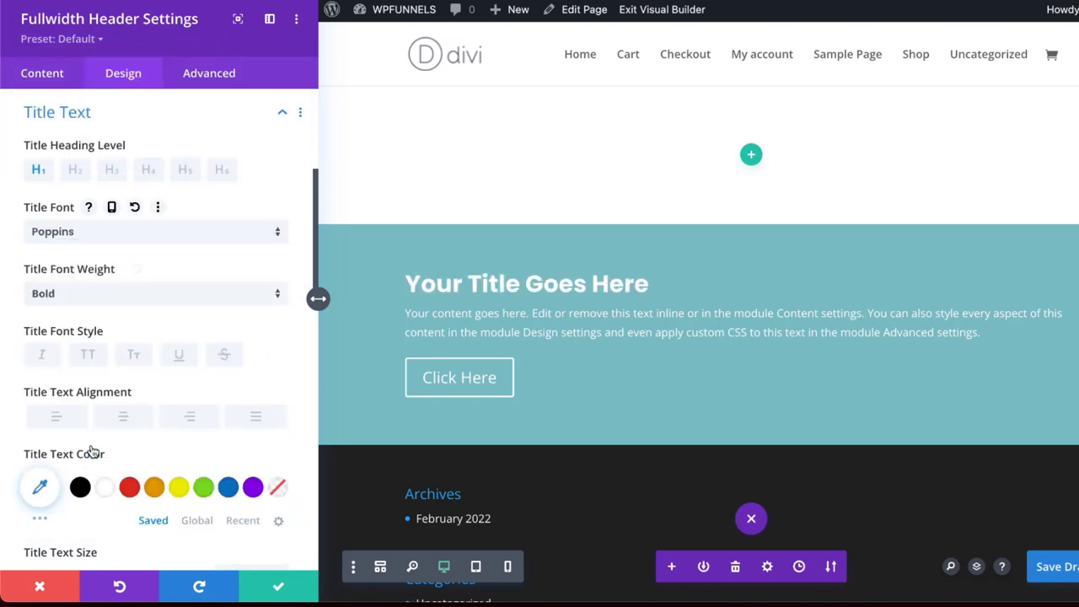
{"action": "mouse_move", "coordinate": [105, 486]}
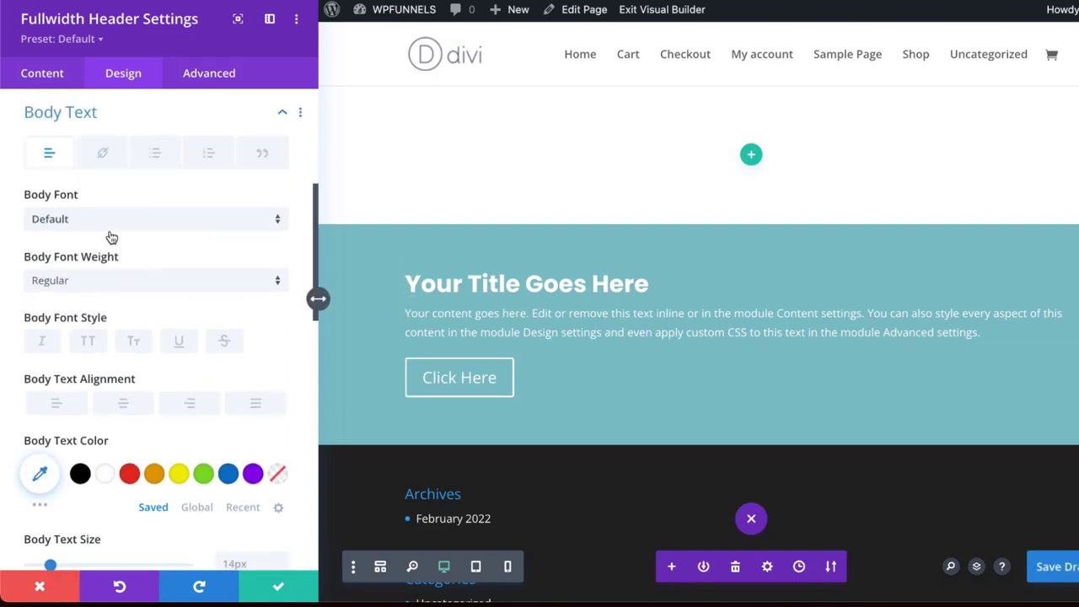
Set the header body text to Poppins at 18px size
{"action": "left_click", "coordinate": [155, 219]}
{"action": "type", "text": "popp"}
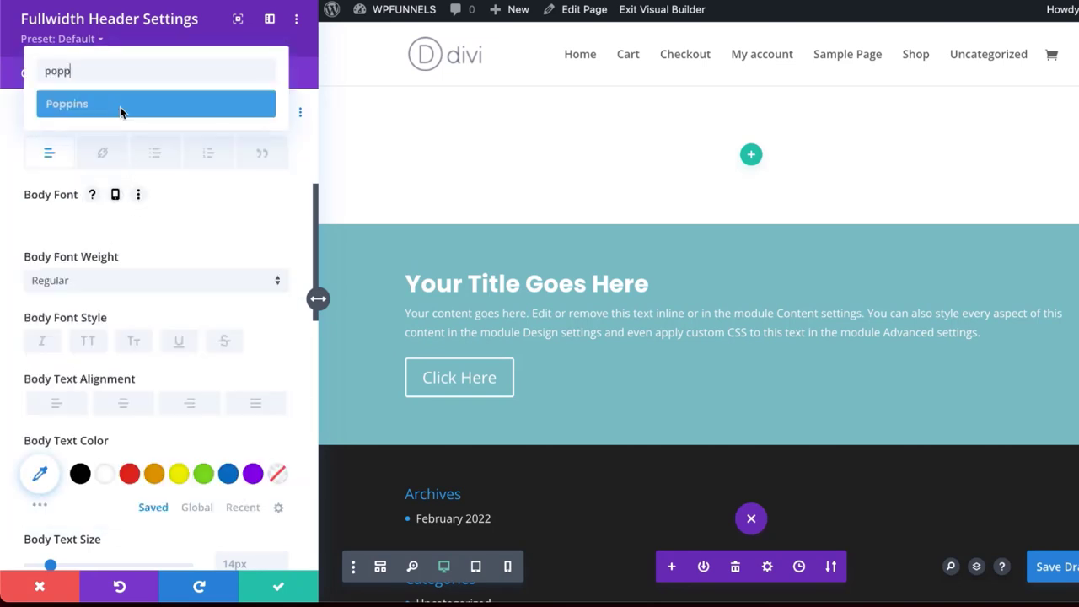
{"action": "left_click", "coordinate": [155, 103]}
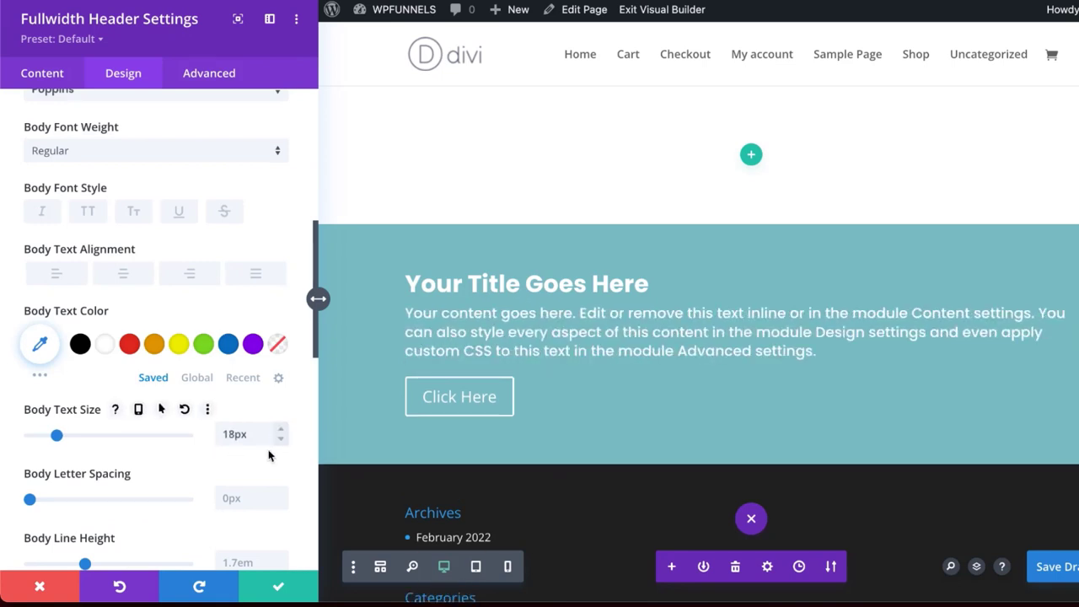
{"action": "scroll", "scroll_direction": "down", "scroll_amount": 3}
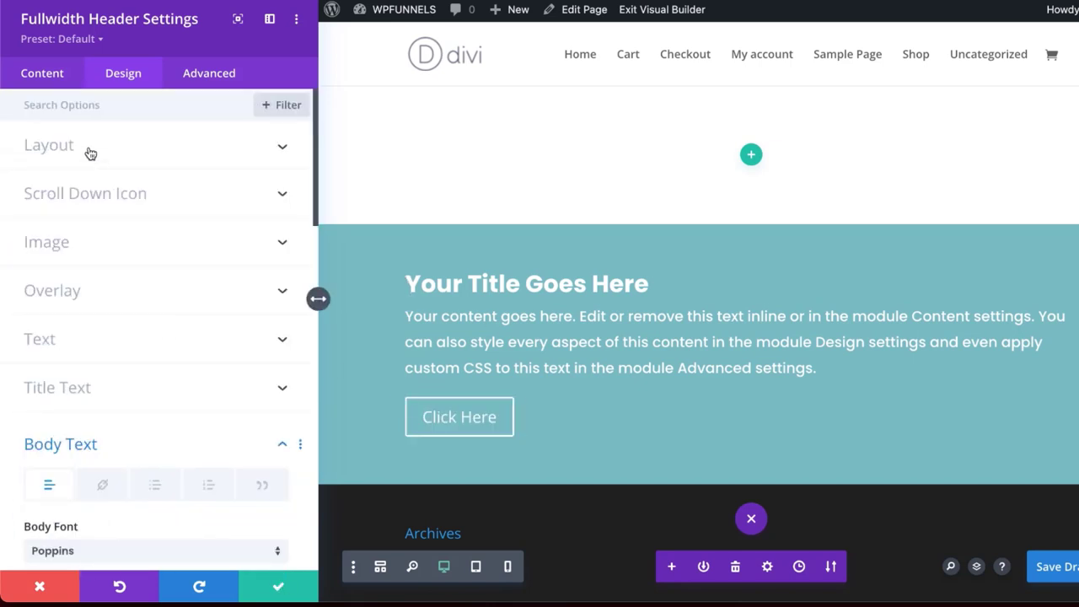
In the Layout options, switch Make Fullscreen to Yes so the header fills the screen
{"action": "left_click", "coordinate": [47, 145]}
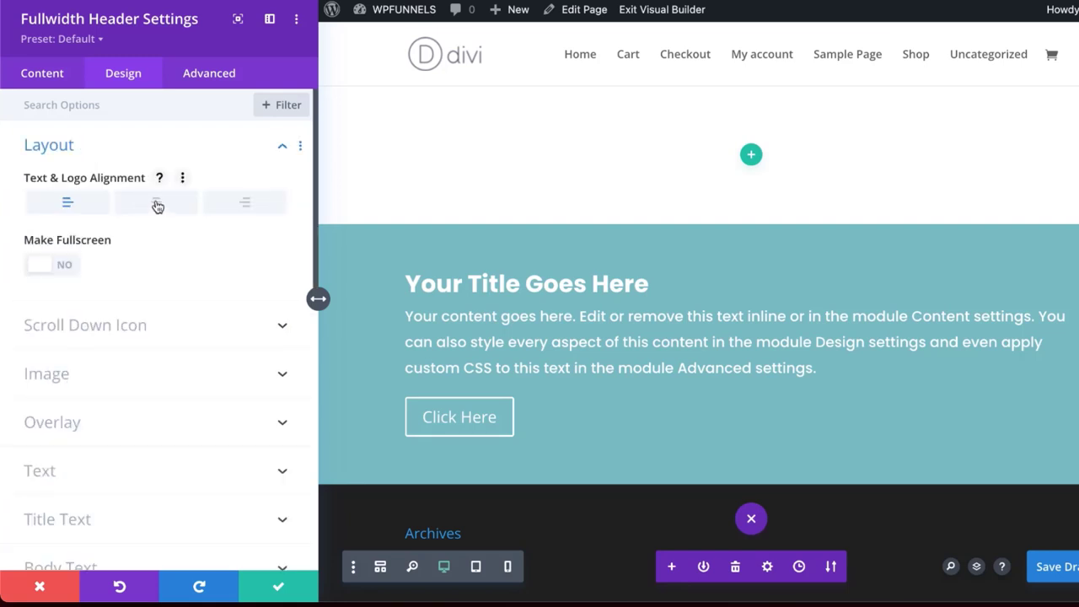
{"action": "mouse_move", "coordinate": [67, 268]}
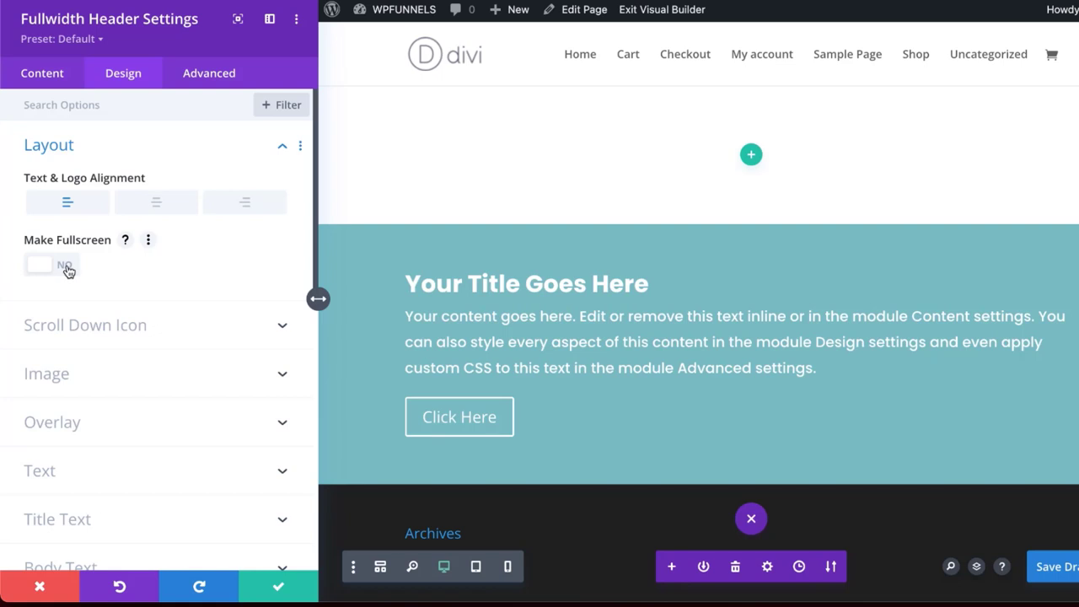
{"action": "left_click", "coordinate": [50, 263]}
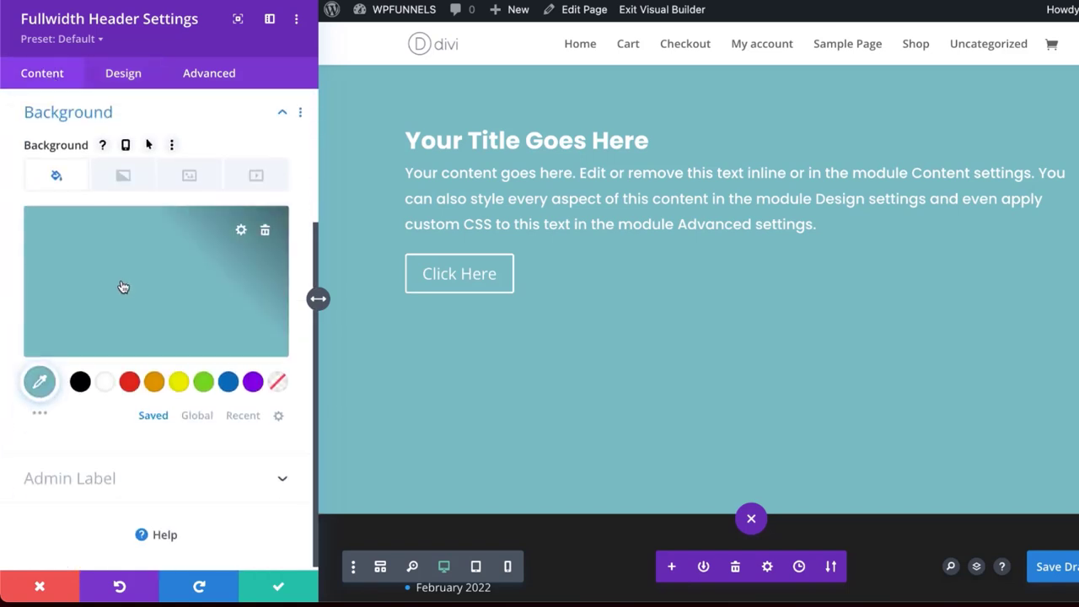
Set the food photo from the Media Library as the header's background image
{"action": "left_click", "coordinate": [189, 174]}
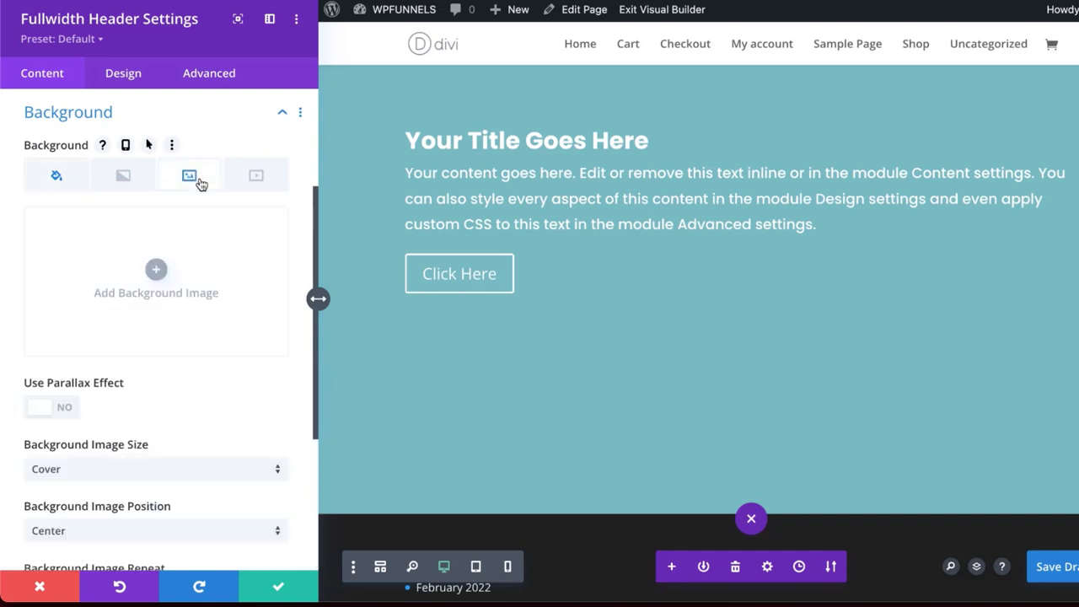
{"action": "left_click", "coordinate": [155, 270]}
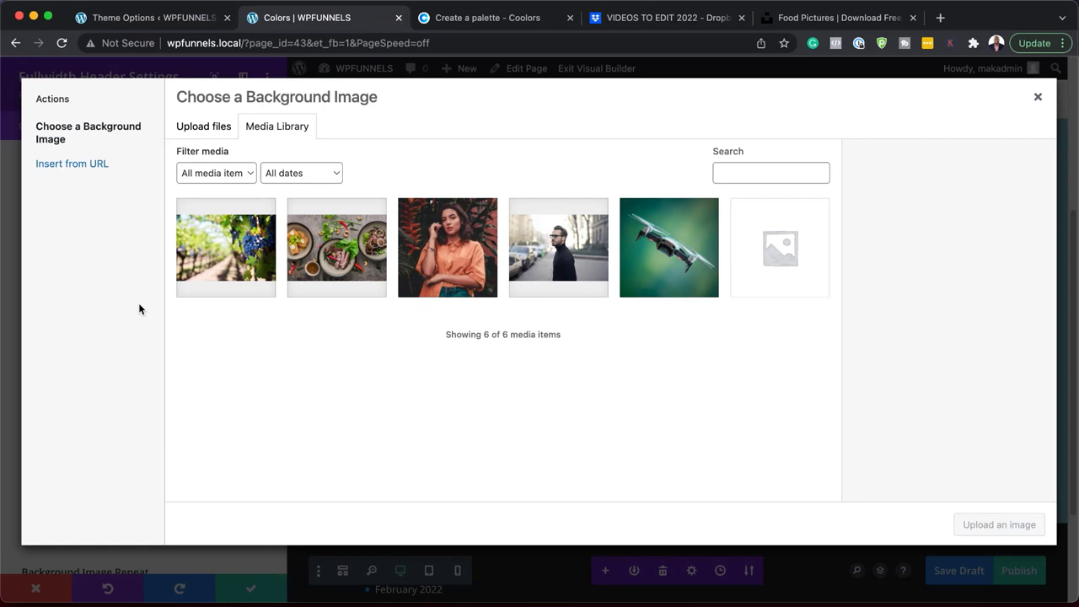
{"action": "left_click", "coordinate": [338, 246]}
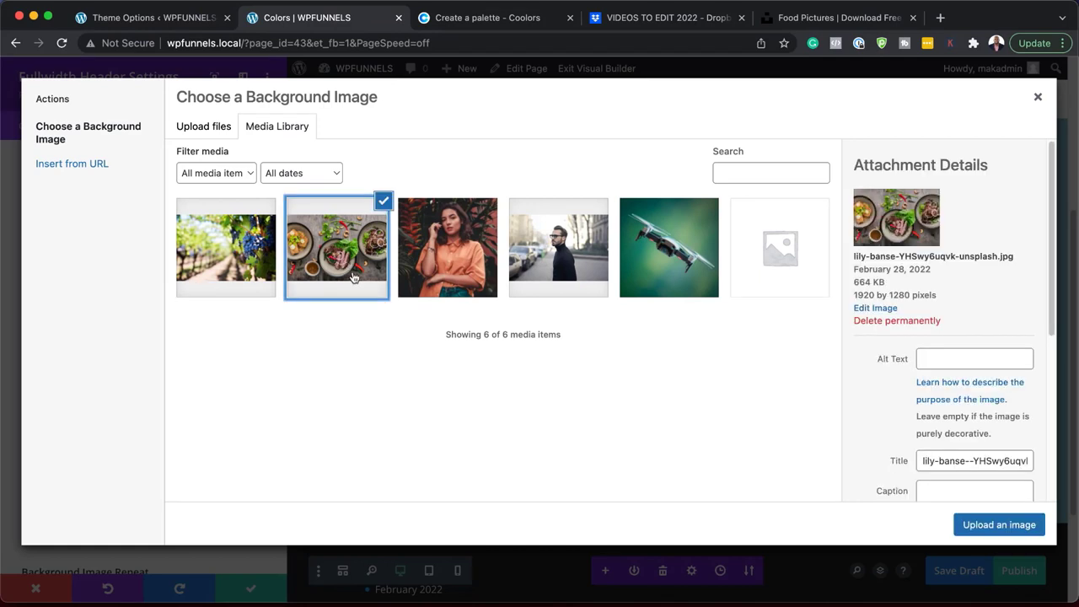
{"action": "left_click", "coordinate": [999, 524]}
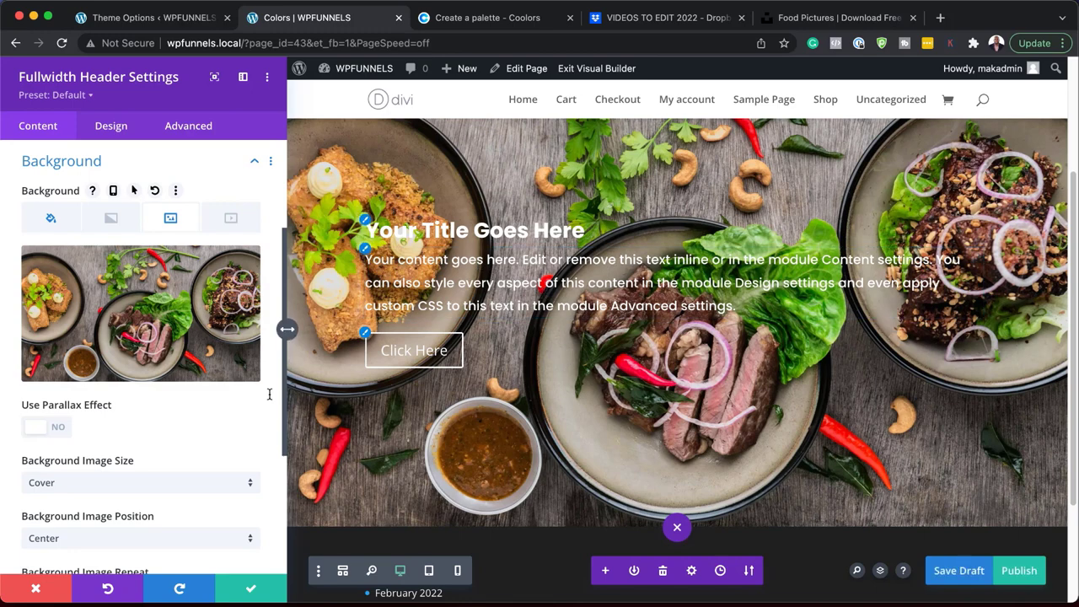
{"action": "mouse_move", "coordinate": [68, 432]}
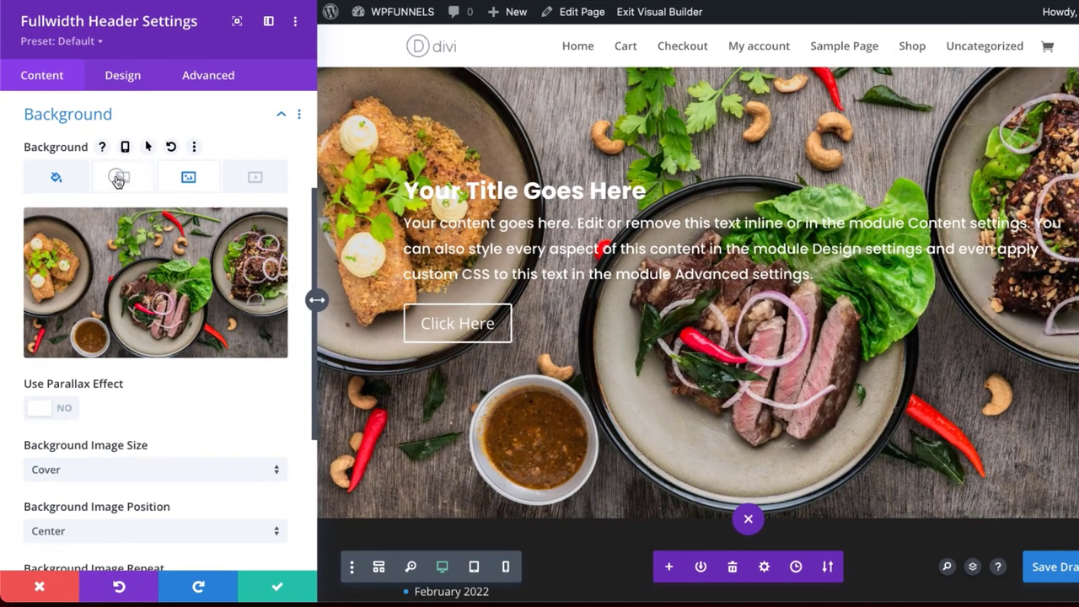
Add a linear background gradient with a black first colour and place it above the background image
{"action": "left_click", "coordinate": [122, 177]}
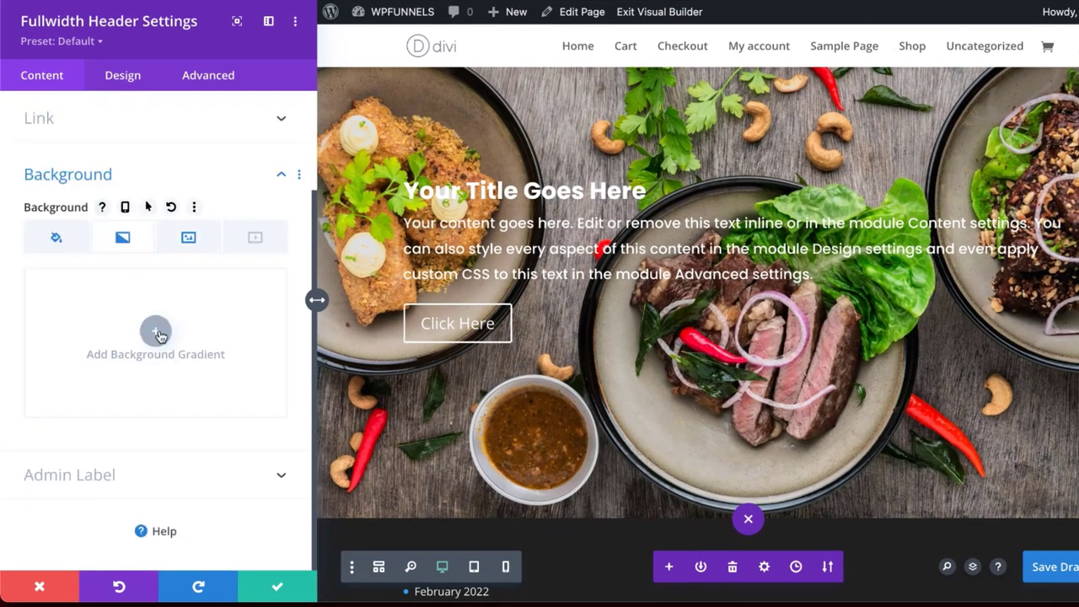
{"action": "left_click", "coordinate": [155, 333]}
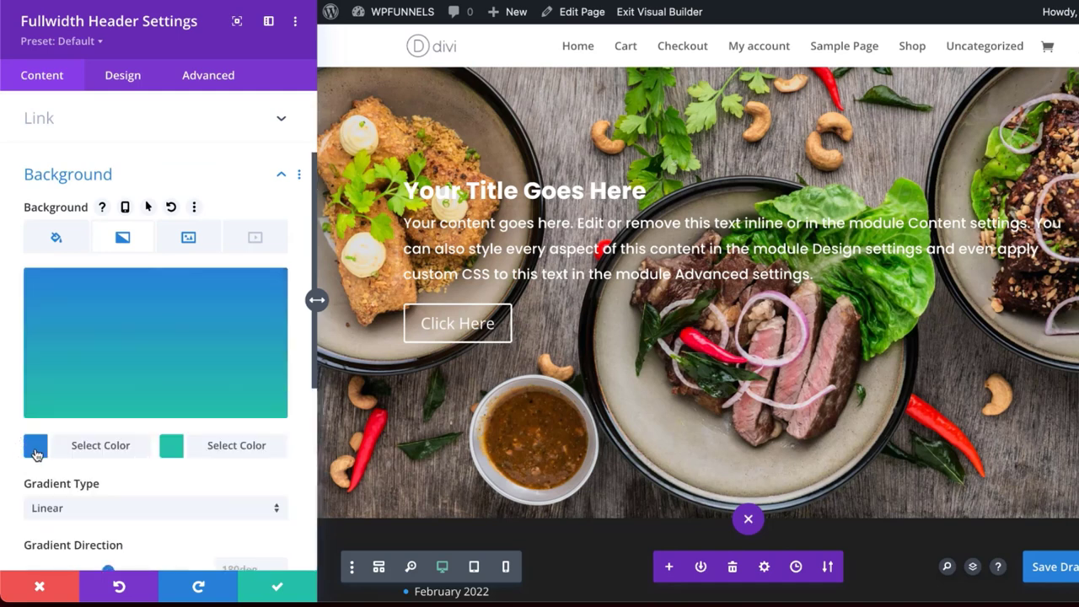
{"action": "left_click", "coordinate": [35, 445]}
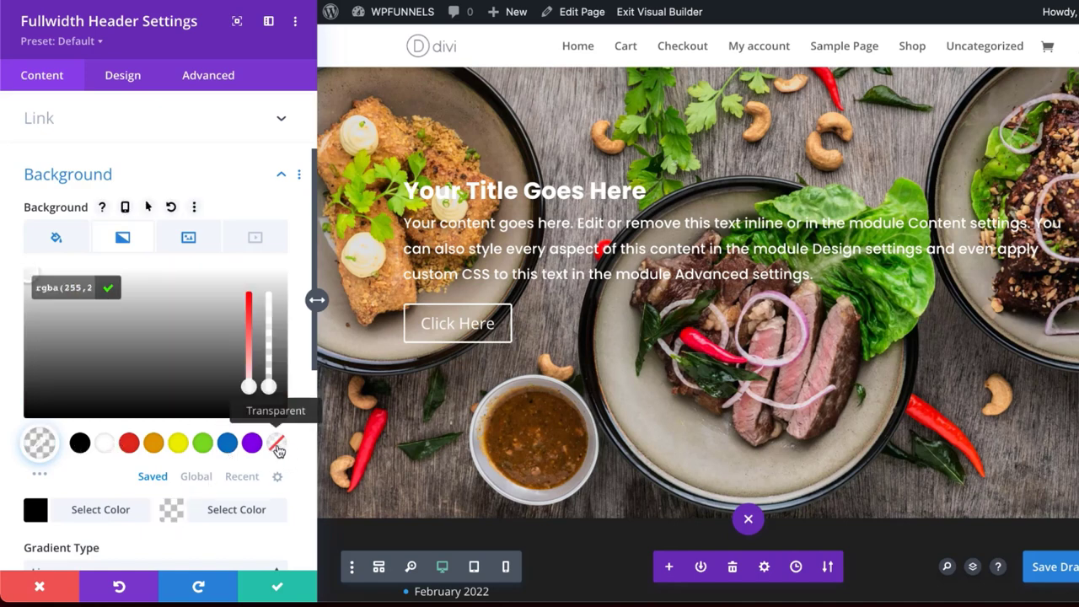
{"action": "mouse_move", "coordinate": [202, 354]}
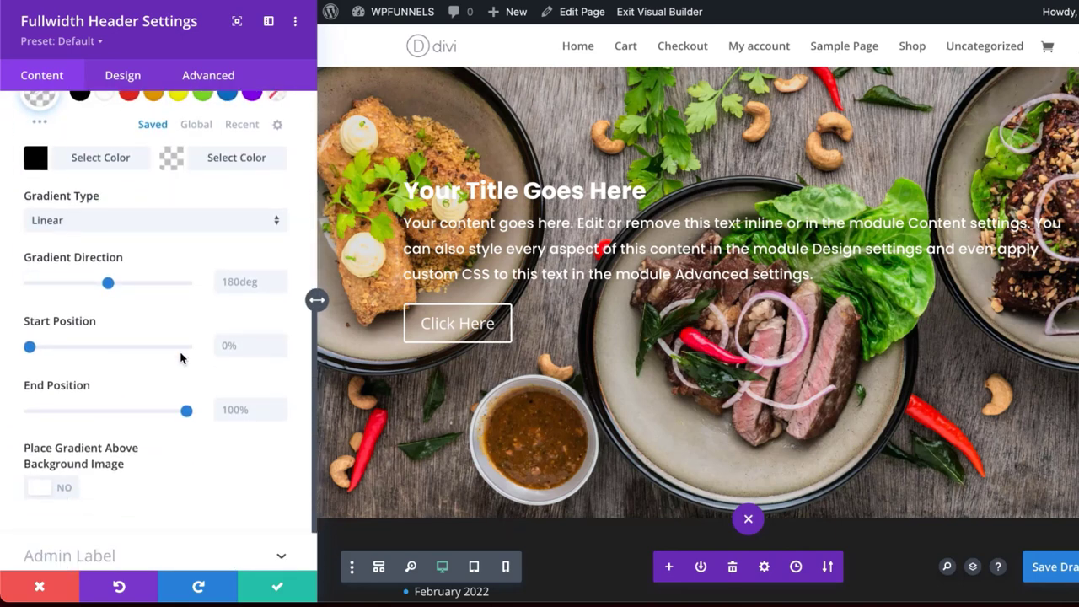
{"action": "scroll", "scroll_direction": "down", "scroll_amount": 3}
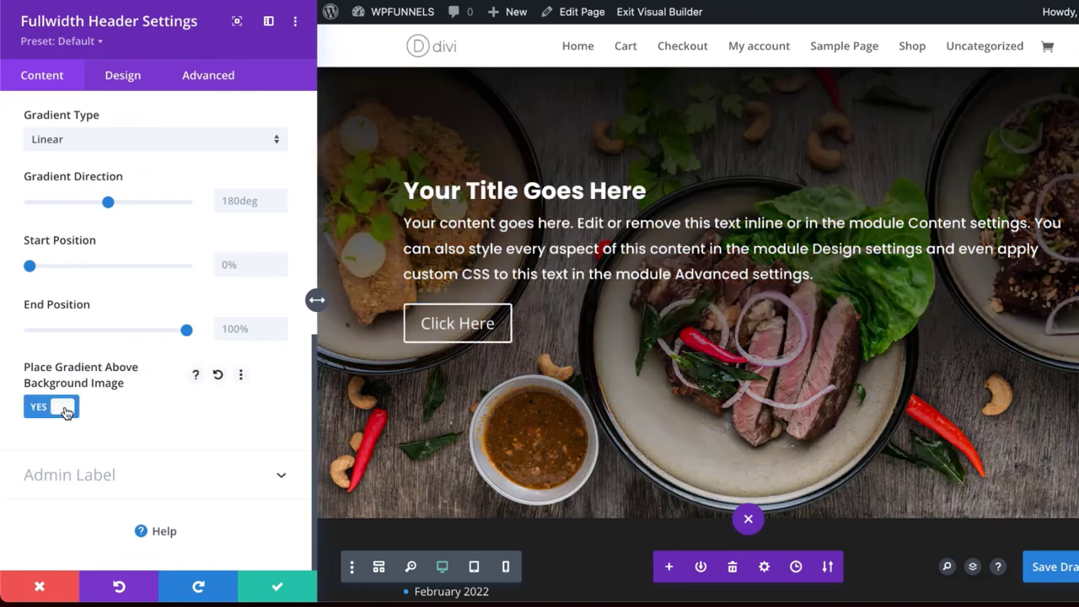
{"action": "left_click", "coordinate": [51, 406]}
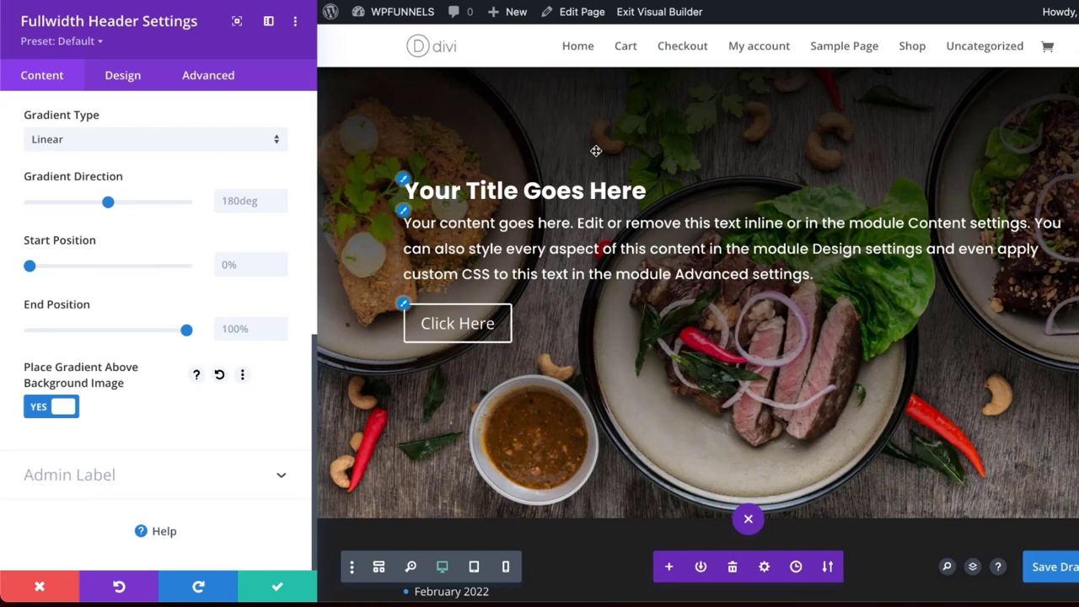
{"action": "mouse_move", "coordinate": [593, 307]}
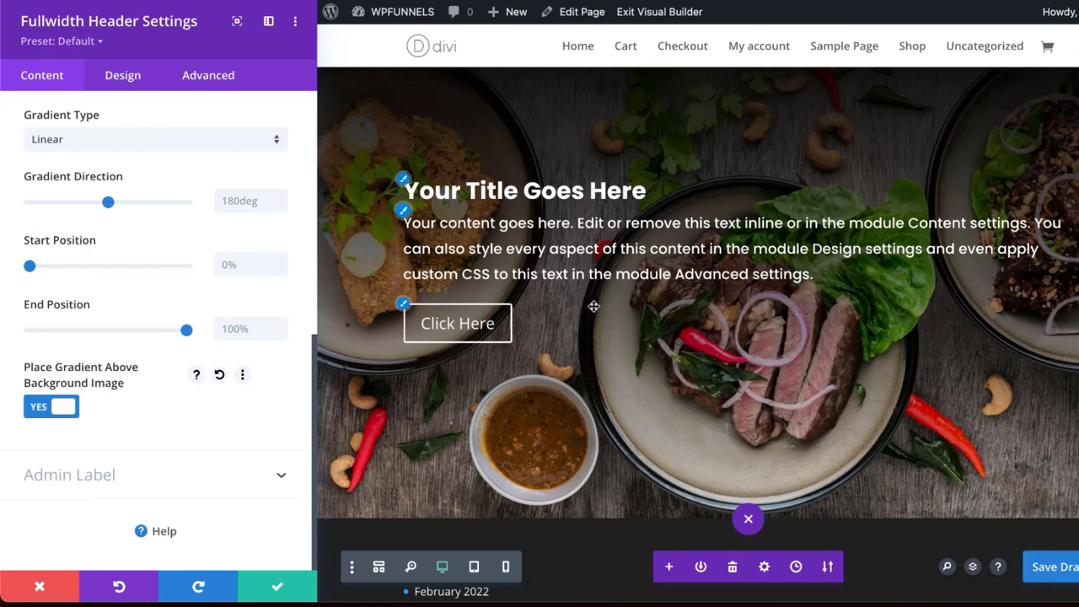
{"action": "mouse_move", "coordinate": [639, 310]}
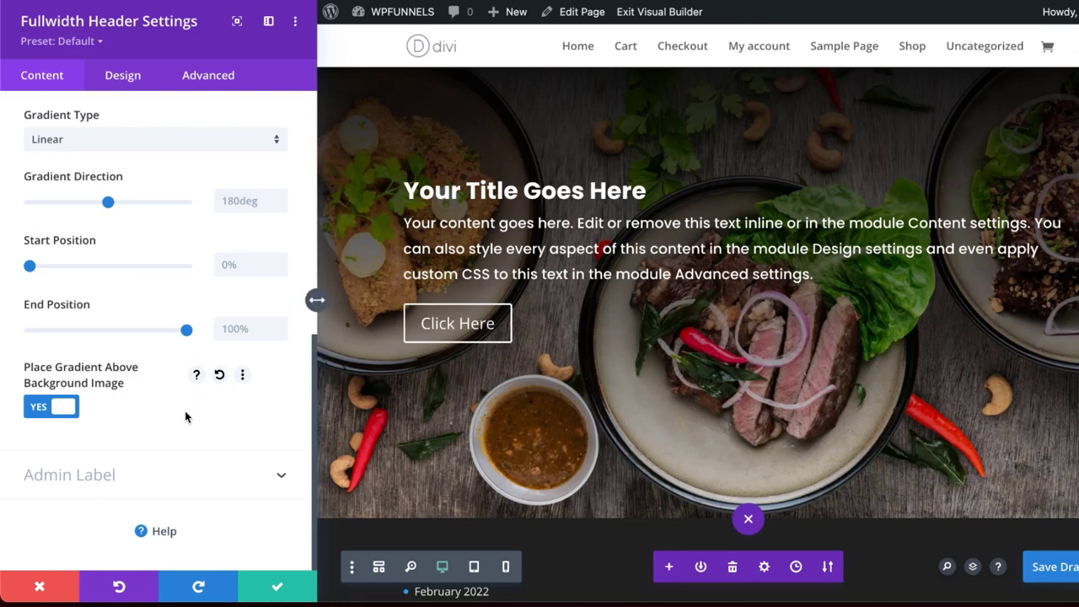
Run the gradient at 90deg and move its start position to about 22%
{"action": "scroll", "scroll_direction": "up", "scroll_amount": 3}
{"action": "type", "text": "90"}
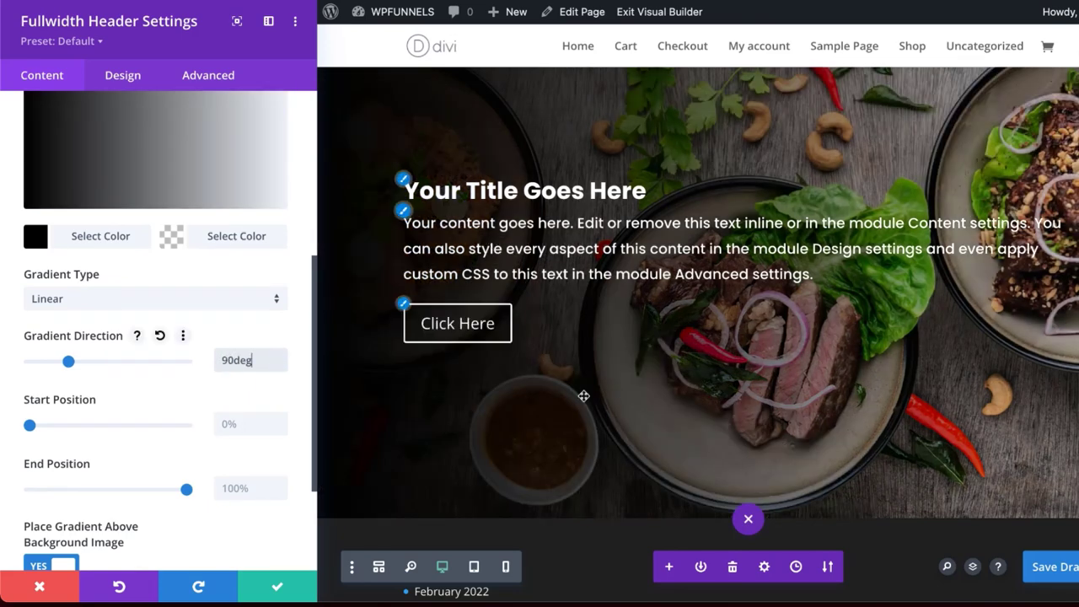
{"action": "mouse_move", "coordinate": [604, 419]}
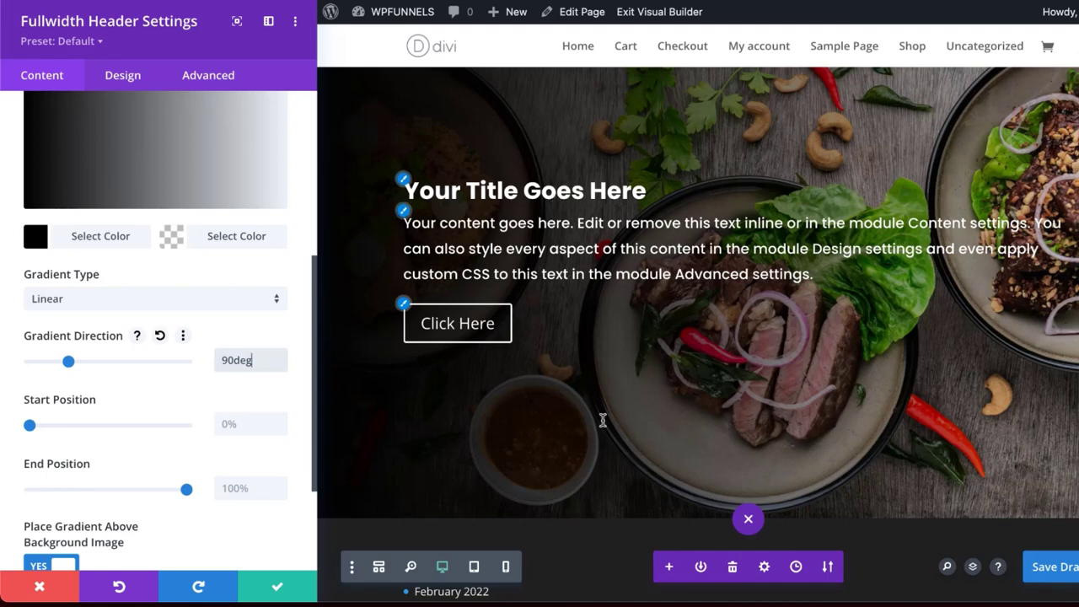
{"action": "left_click_drag", "start_coordinate": [27, 425], "coordinate": [41, 425]}
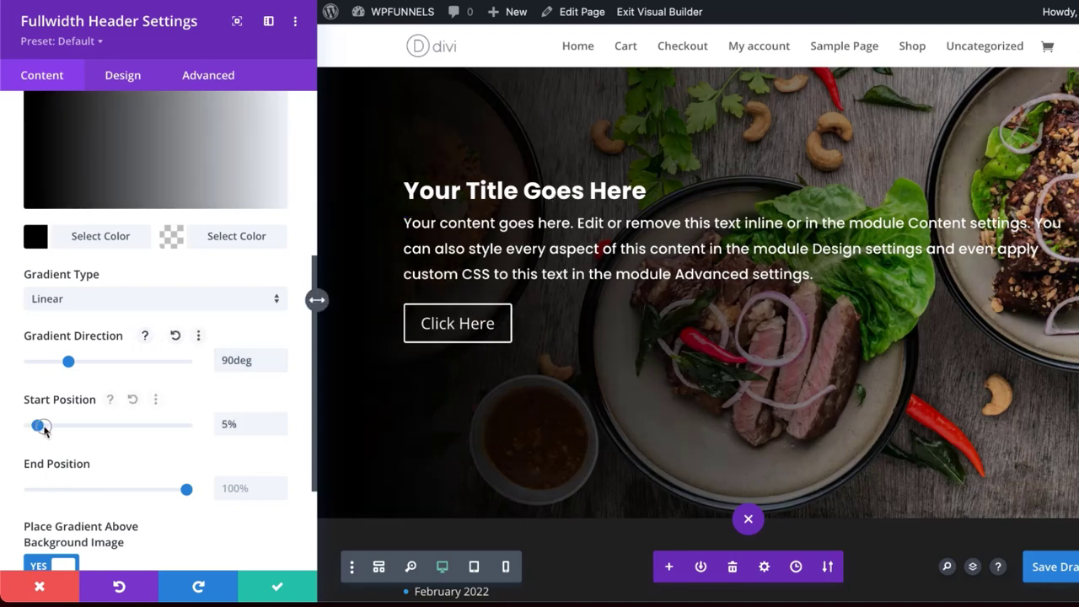
{"action": "left_click_drag", "start_coordinate": [41, 424], "coordinate": [71, 425]}
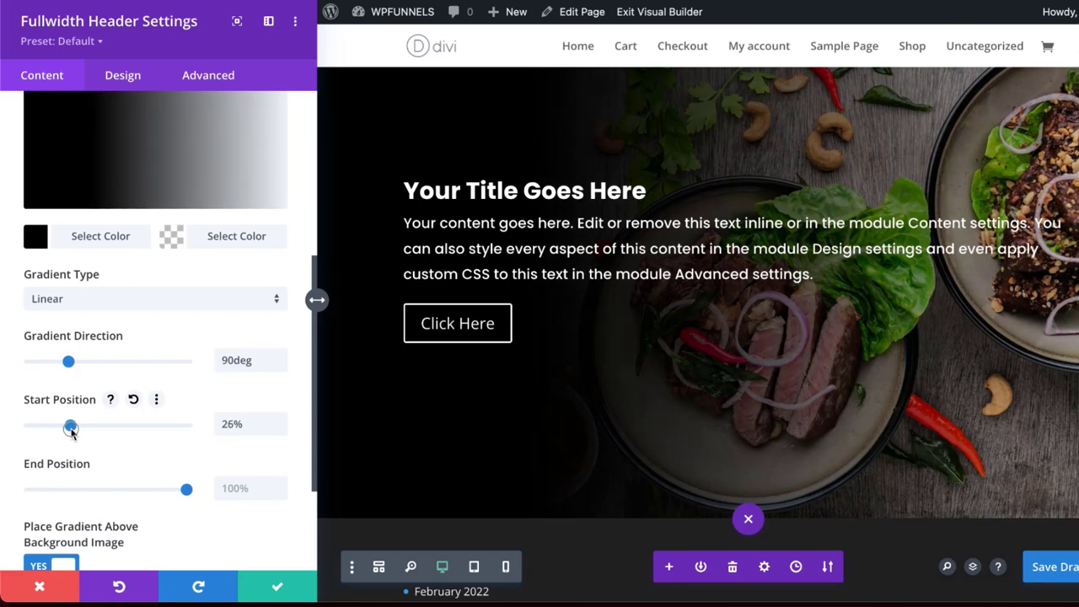
{"action": "left_click_drag", "start_coordinate": [70, 427], "coordinate": [74, 427]}
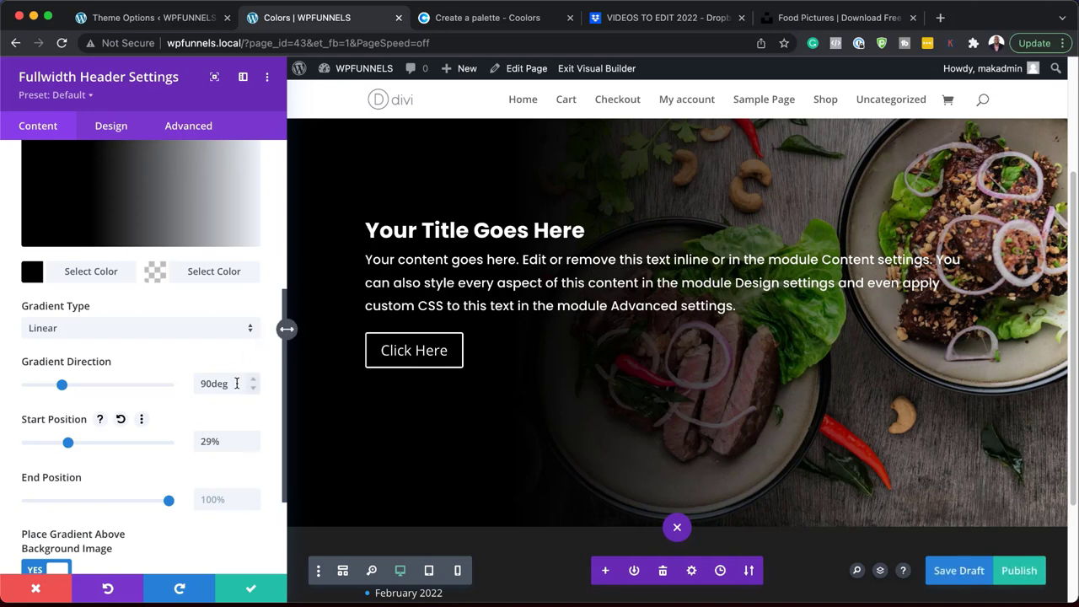
{"action": "mouse_move", "coordinate": [587, 182]}
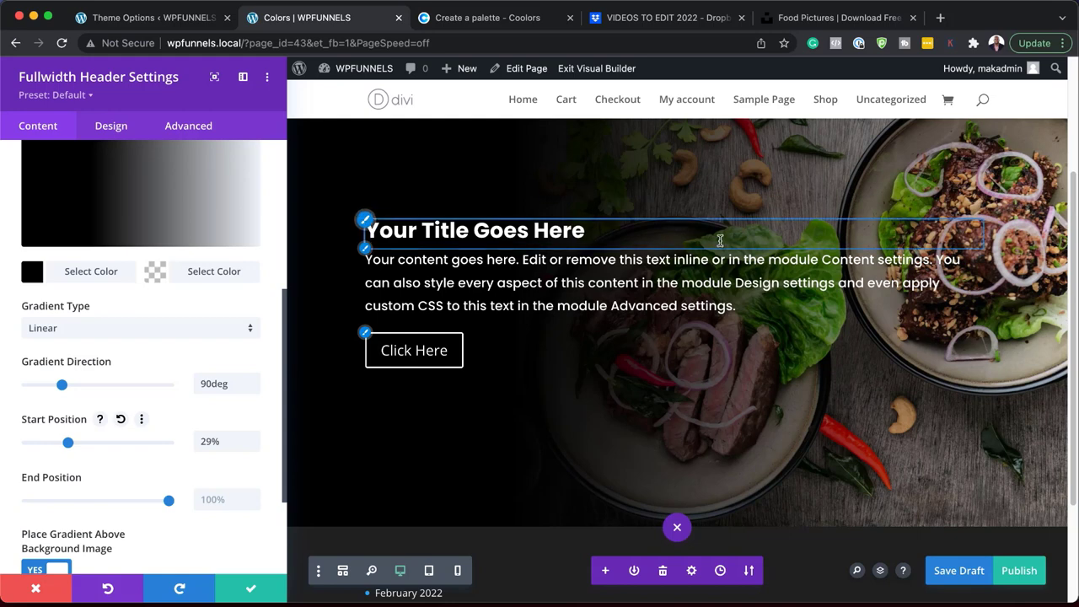
{"action": "mouse_move", "coordinate": [1005, 227]}
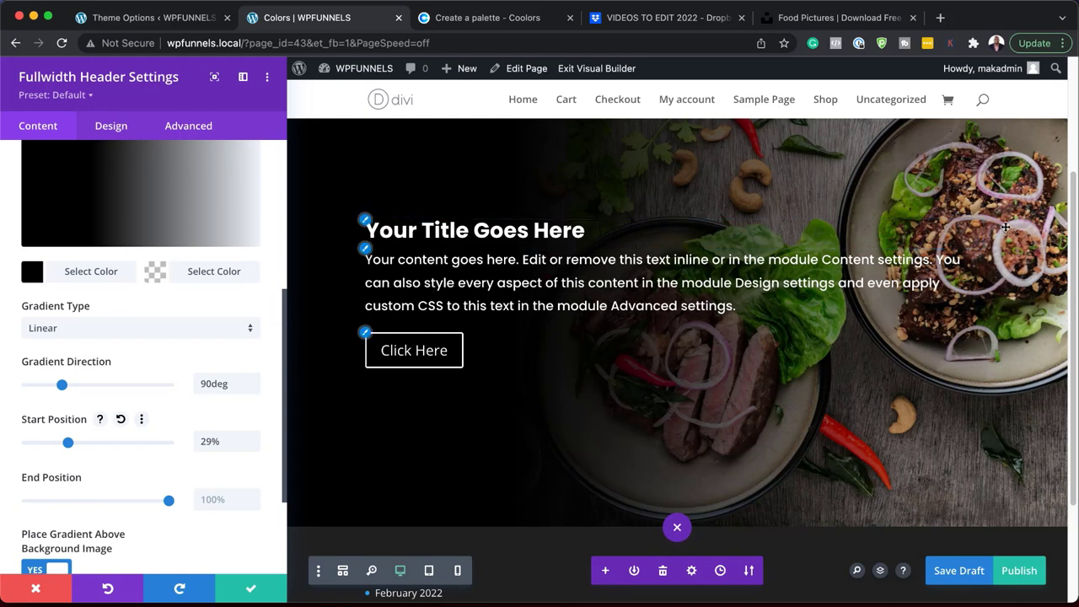
{"action": "mouse_move", "coordinate": [1012, 268]}
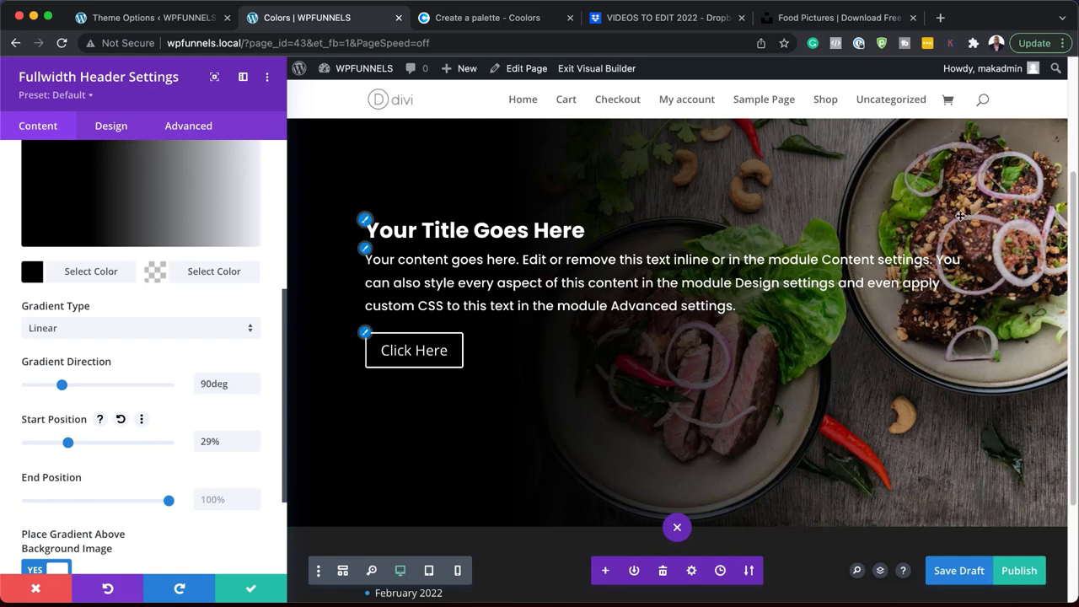
{"action": "mouse_move", "coordinate": [934, 331]}
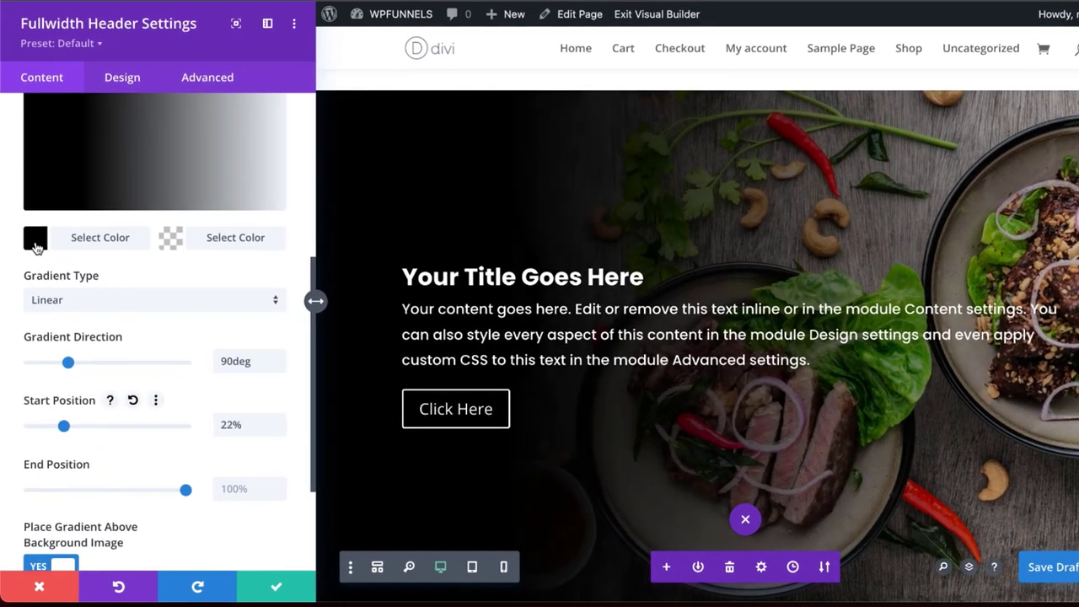
Lower the opacity of the gradient's black end to roughly 0.86 so it is slightly see-through
{"action": "left_click", "coordinate": [36, 236]}
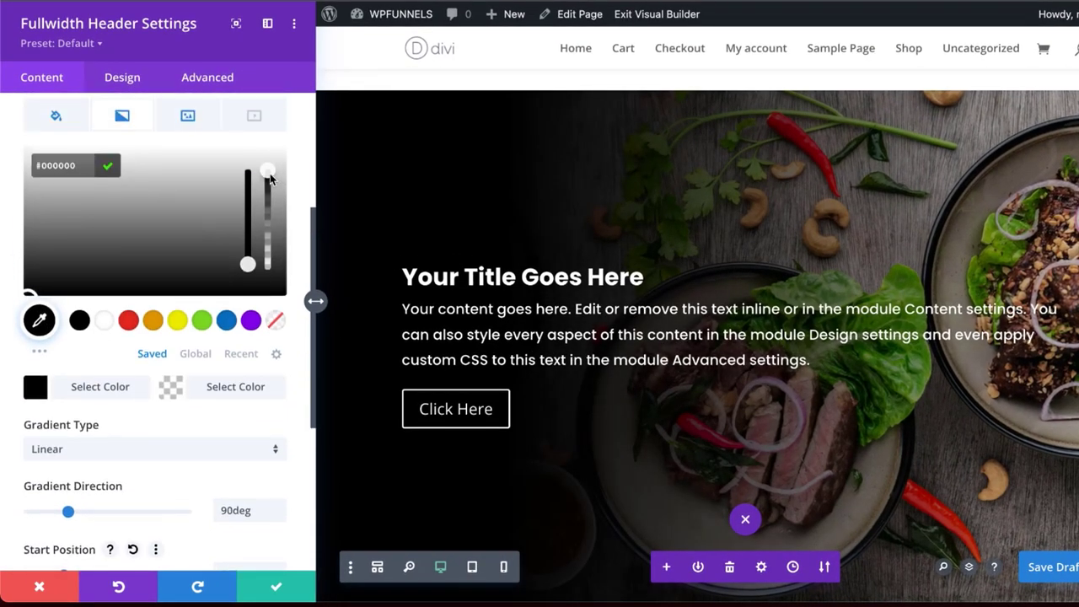
{"action": "left_click_drag", "start_coordinate": [268, 172], "coordinate": [268, 184]}
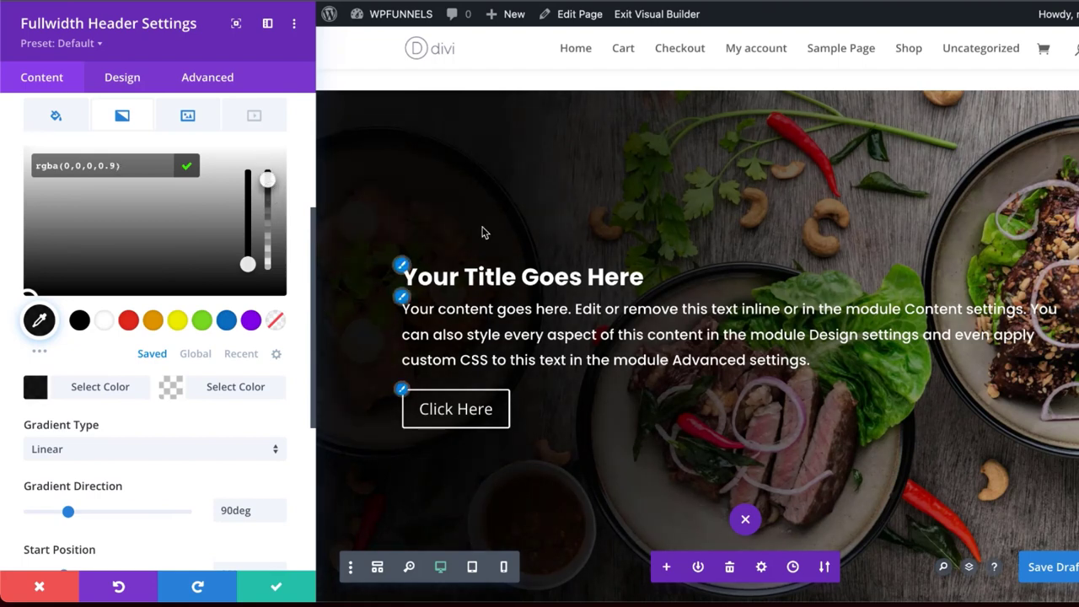
{"action": "scroll", "scroll_direction": "down", "scroll_amount": 3}
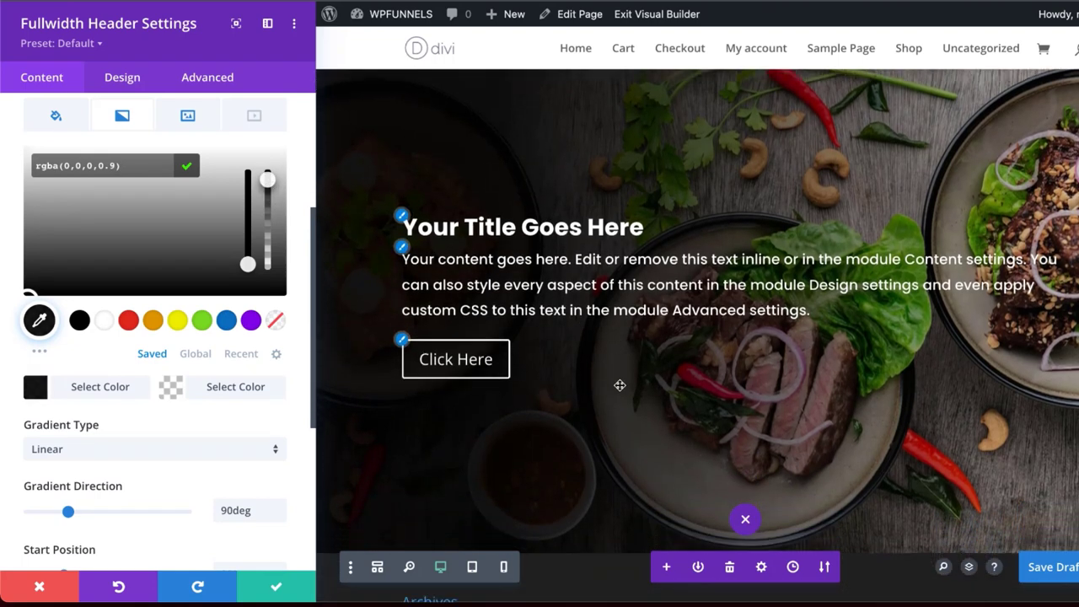
{"action": "scroll", "scroll_direction": "down", "scroll_amount": 3}
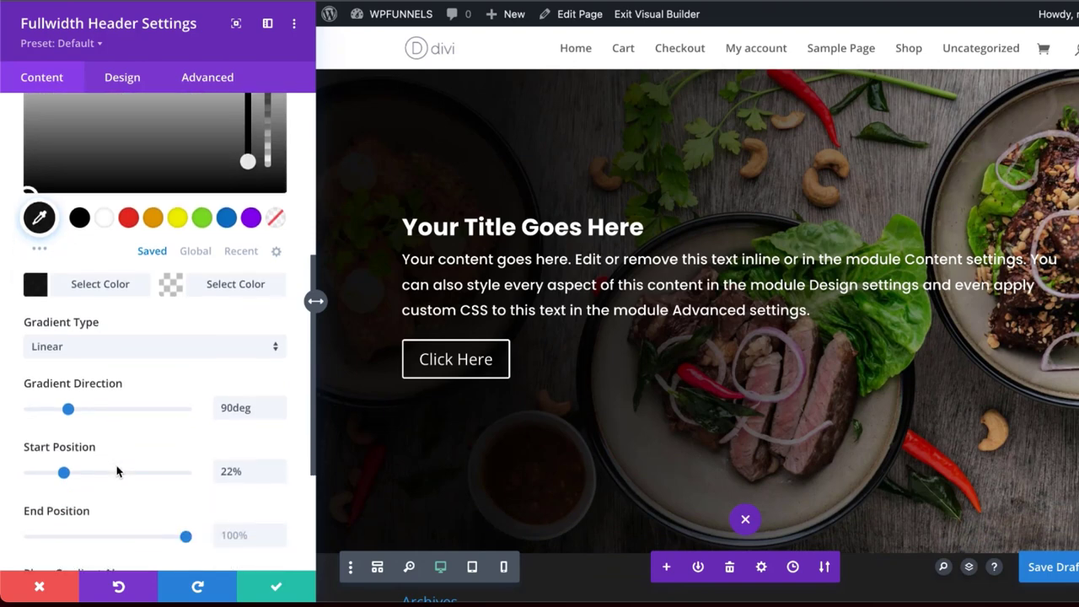
{"action": "left_click_drag", "start_coordinate": [64, 473], "coordinate": [88, 364]}
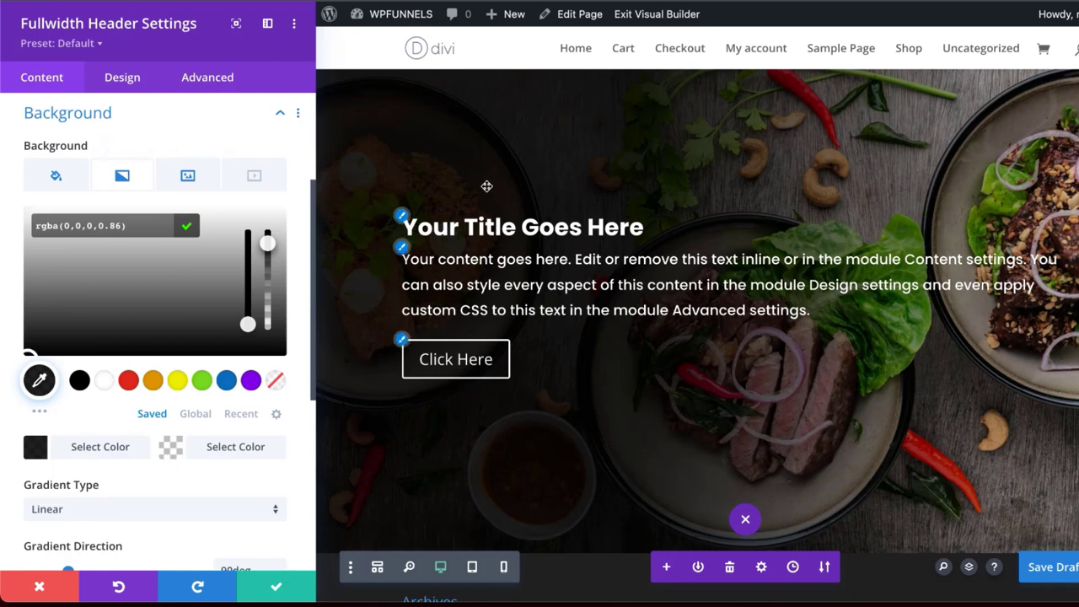
{"action": "mouse_move", "coordinate": [728, 156]}
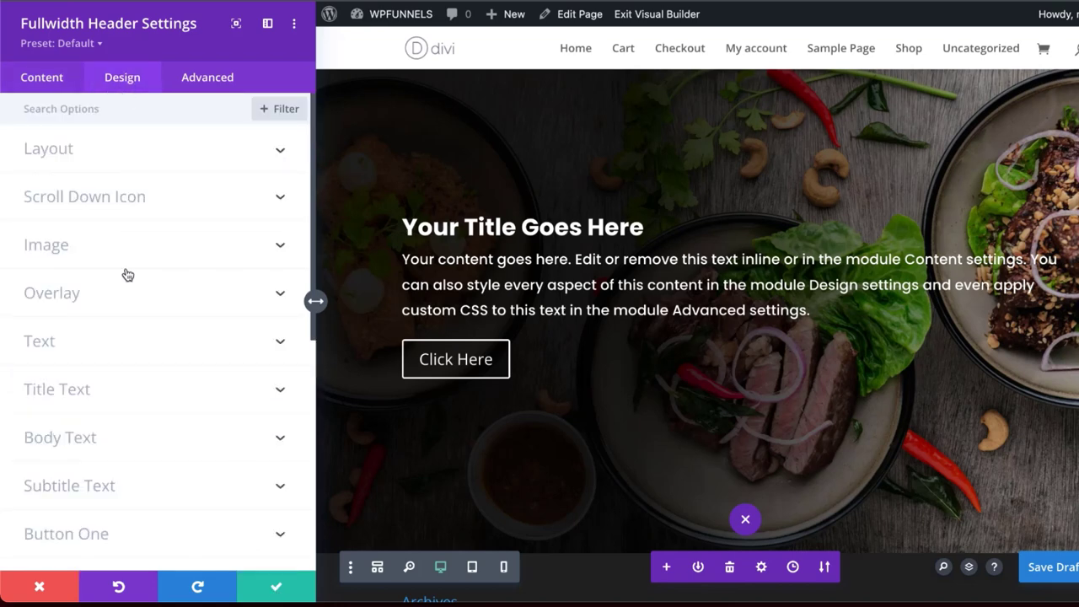
{"action": "mouse_move", "coordinate": [142, 417]}
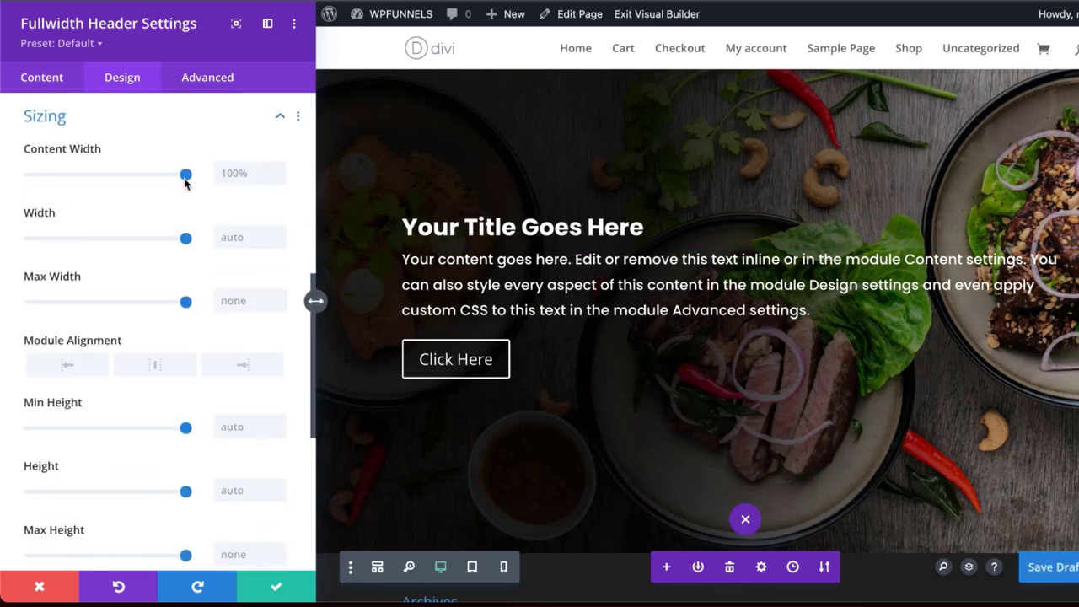
In Design > Sizing, reduce the header's Content Width to 60%
{"action": "left_click_drag", "start_coordinate": [185, 174], "coordinate": [135, 173]}
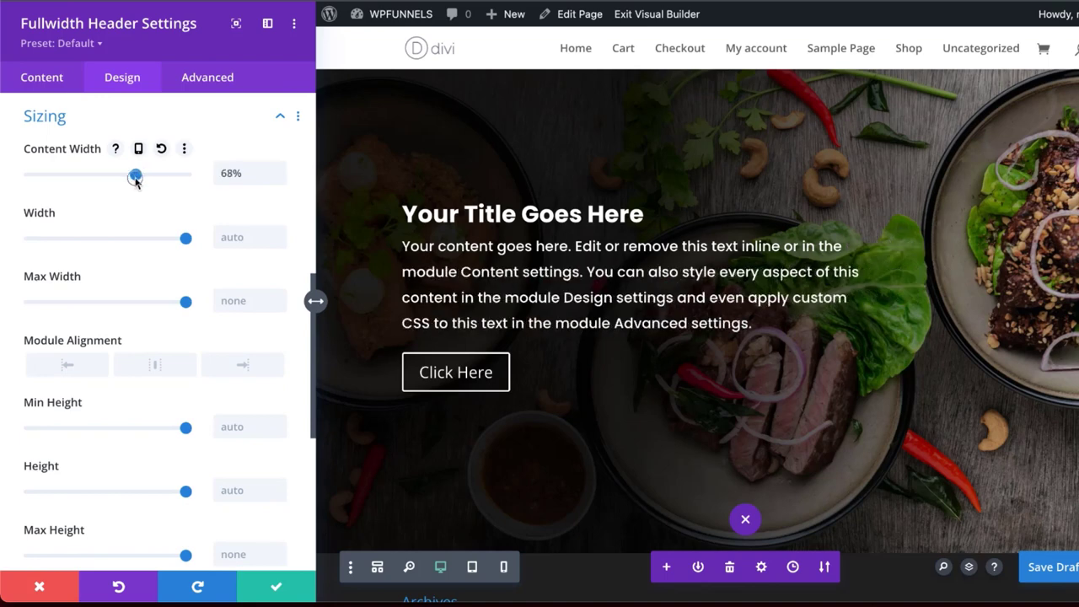
{"action": "left_click_drag", "start_coordinate": [135, 174], "coordinate": [128, 174]}
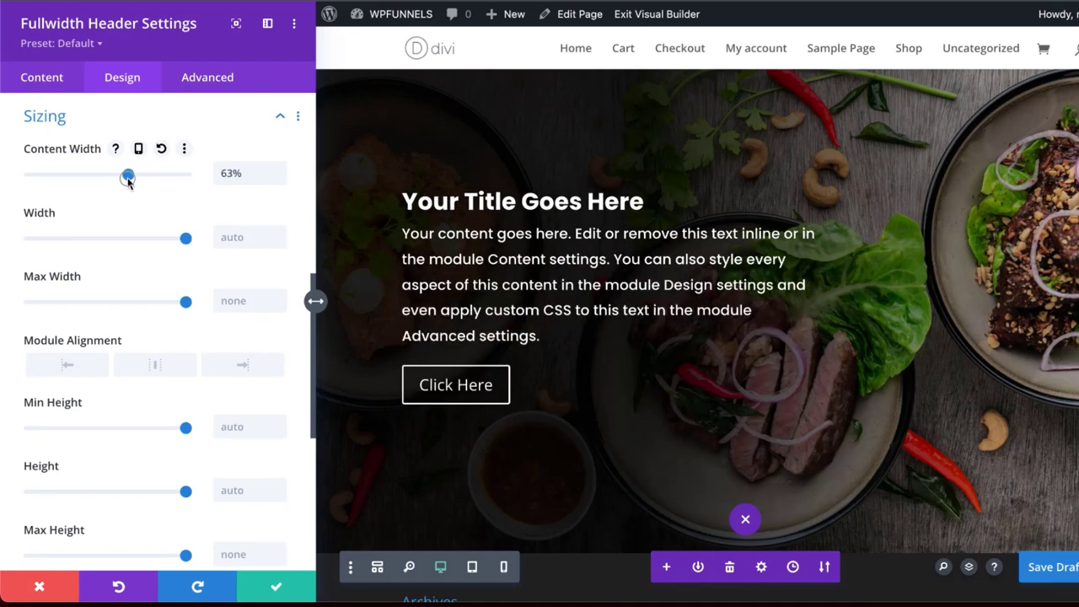
{"action": "left_click_drag", "start_coordinate": [128, 174], "coordinate": [125, 173]}
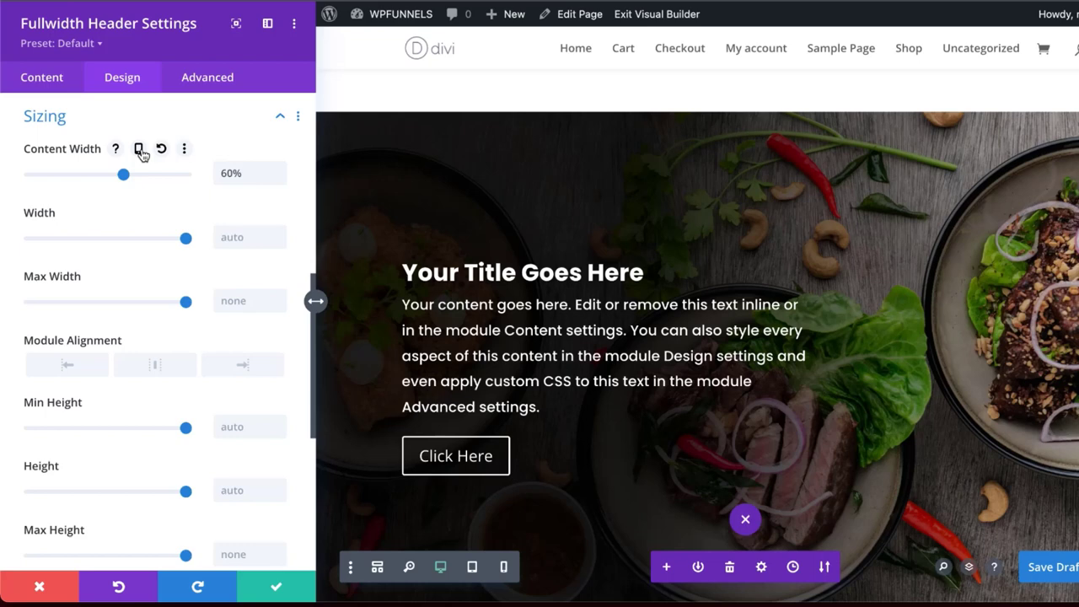
Enable responsive Content Width: 100% on tablet and phone, 60% on desktop
{"action": "left_click", "coordinate": [138, 148]}
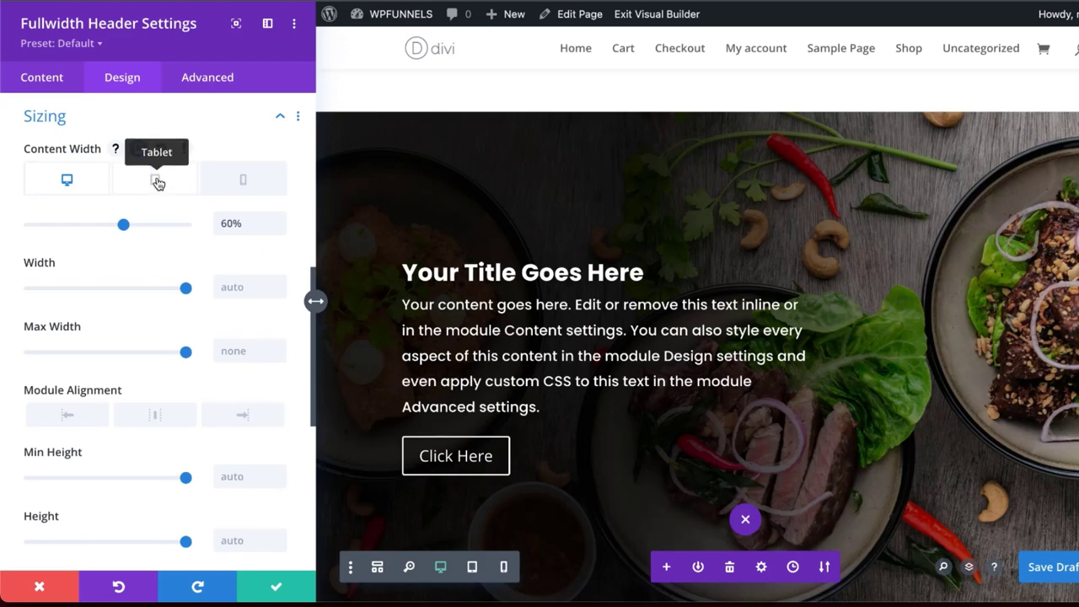
{"action": "left_click", "coordinate": [155, 178]}
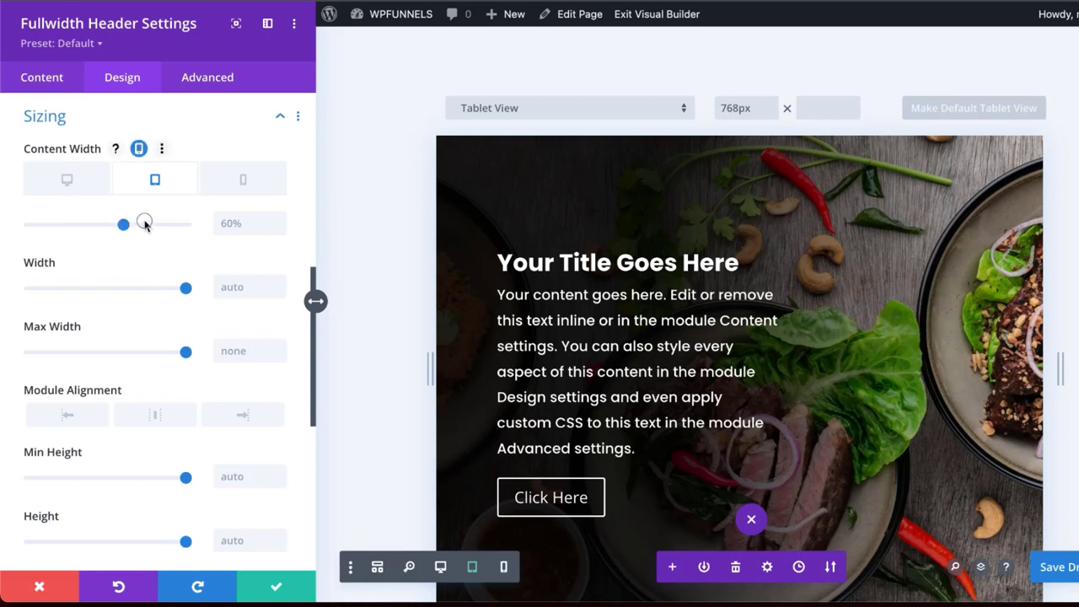
{"action": "left_click_drag", "start_coordinate": [123, 224], "coordinate": [186, 225]}
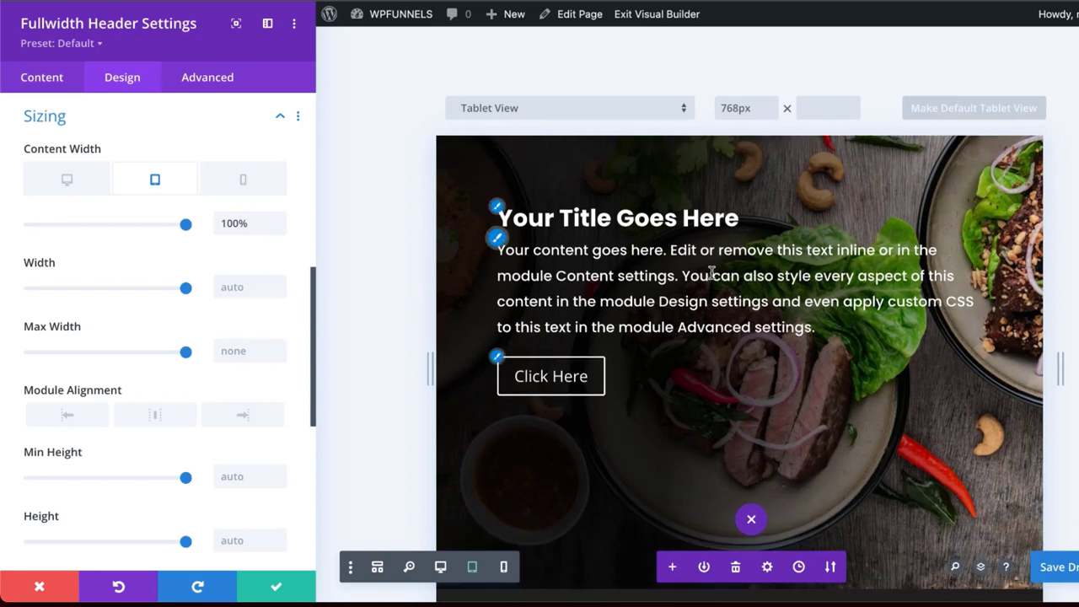
{"action": "mouse_move", "coordinate": [243, 178]}
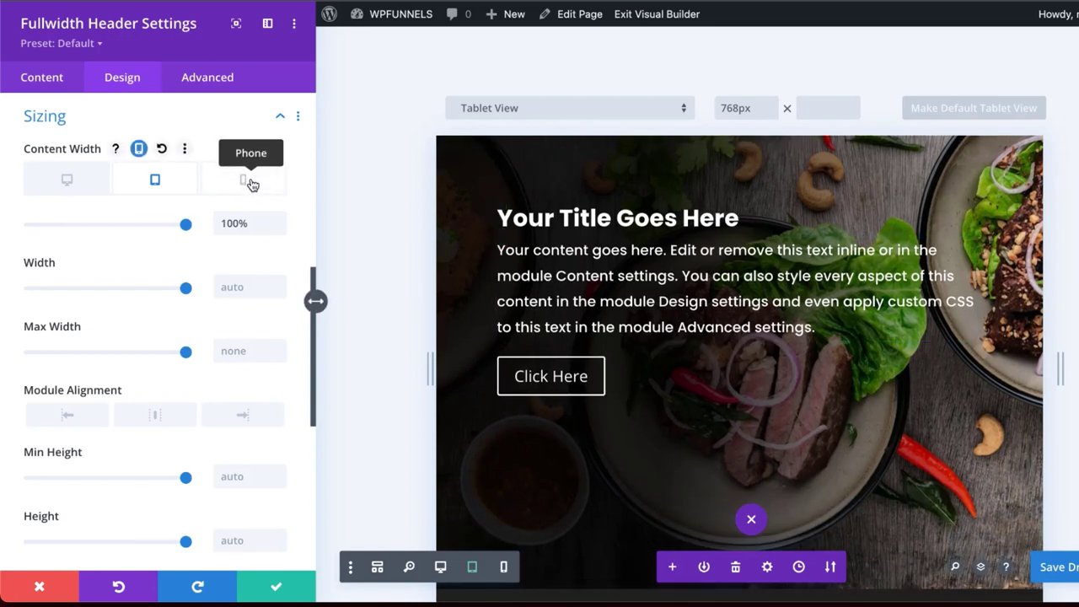
{"action": "left_click", "coordinate": [243, 178]}
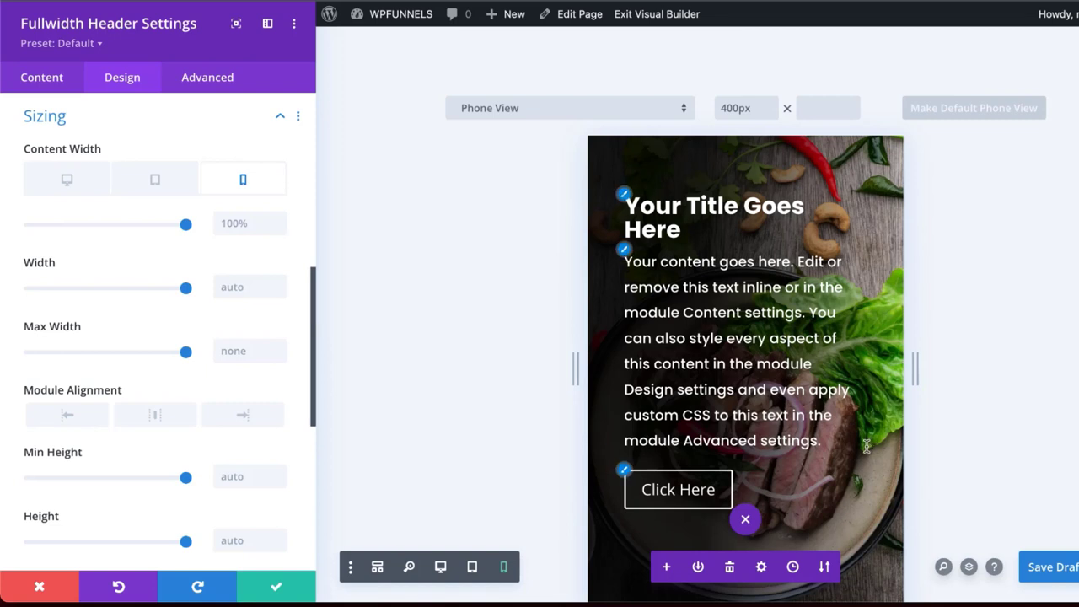
{"action": "mouse_move", "coordinate": [874, 286]}
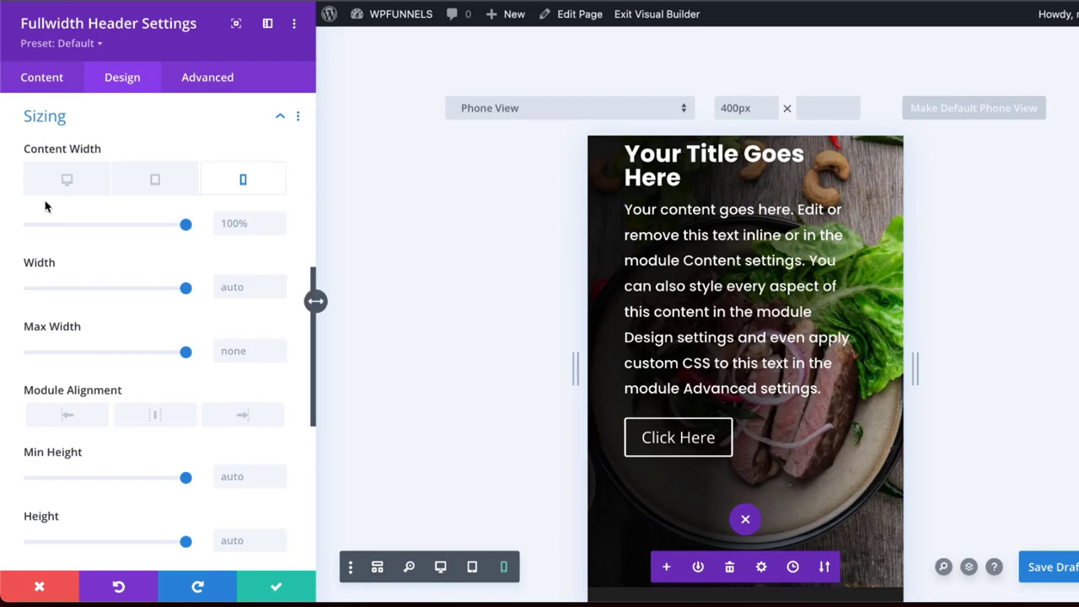
{"action": "left_click", "coordinate": [67, 179]}
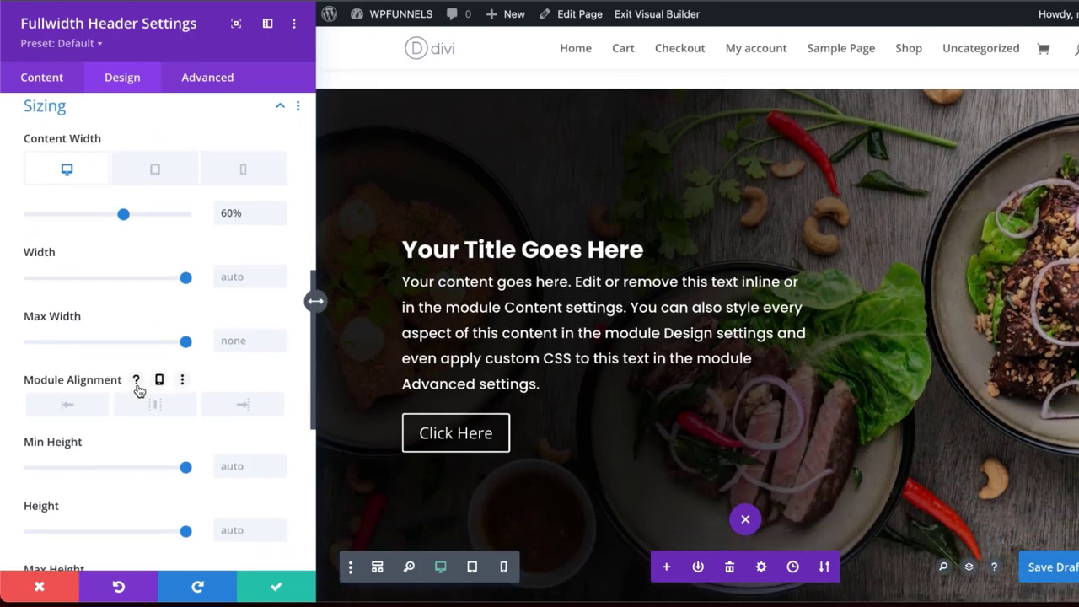
Enable responsive background options and select the phone view of the header background
{"action": "left_click", "coordinate": [40, 78]}
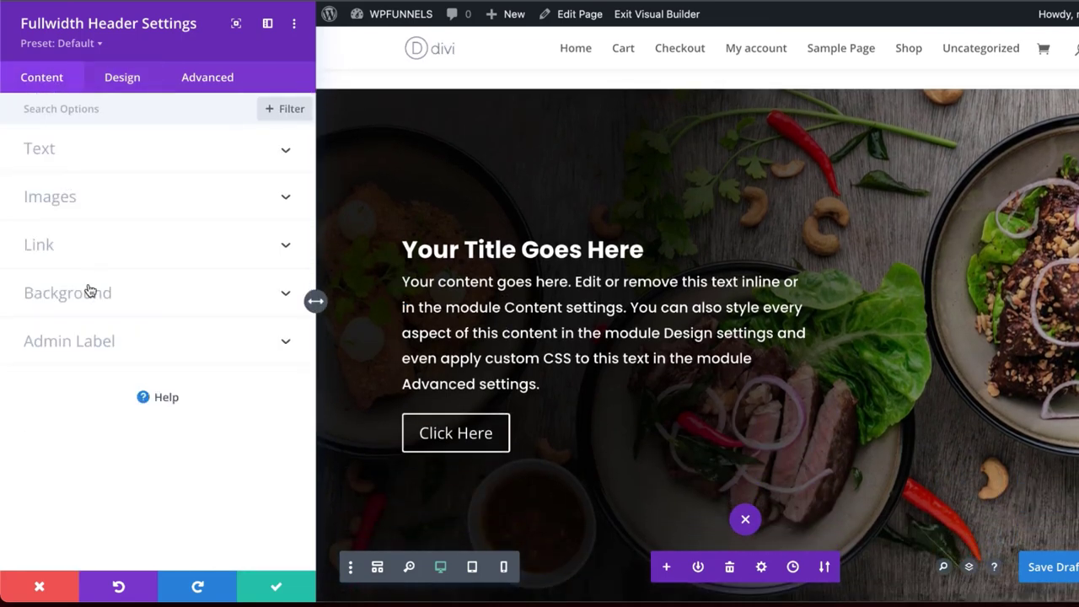
{"action": "left_click", "coordinate": [67, 294]}
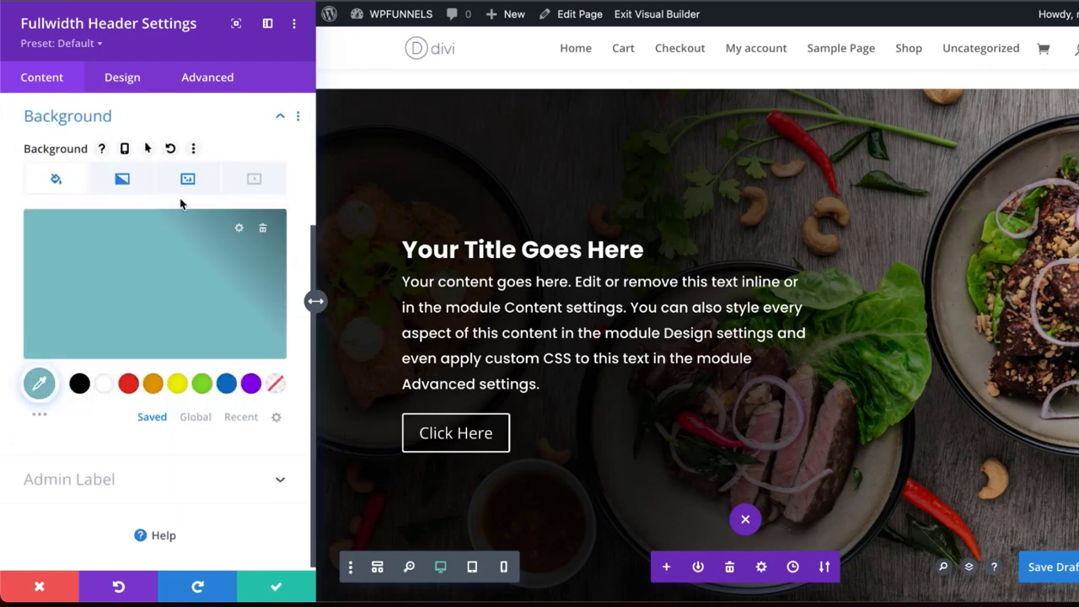
{"action": "left_click", "coordinate": [187, 179]}
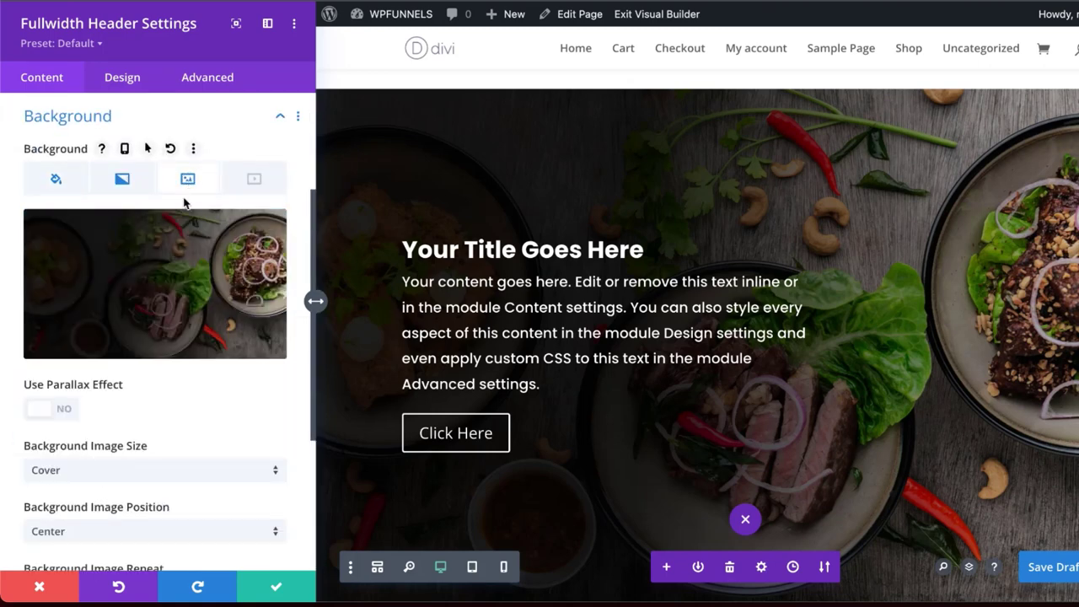
{"action": "left_click", "coordinate": [125, 149]}
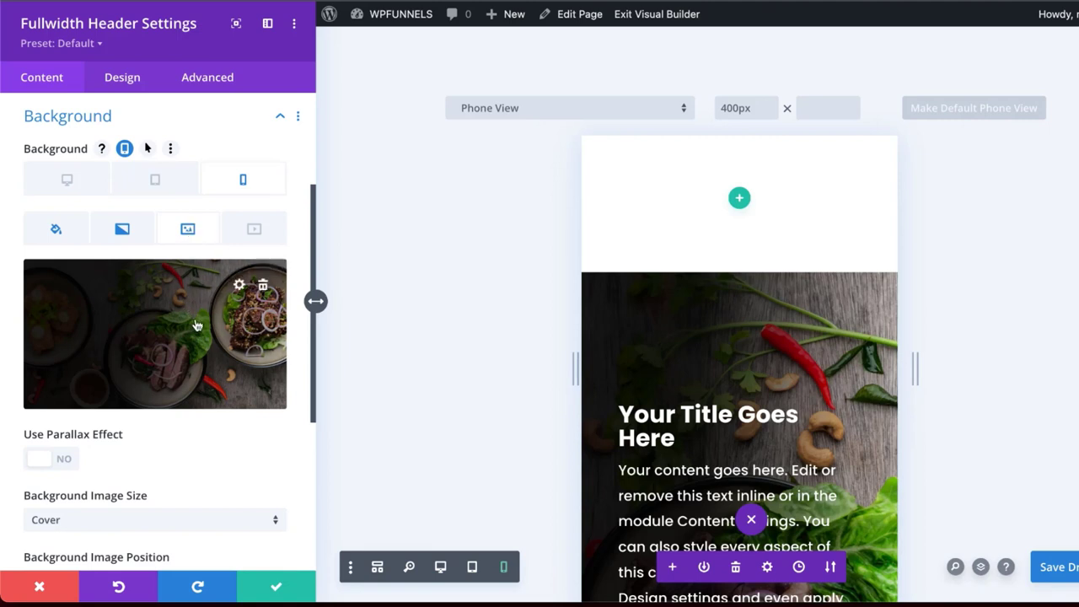
Remove the photo on phones and use a solid black background, keeping the photo on desktop
{"action": "left_click", "coordinate": [263, 284]}
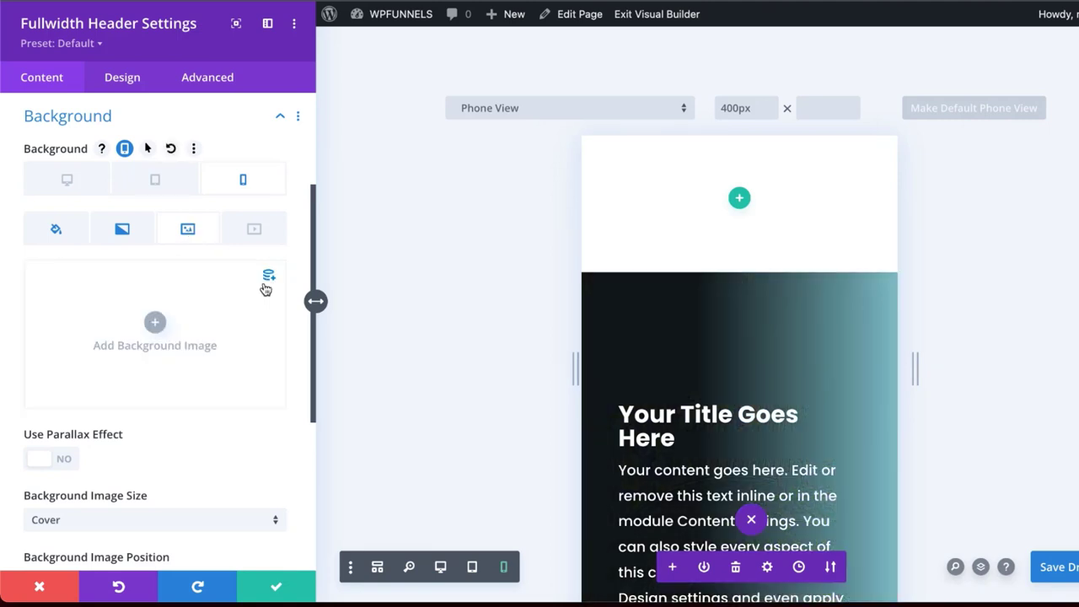
{"action": "left_click", "coordinate": [56, 230]}
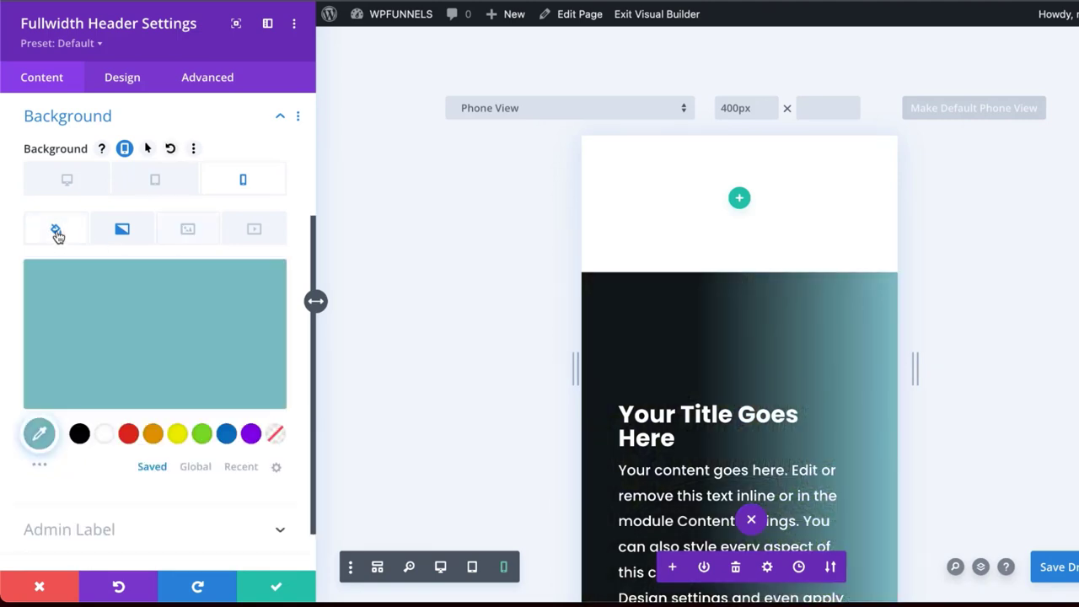
{"action": "left_click", "coordinate": [79, 434]}
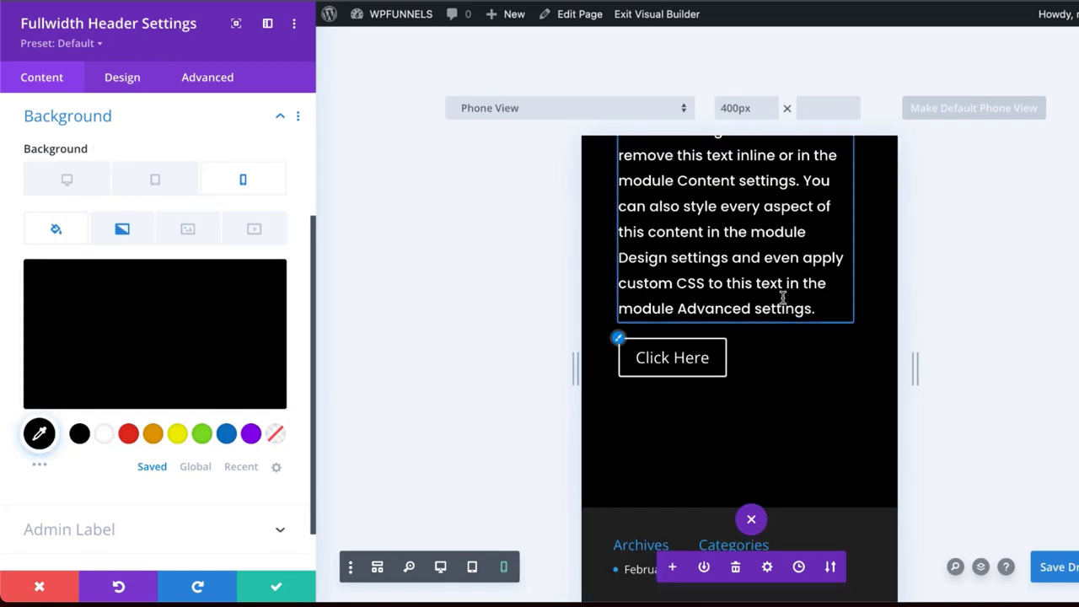
{"action": "left_click", "coordinate": [155, 179]}
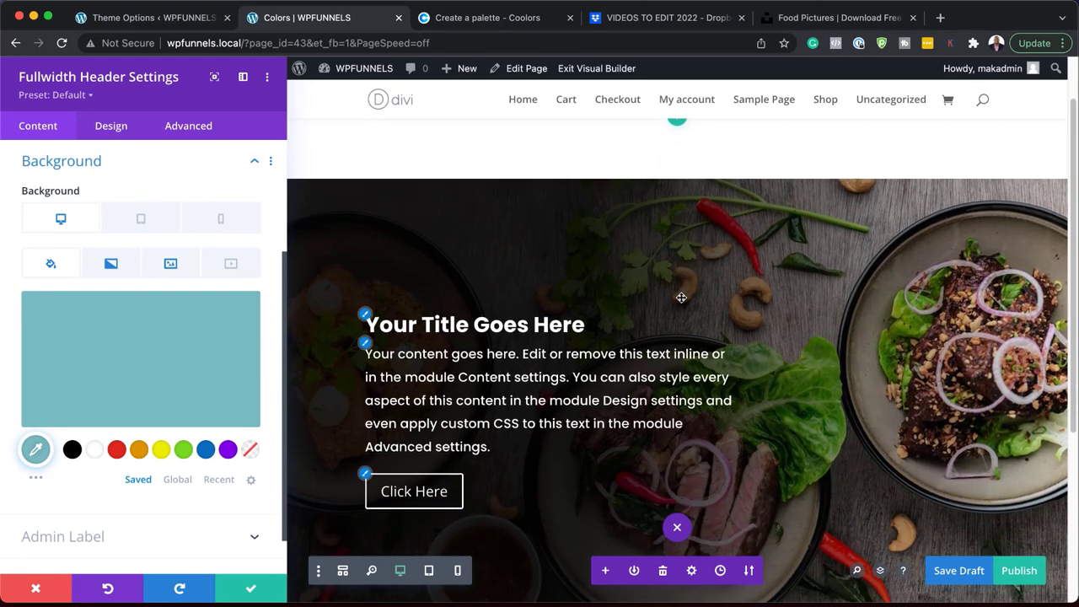
Save and close the Fullwidth Header settings, then scroll down past the finished food header
{"action": "left_click", "coordinate": [249, 587]}
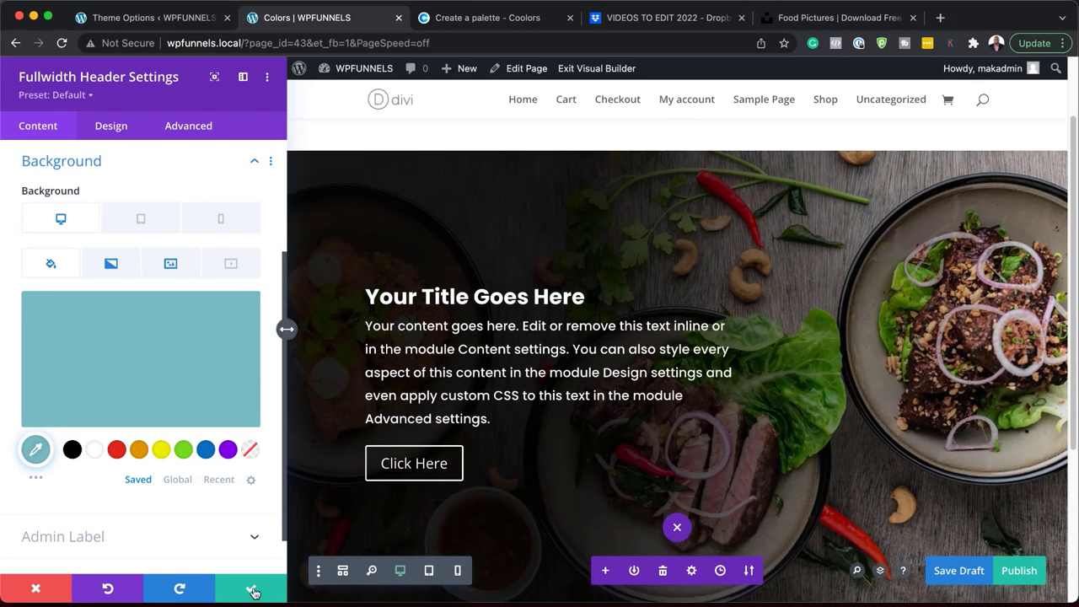
{"action": "left_click", "coordinate": [251, 587]}
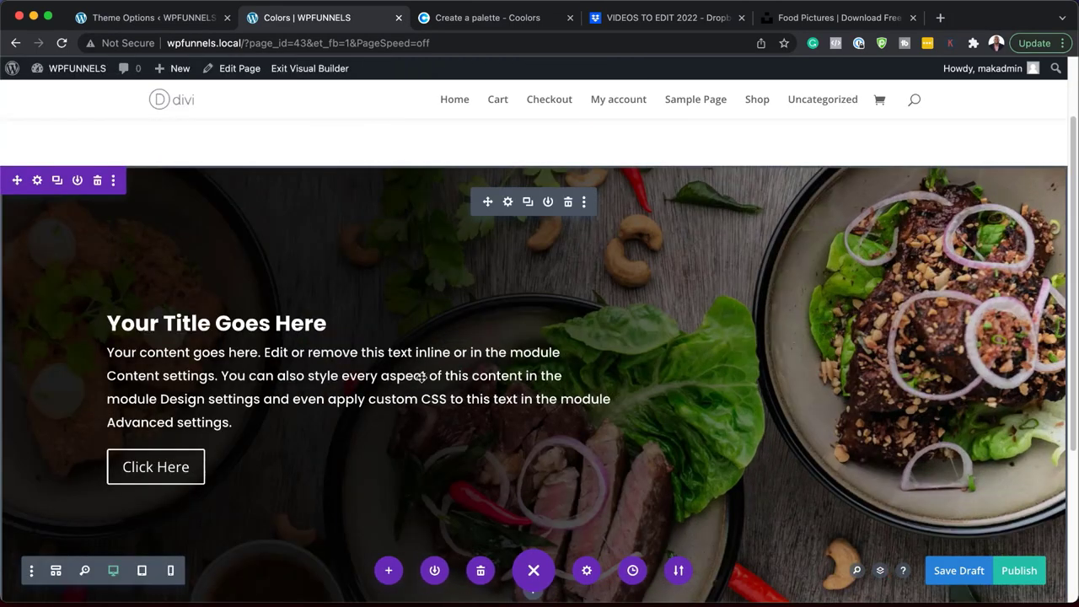
{"action": "scroll", "scroll_direction": "down", "scroll_amount": 3}
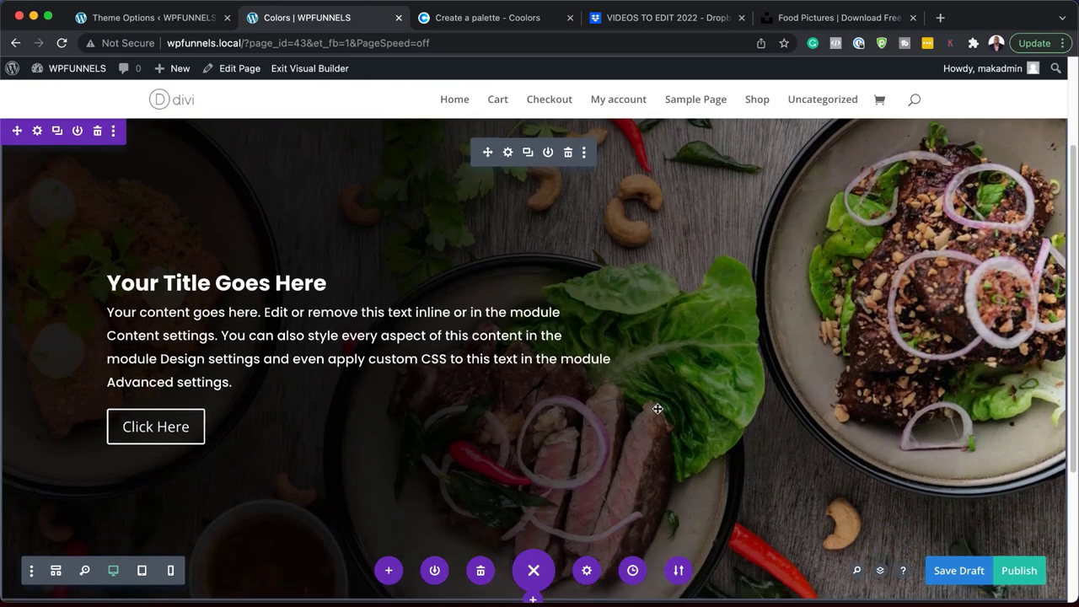
{"action": "scroll", "scroll_direction": "down", "scroll_amount": 3}
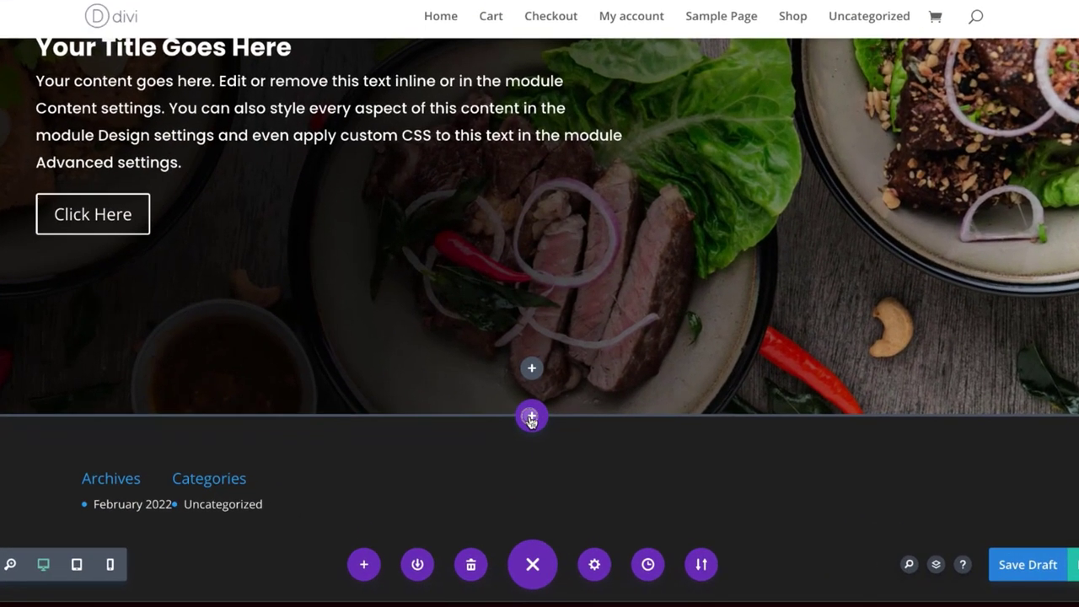
Insert a new fullwidth section with a Fullwidth Header module below the food hero
{"action": "left_click", "coordinate": [531, 414]}
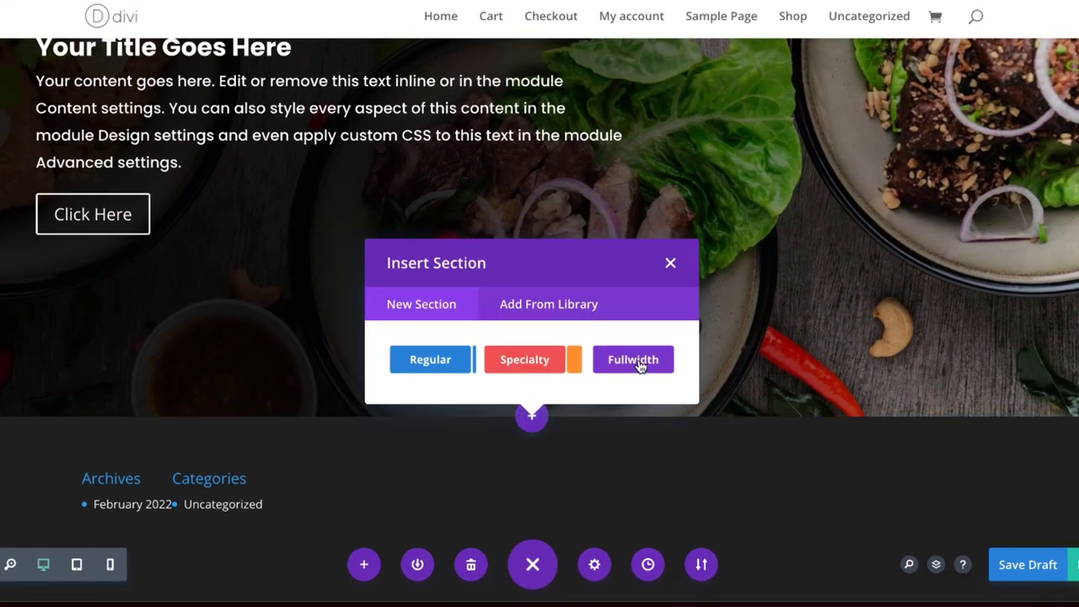
{"action": "left_click", "coordinate": [633, 359]}
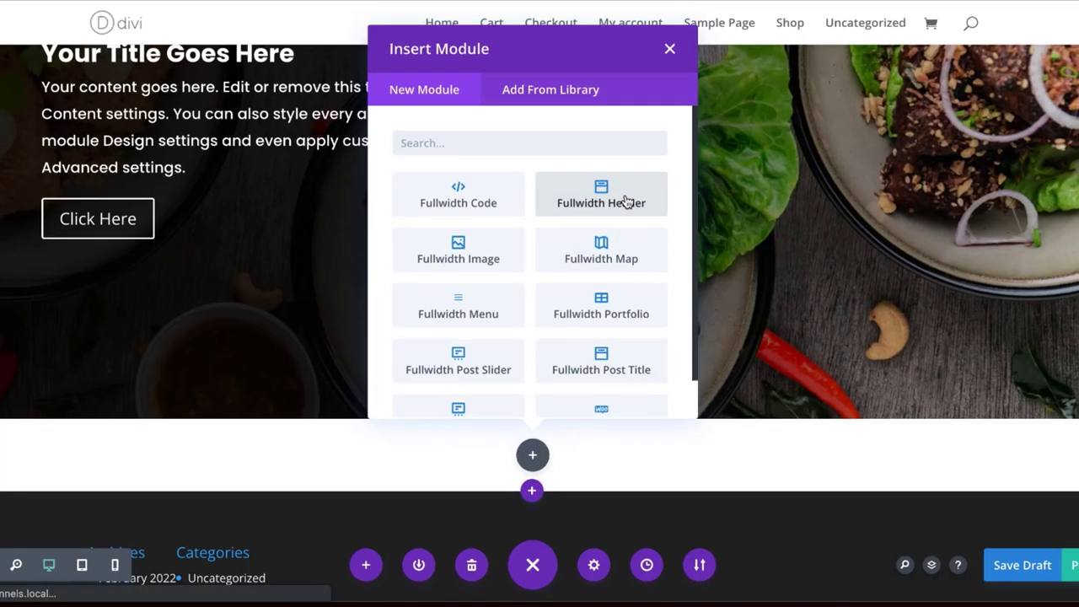
{"action": "left_click", "coordinate": [601, 194]}
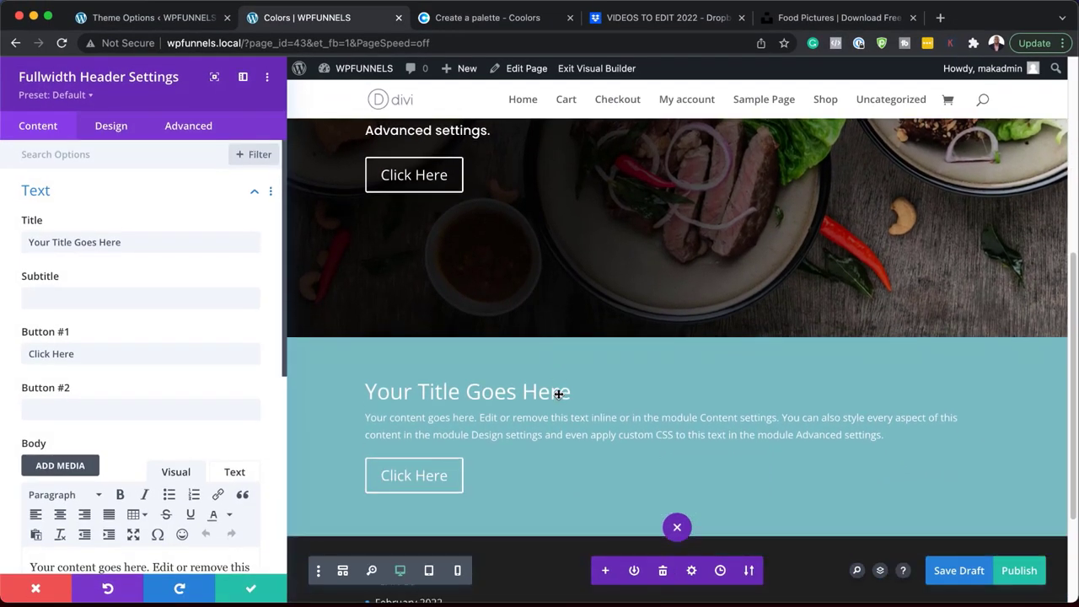
{"action": "scroll", "scroll_direction": "down", "scroll_amount": 3}
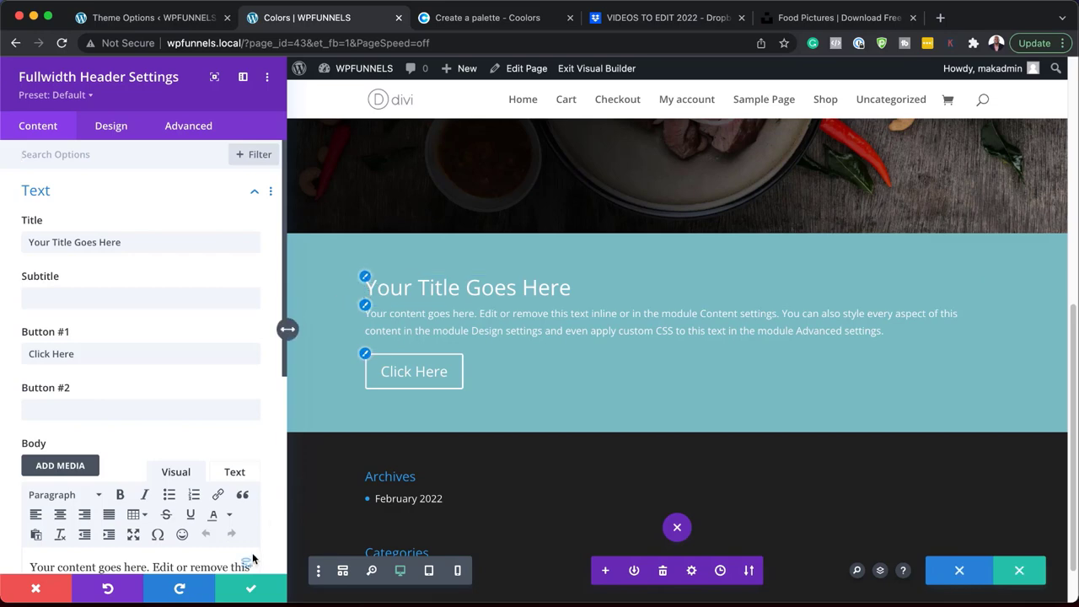
{"action": "left_click", "coordinate": [249, 587]}
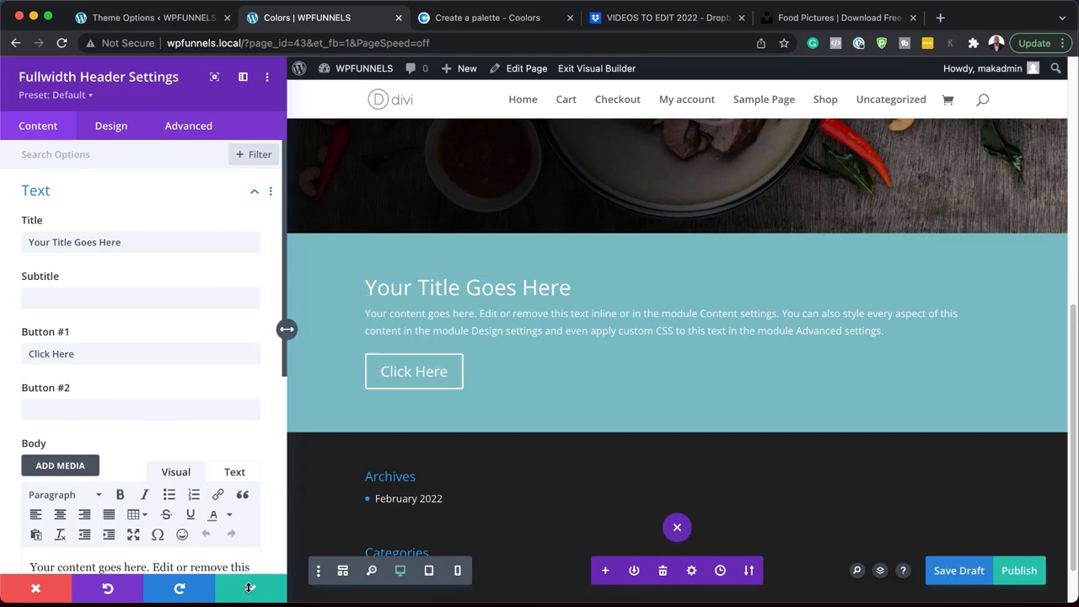
Copy the food header's module styles onto the new header so it gets the dark food photo and white Poppins text
{"action": "left_click", "coordinate": [676, 526]}
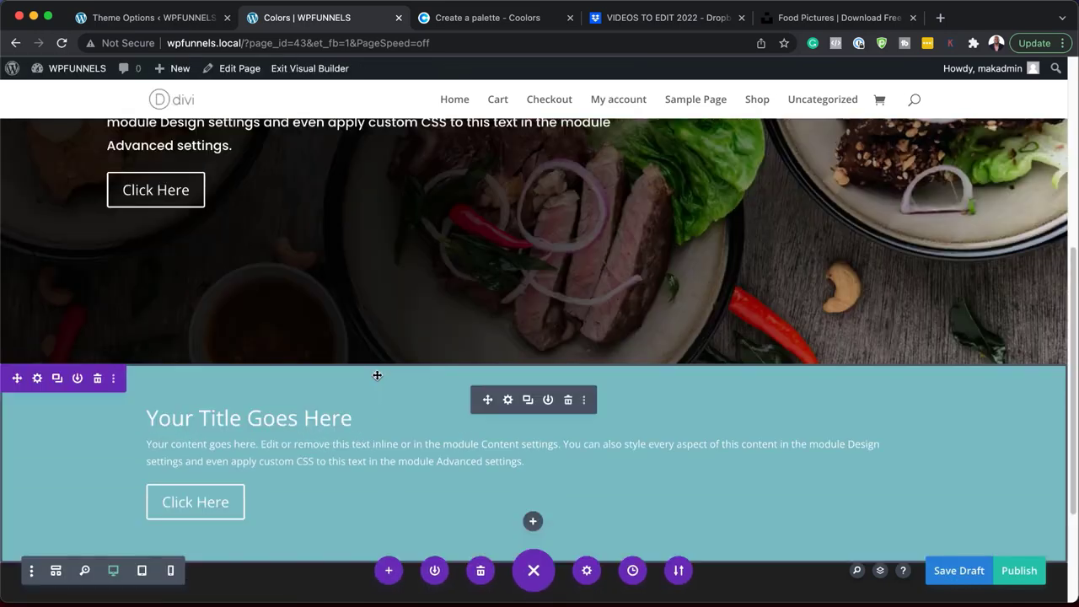
{"action": "scroll", "scroll_direction": "up", "scroll_amount": 3}
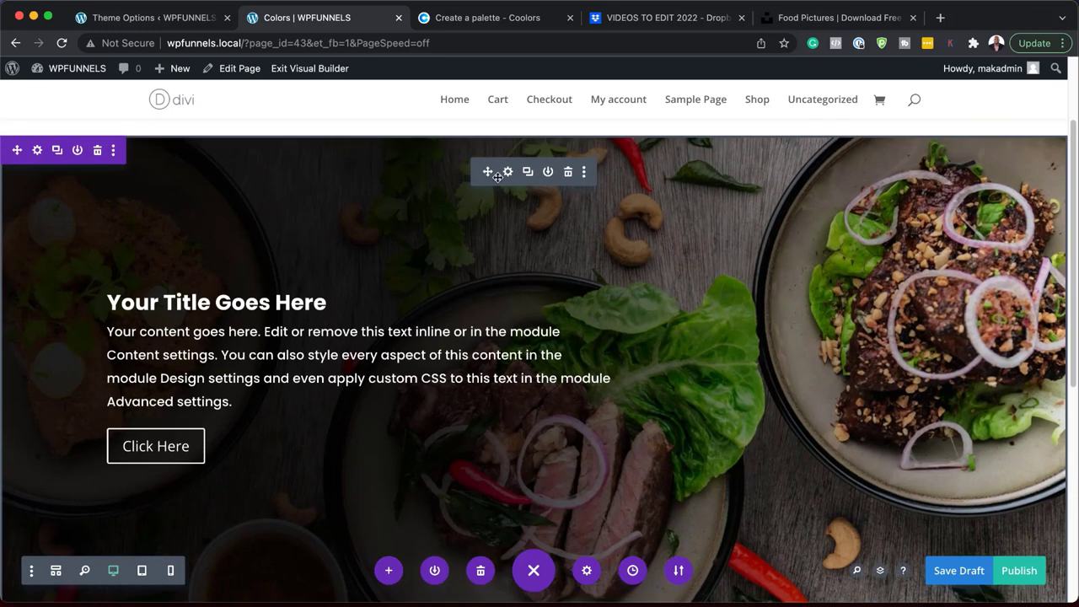
{"action": "left_click", "coordinate": [583, 172]}
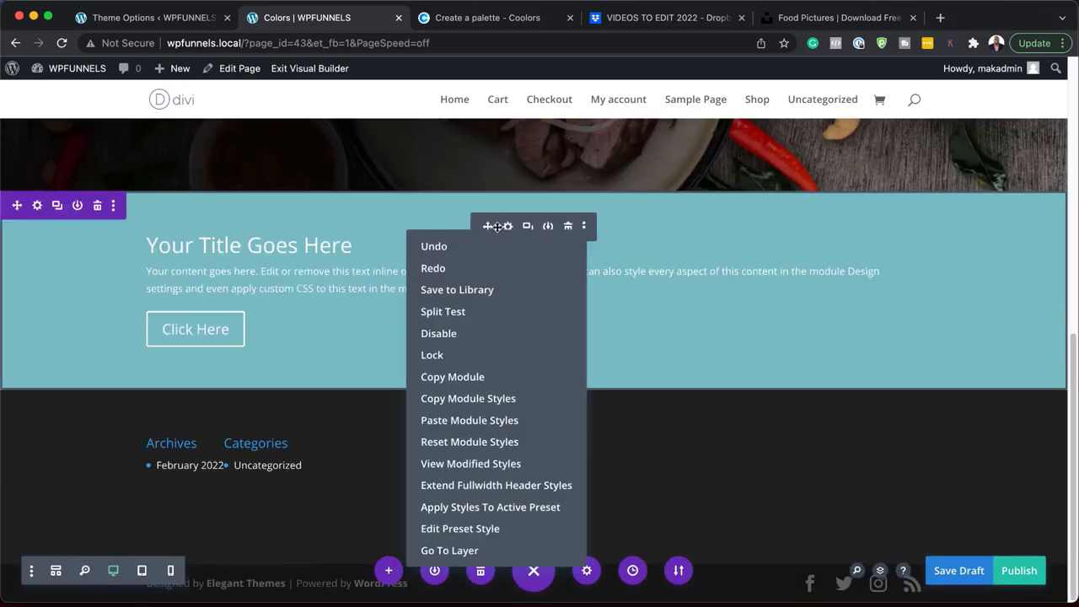
{"action": "mouse_move", "coordinate": [469, 420]}
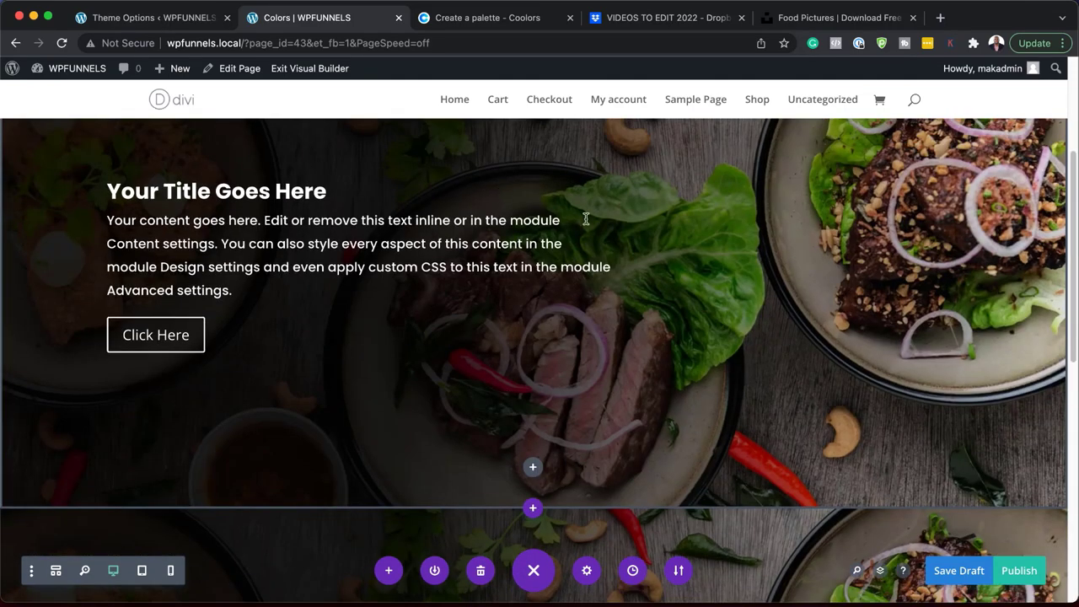
{"action": "scroll", "scroll_direction": "down", "scroll_amount": 3}
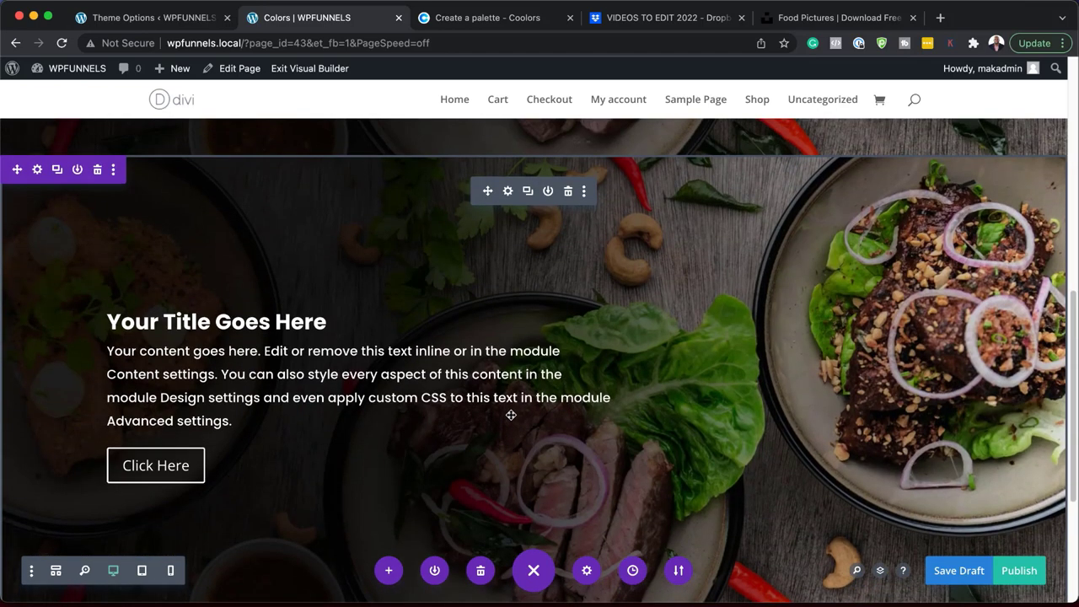
{"action": "mouse_move", "coordinate": [507, 190]}
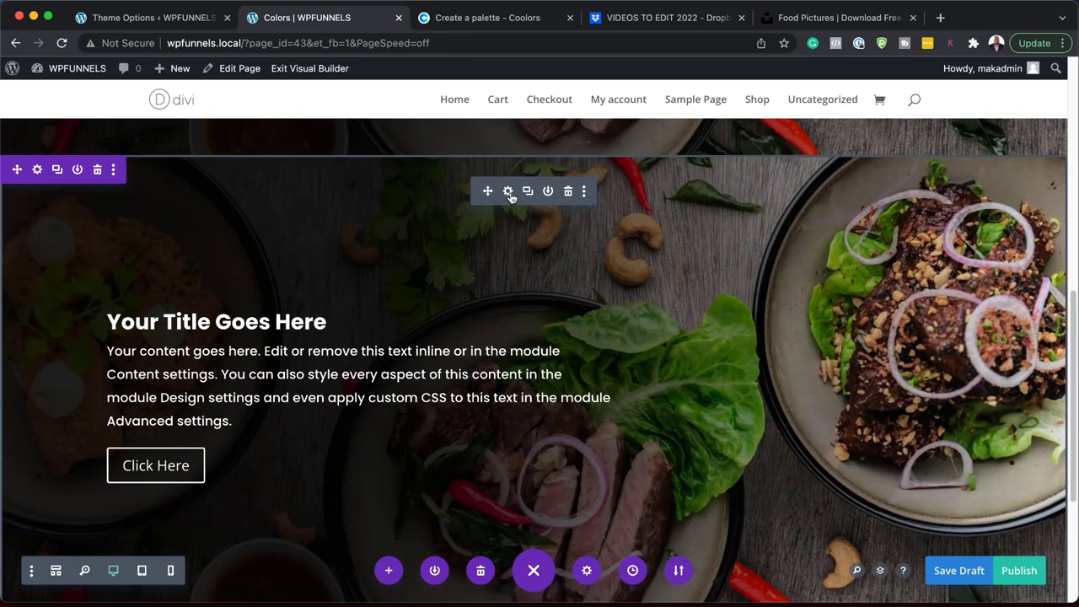
Bring up the second header's Background image settings
{"action": "left_click", "coordinate": [506, 191]}
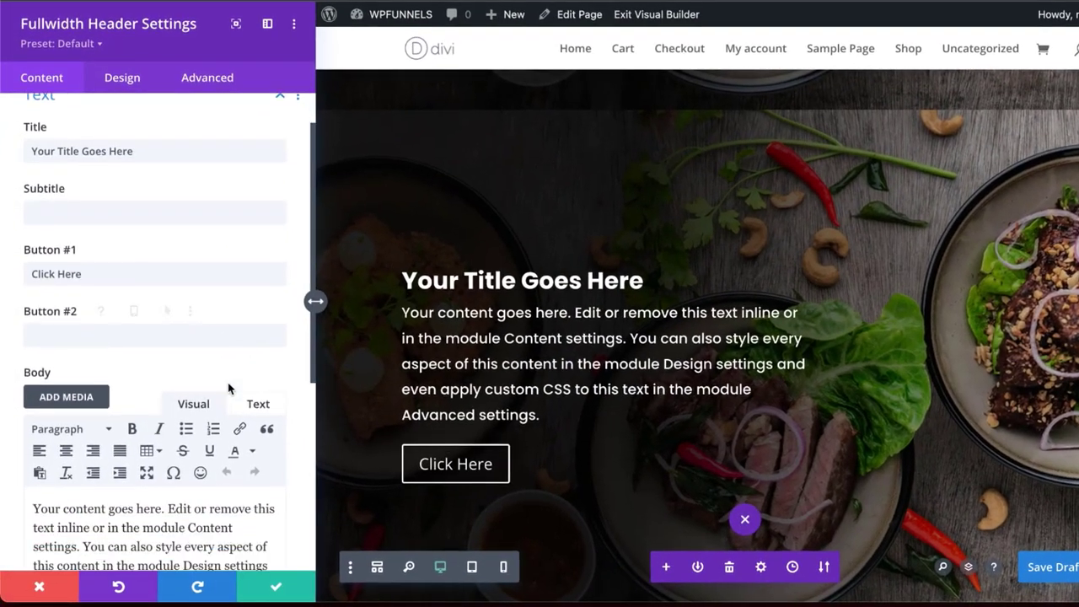
{"action": "scroll", "scroll_direction": "down", "scroll_amount": 3}
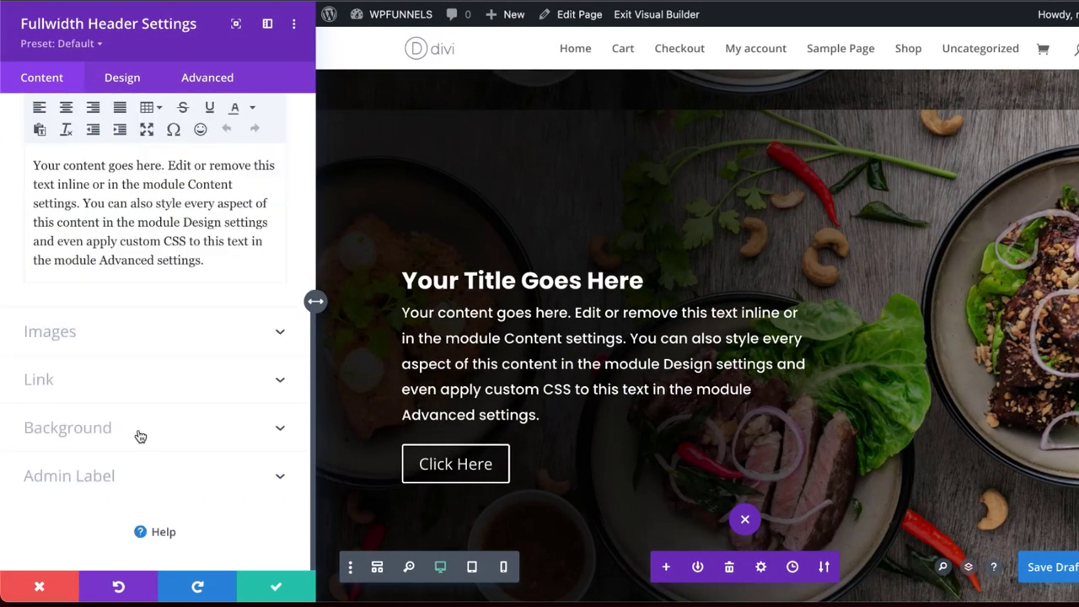
{"action": "left_click", "coordinate": [67, 428]}
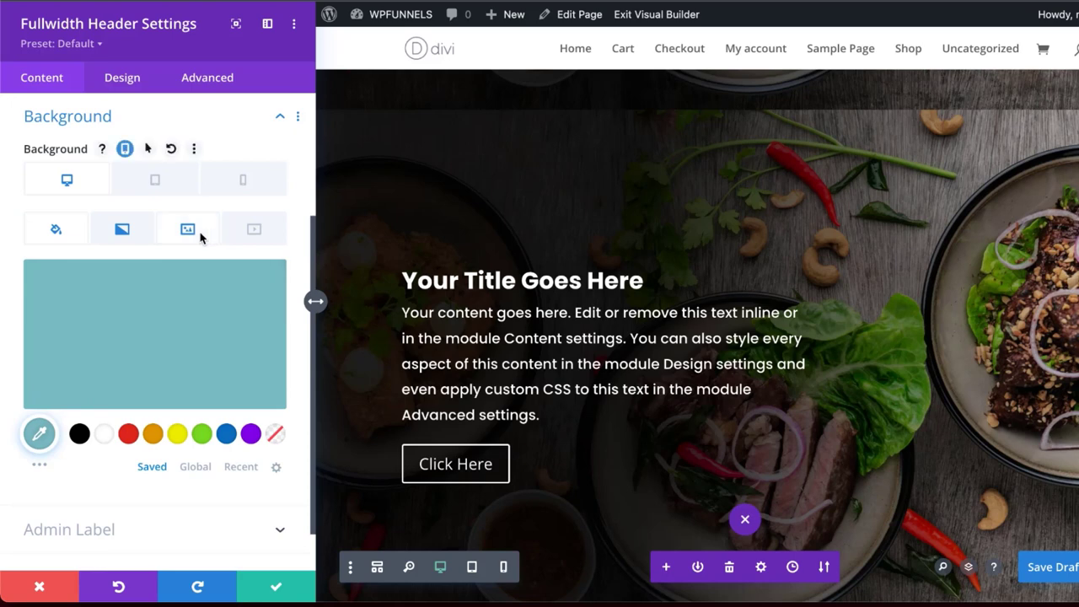
{"action": "left_click", "coordinate": [187, 230]}
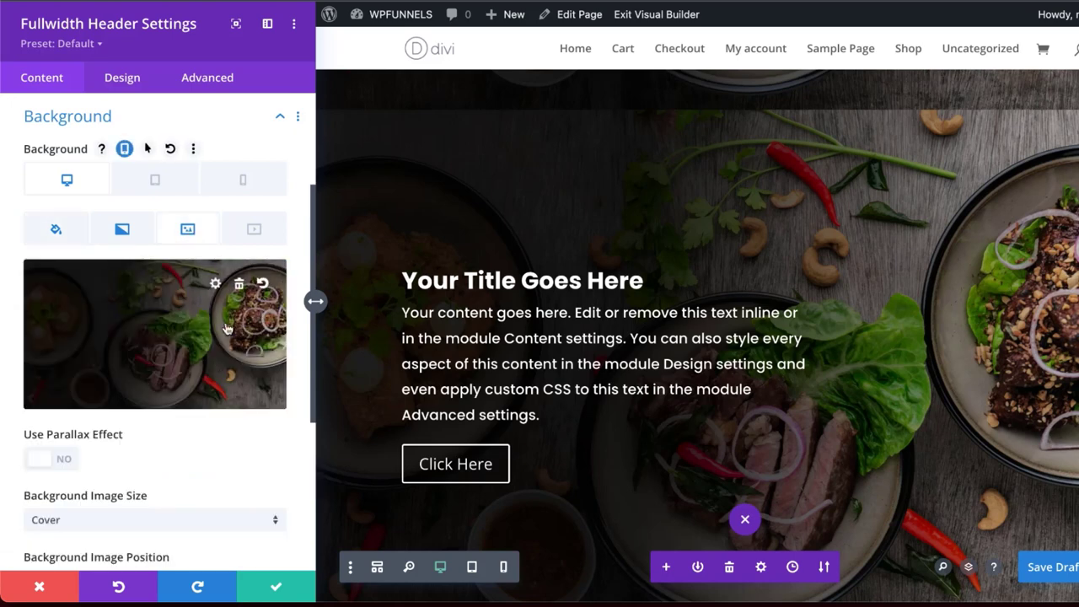
Swap the food photo for the grapes photo from the Media Library as the background
{"action": "left_click", "coordinate": [240, 283]}
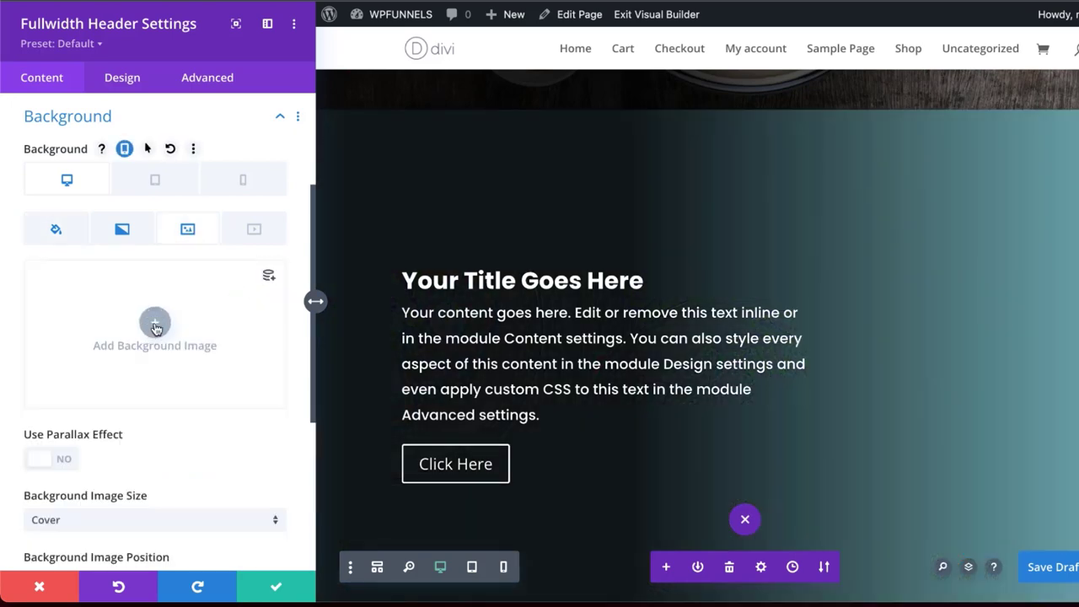
{"action": "left_click", "coordinate": [156, 324]}
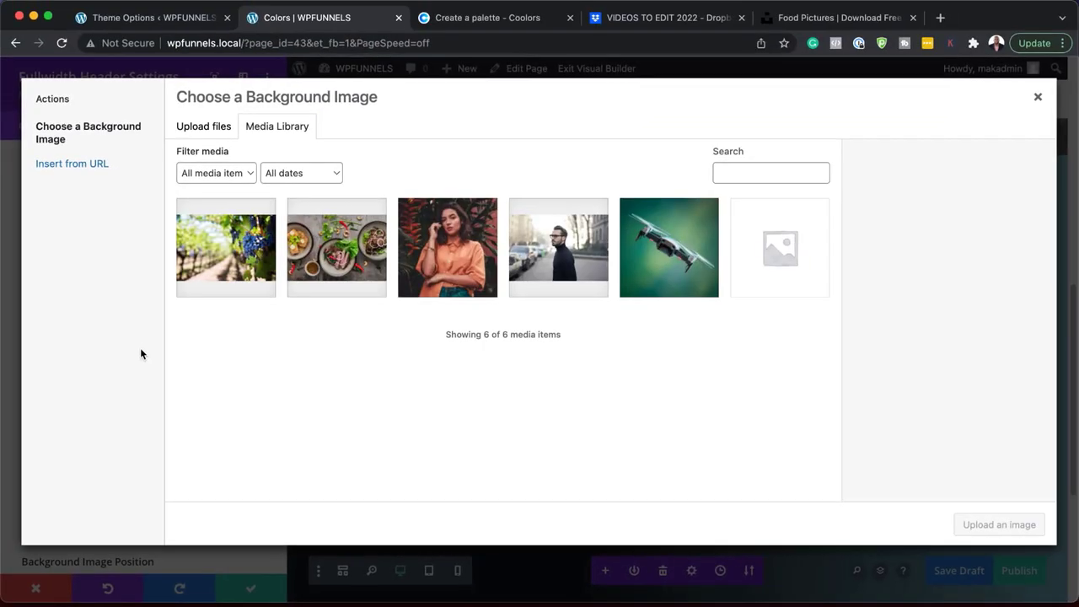
{"action": "left_click", "coordinate": [226, 246]}
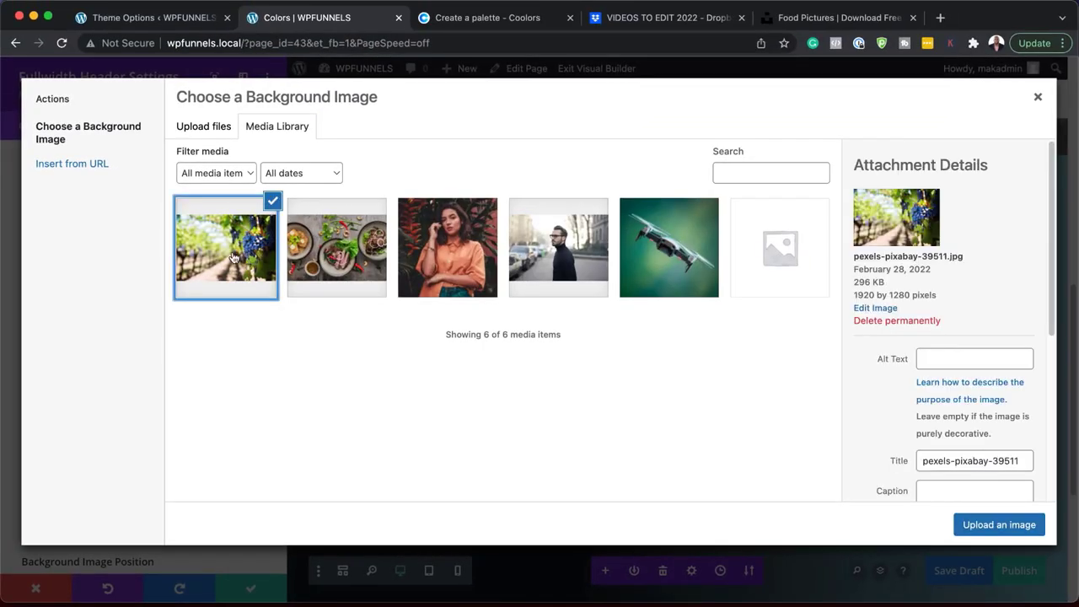
{"action": "left_click", "coordinate": [998, 525]}
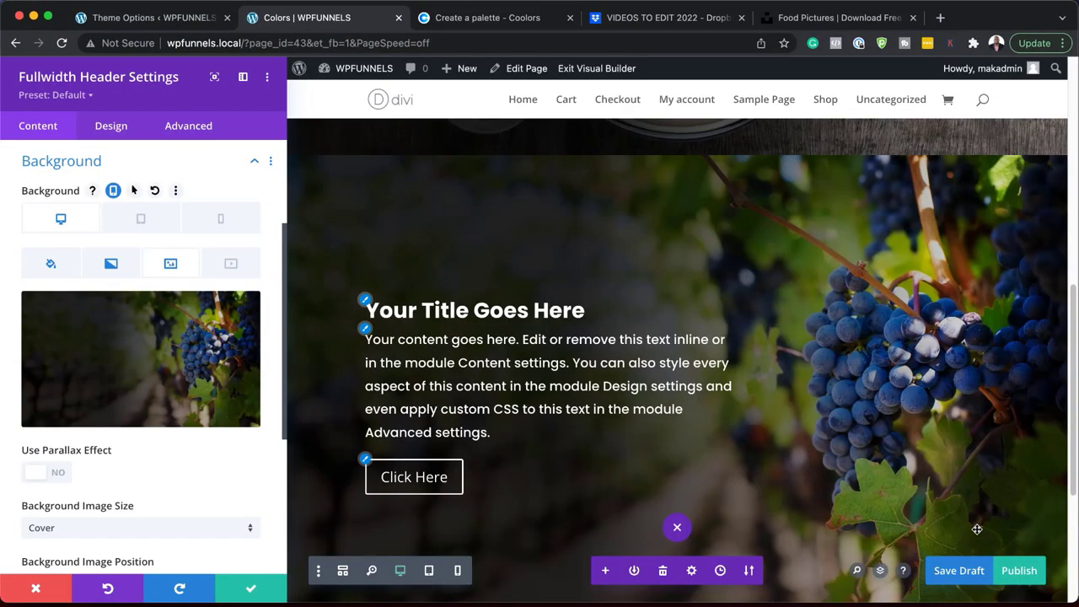
{"action": "mouse_move", "coordinate": [790, 475]}
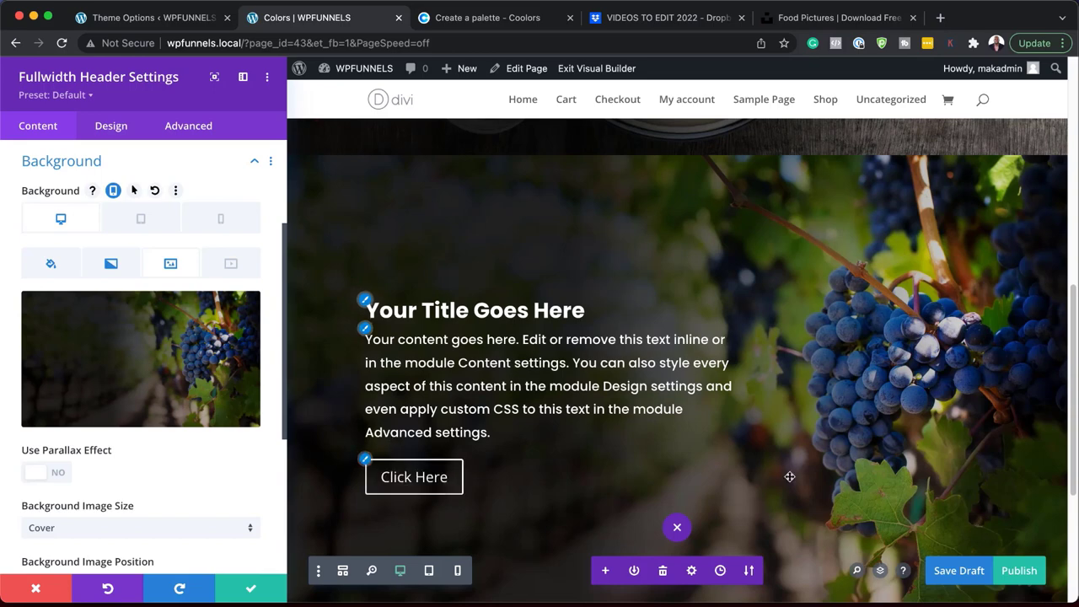
{"action": "mouse_move", "coordinate": [610, 414]}
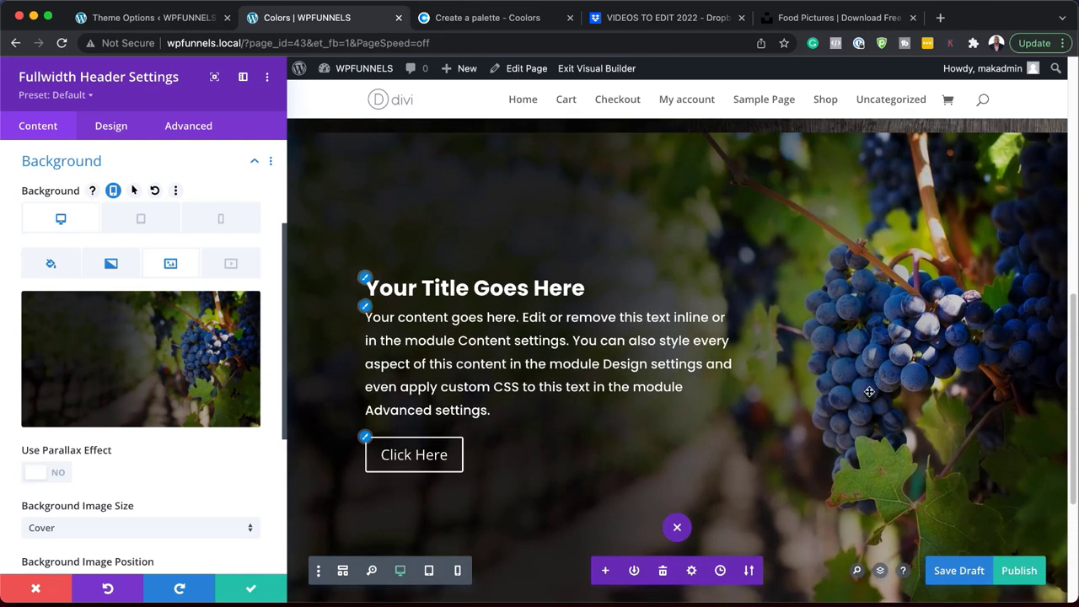
Set the grapes header's title and body text to black and enable Use Custom Styles for Button One
{"action": "left_click", "coordinate": [474, 287]}
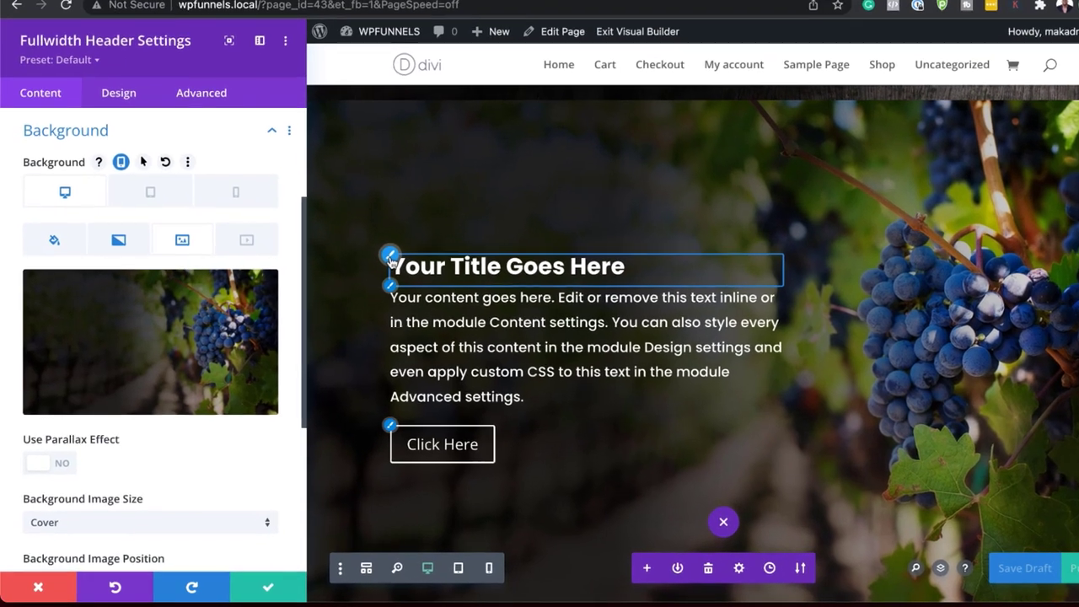
{"action": "left_click", "coordinate": [118, 92]}
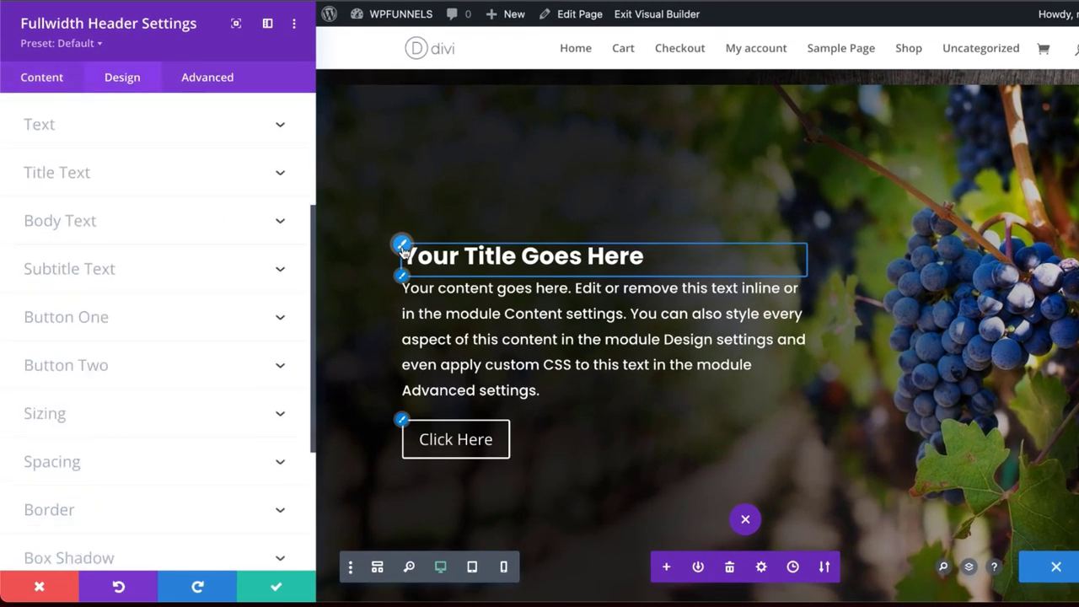
{"action": "left_click", "coordinate": [58, 172]}
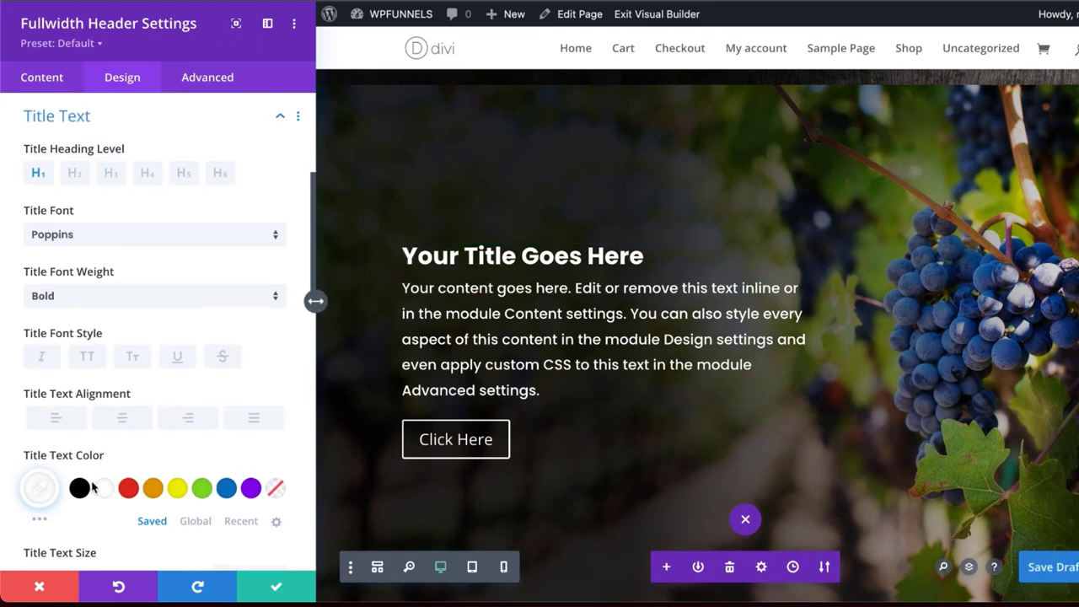
{"action": "left_click", "coordinate": [39, 487]}
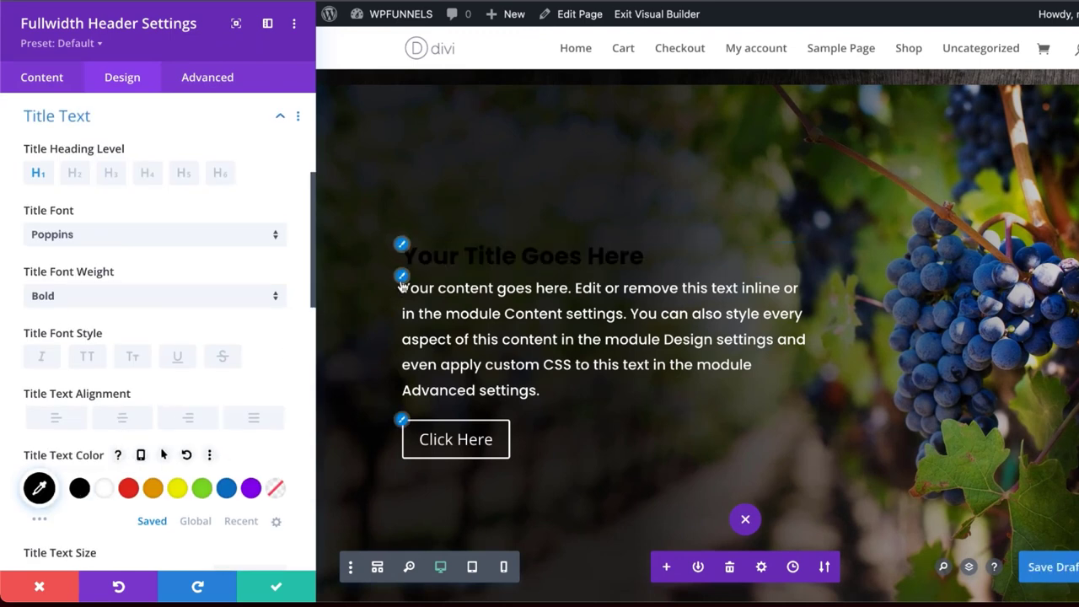
{"action": "scroll", "scroll_direction": "down", "scroll_amount": 3}
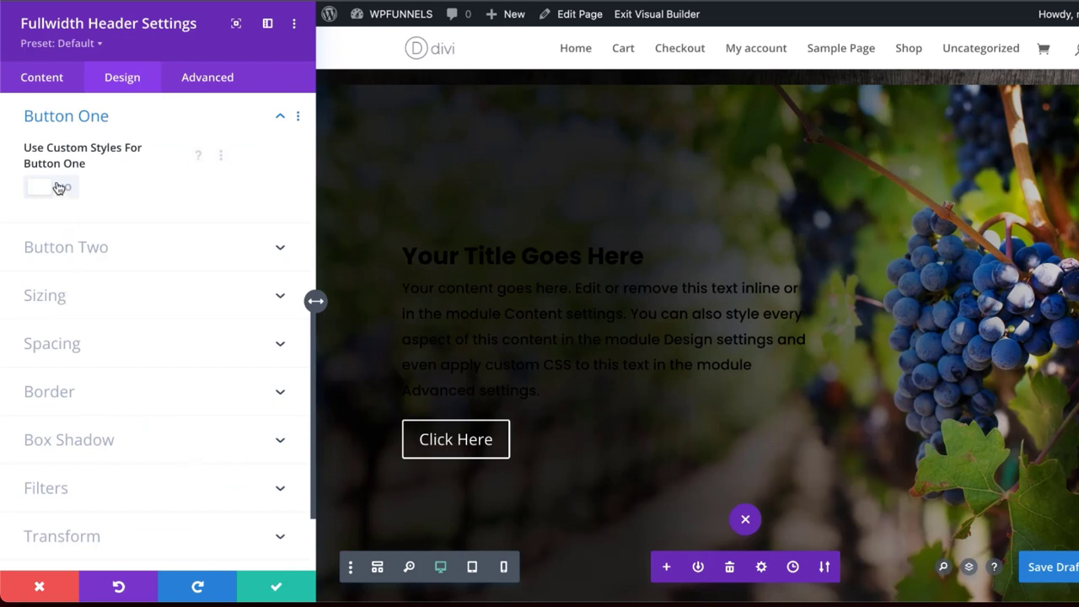
{"action": "left_click", "coordinate": [50, 186]}
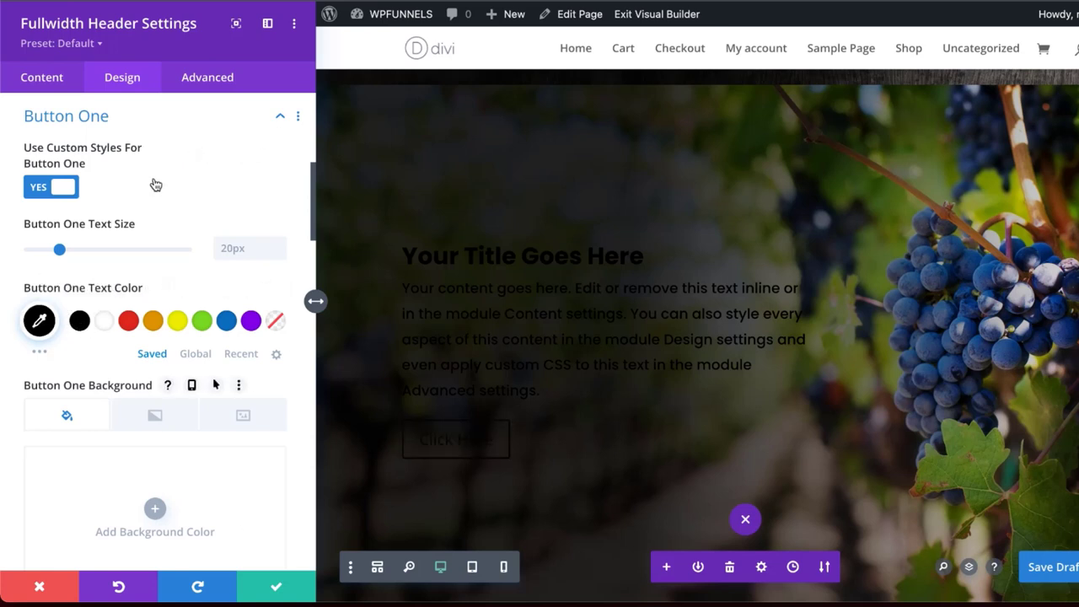
Add a background gradient from white #ffffff to transparent over the grapes photo and save the header
{"action": "left_click", "coordinate": [40, 77]}
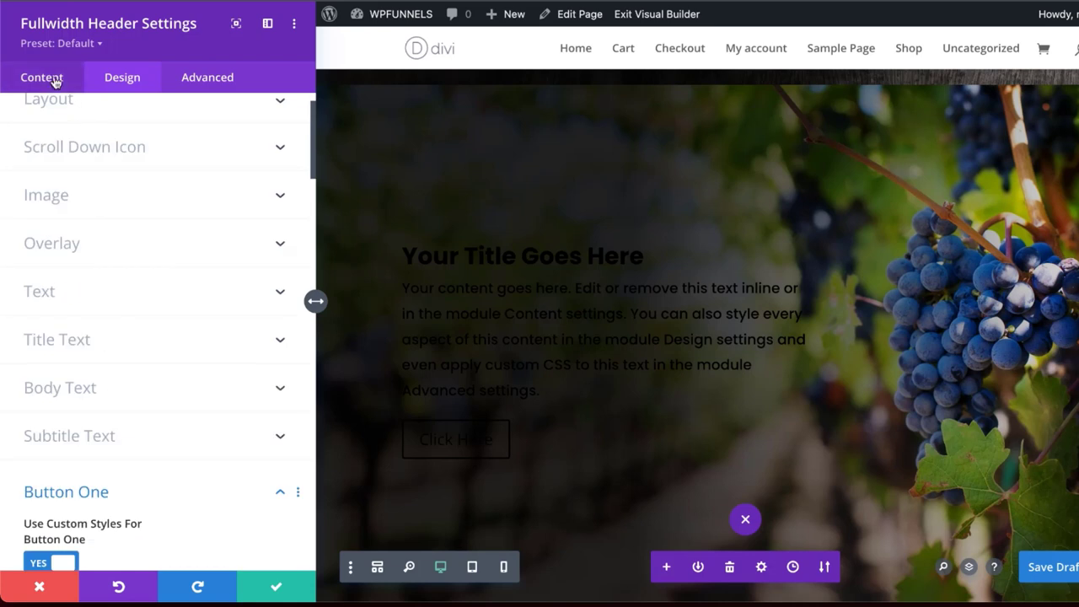
{"action": "scroll", "scroll_direction": "down", "scroll_amount": 3}
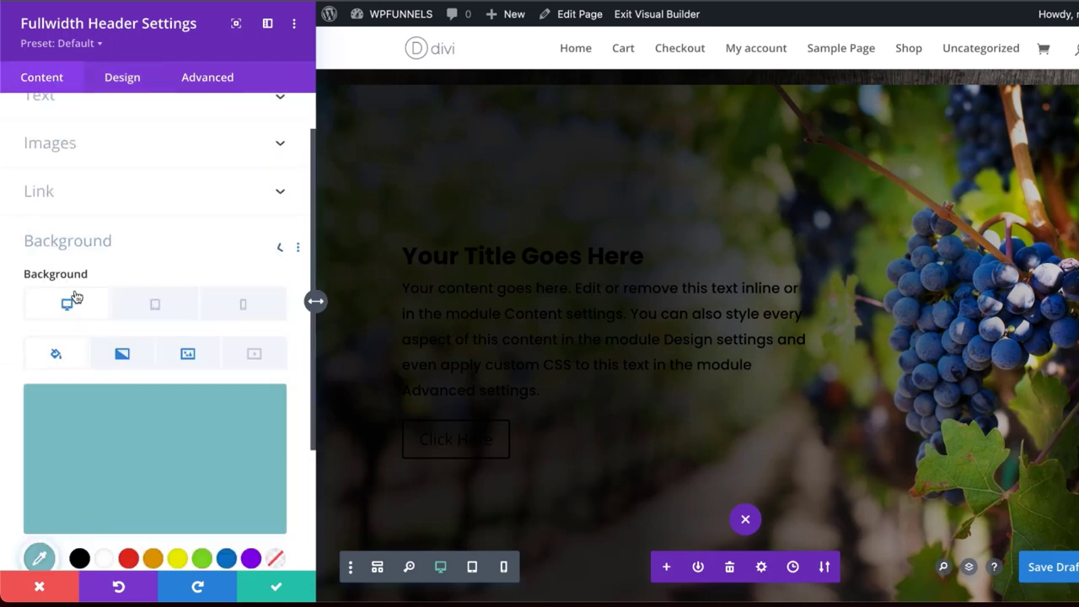
{"action": "left_click", "coordinate": [121, 229]}
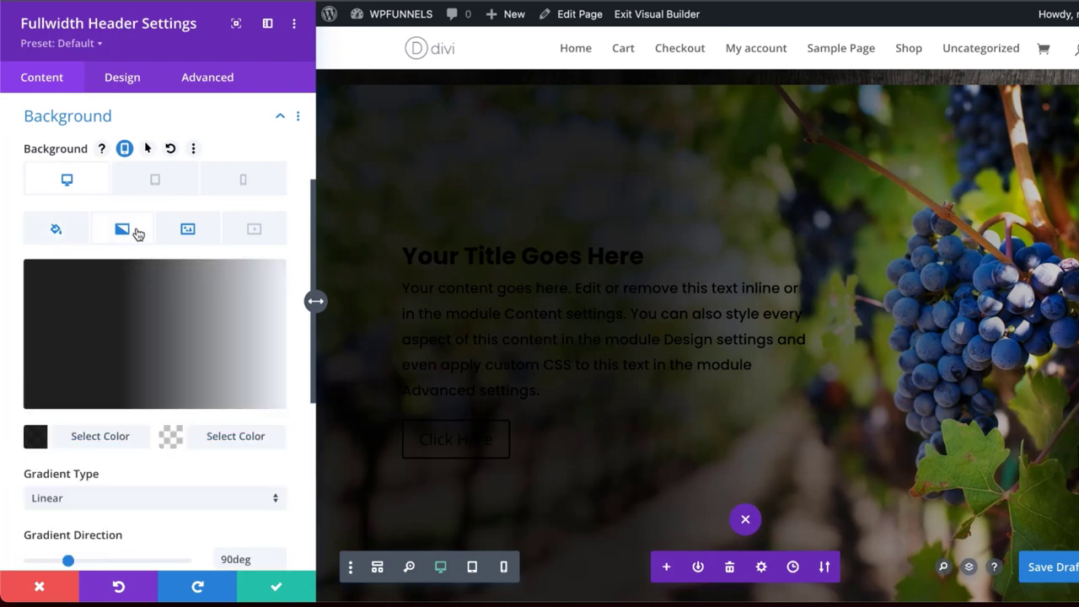
{"action": "mouse_move", "coordinate": [229, 344]}
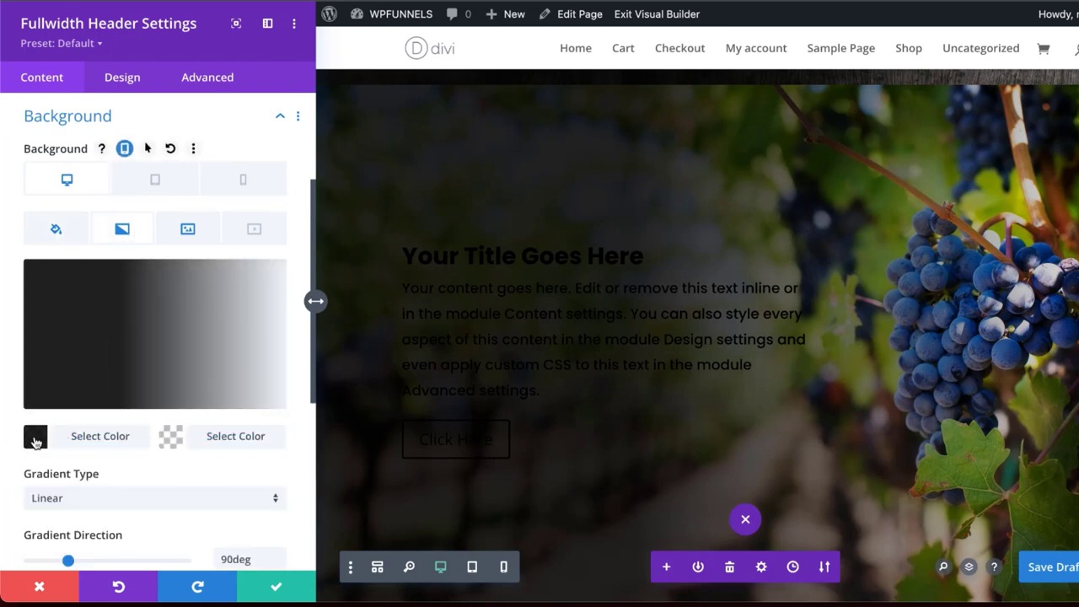
{"action": "left_click", "coordinate": [36, 435]}
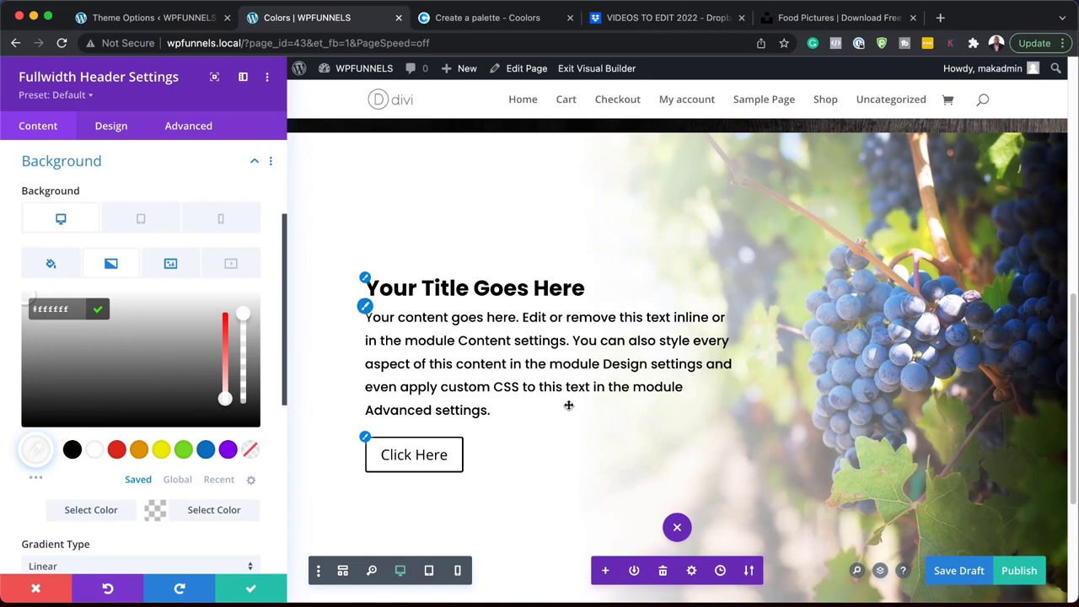
{"action": "mouse_move", "coordinate": [604, 330]}
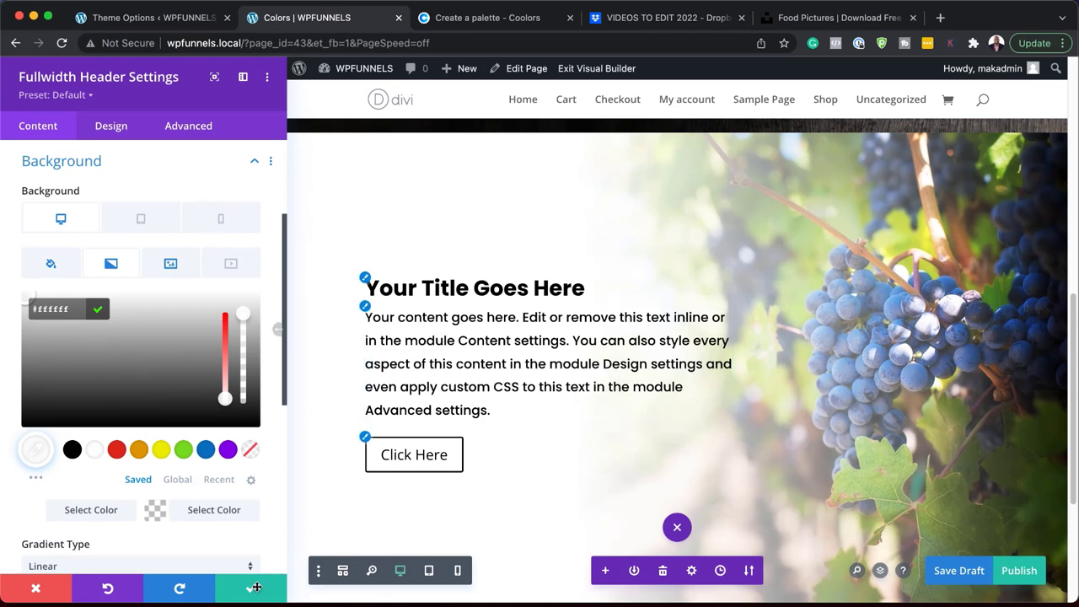
{"action": "left_click", "coordinate": [677, 526]}
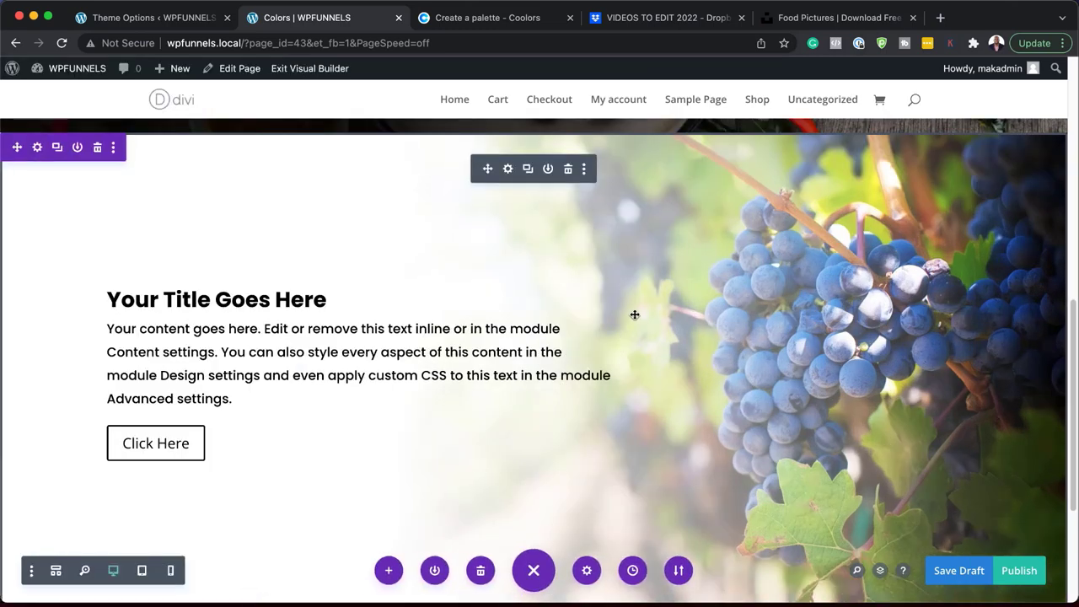
{"action": "mouse_move", "coordinate": [962, 396]}
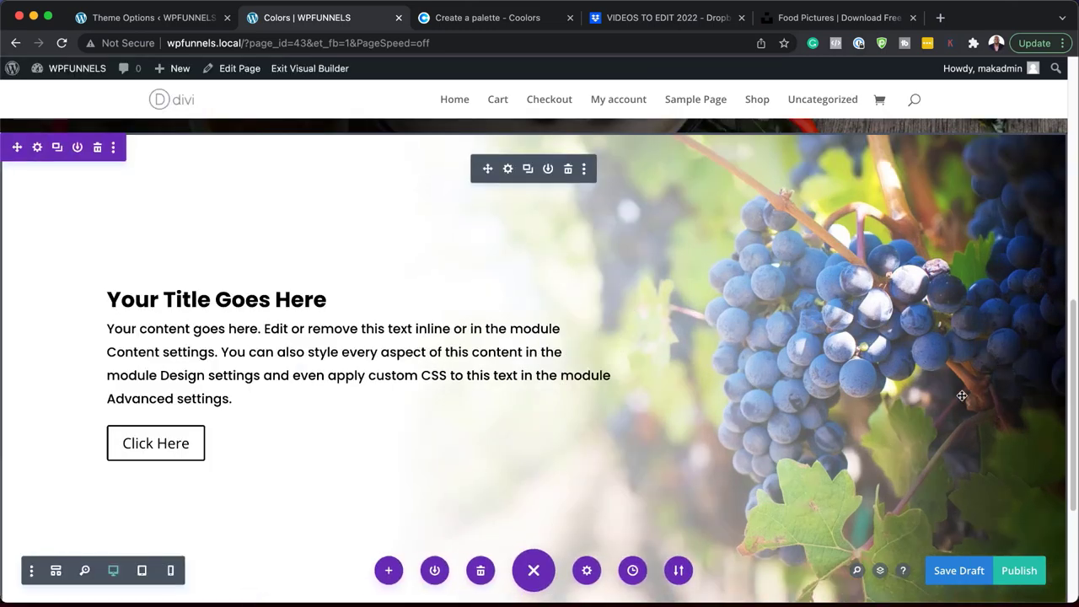
{"action": "mouse_move", "coordinate": [751, 404]}
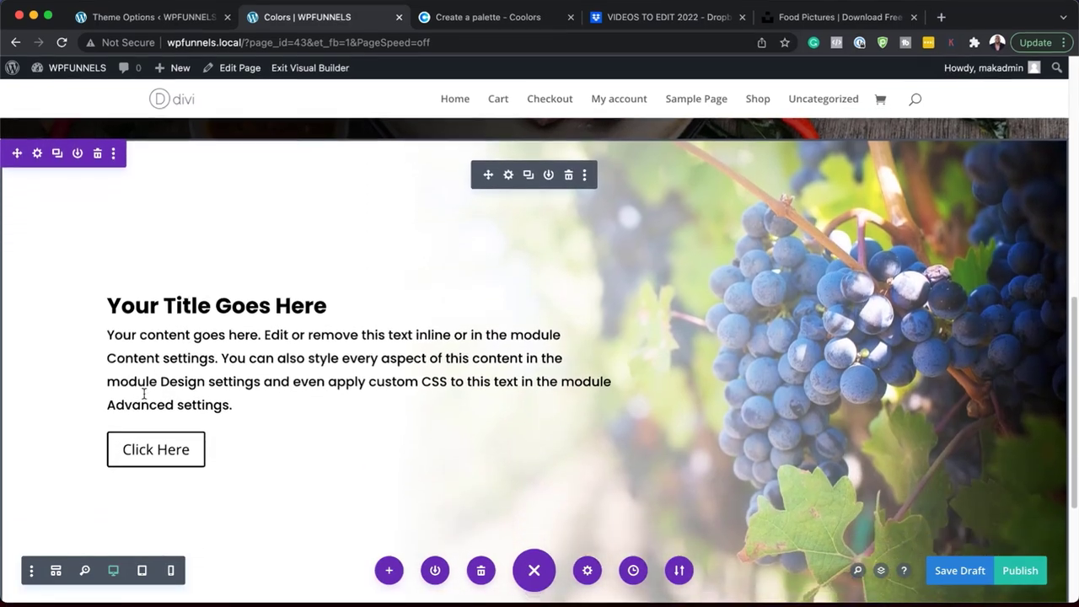
Lower the white gradient's Start Position from 37% to 16% and save the header
{"action": "left_click", "coordinate": [507, 174]}
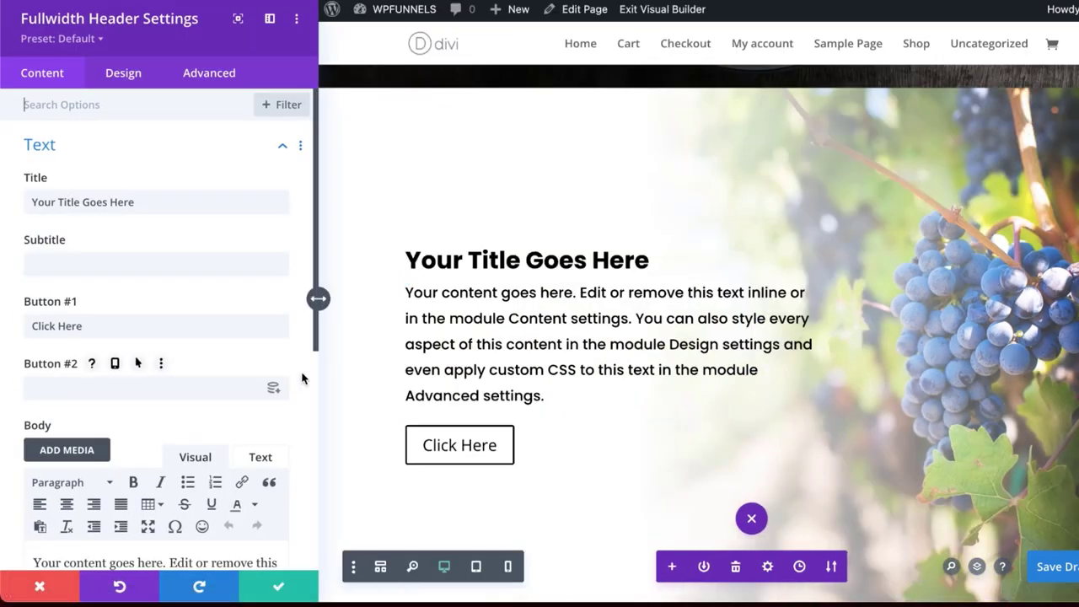
{"action": "scroll", "scroll_direction": "down", "scroll_amount": 3}
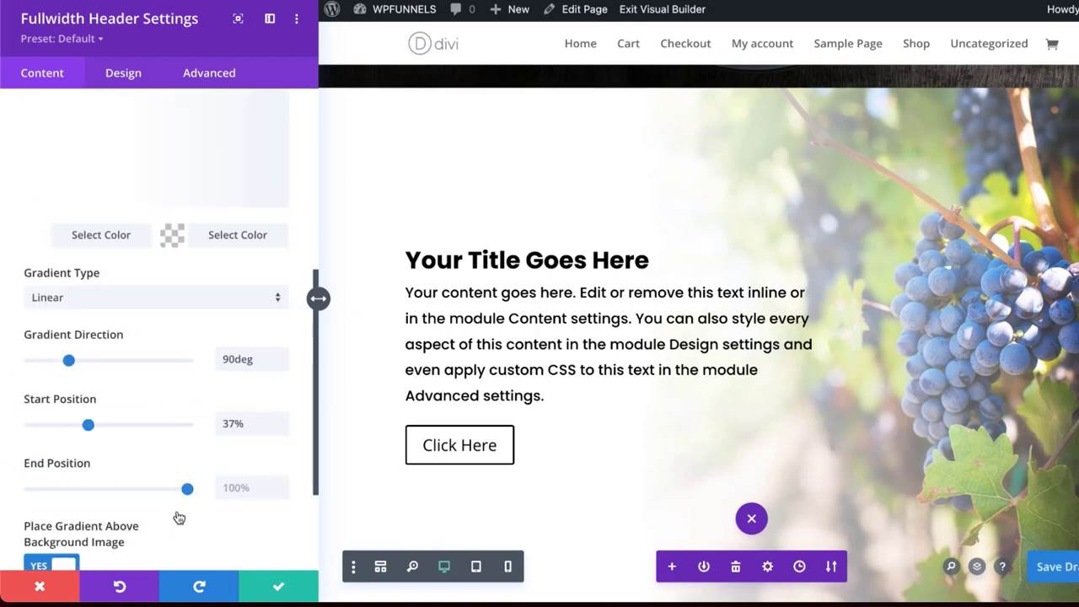
{"action": "scroll", "scroll_direction": "down", "scroll_amount": 3}
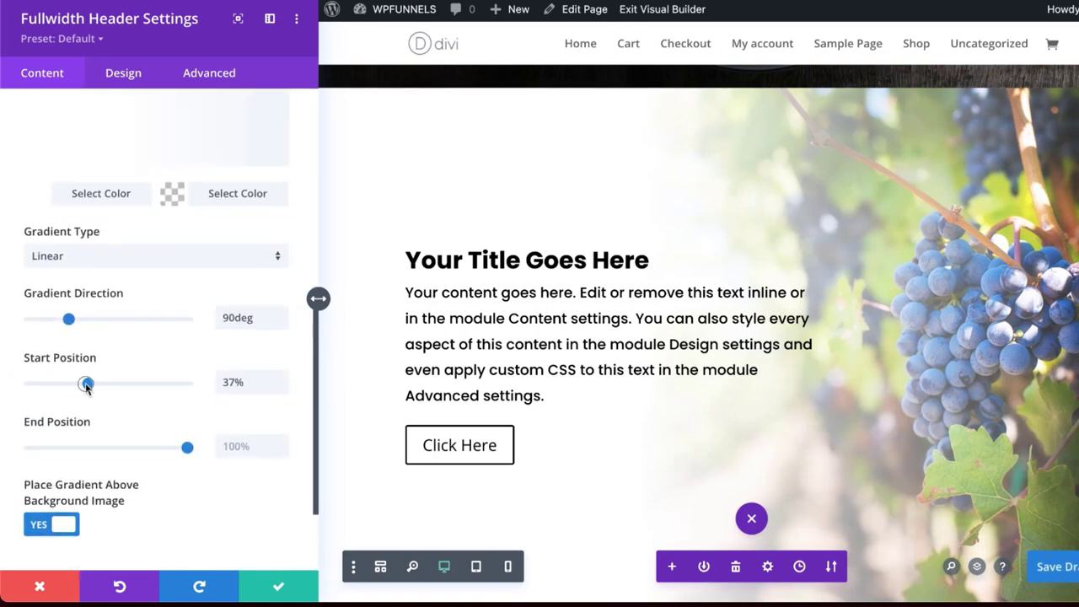
{"action": "left_click_drag", "start_coordinate": [86, 382], "coordinate": [63, 383]}
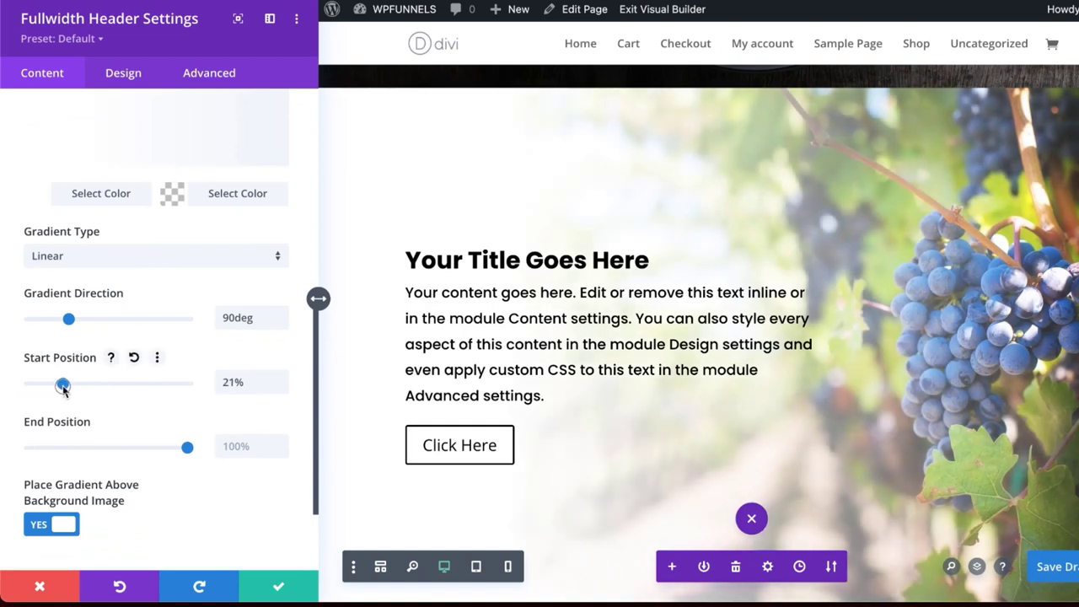
{"action": "left_click_drag", "start_coordinate": [63, 383], "coordinate": [58, 383]}
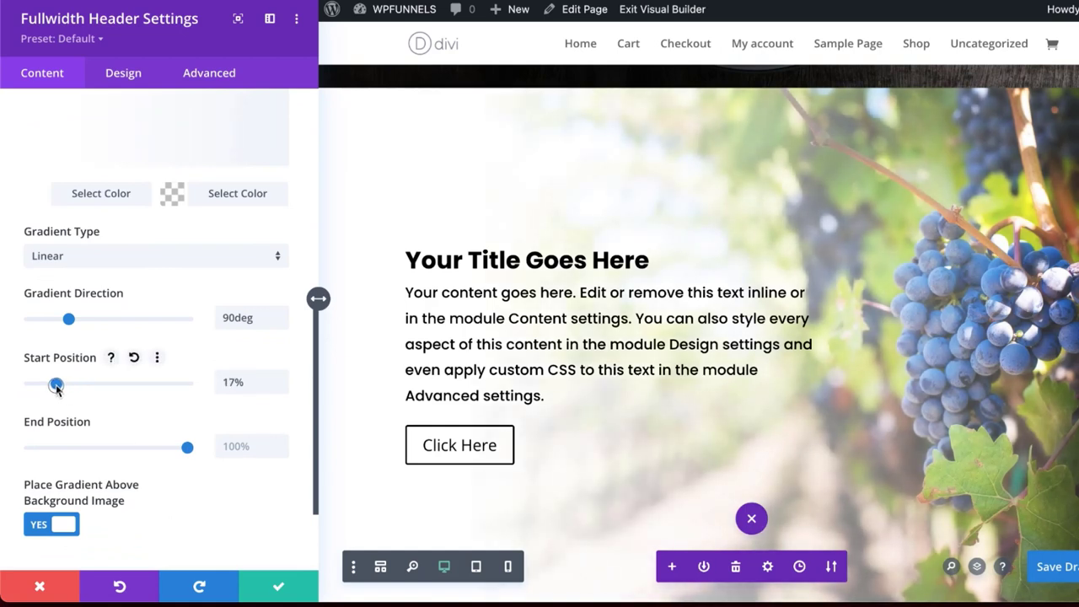
{"action": "left_click_drag", "start_coordinate": [57, 382], "coordinate": [56, 383]}
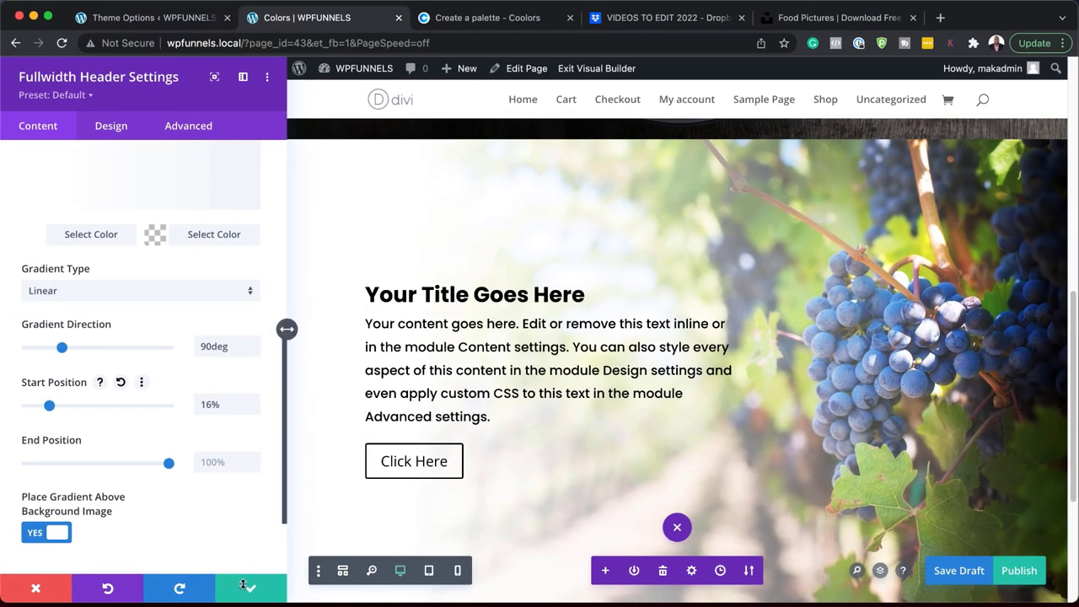
{"action": "left_click", "coordinate": [250, 587]}
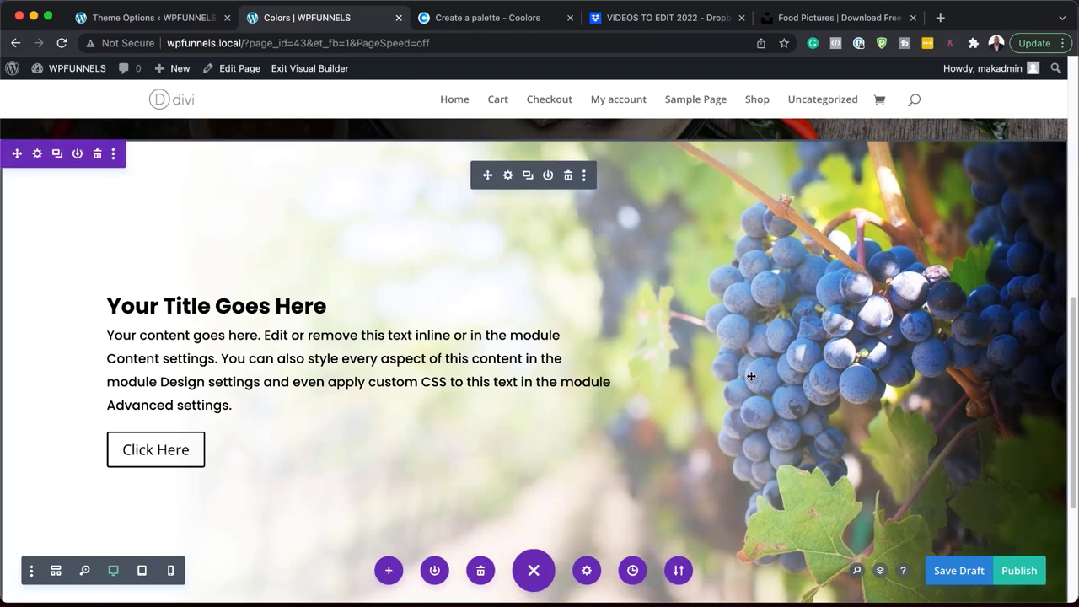